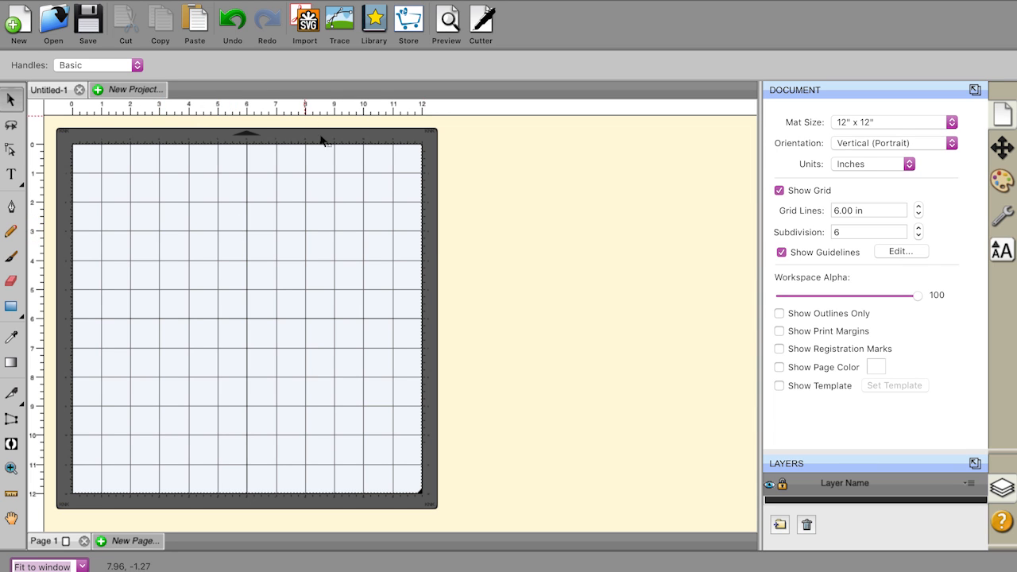
pyautogui.moveTo(374, 15)
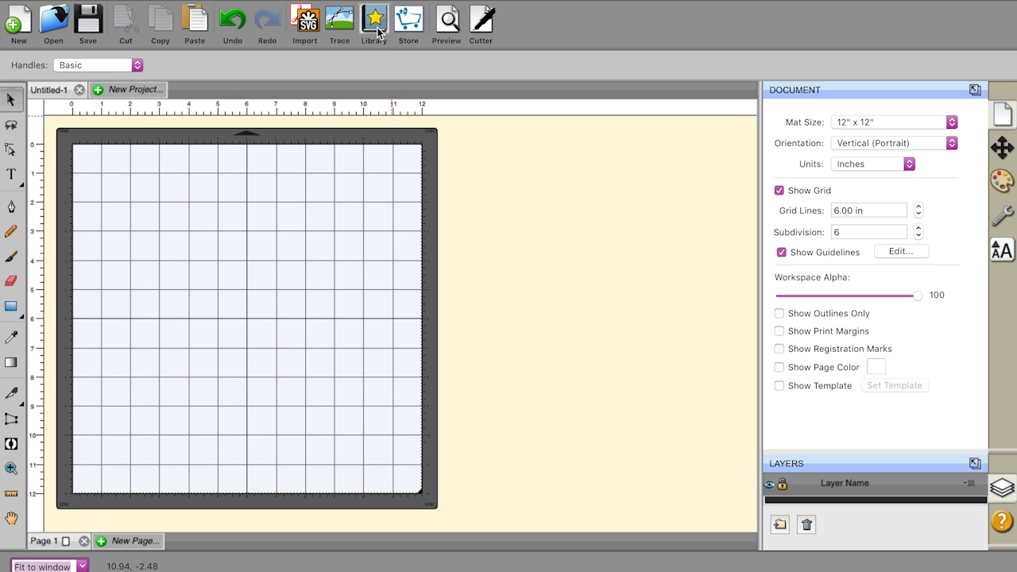
pyautogui.moveTo(374, 17)
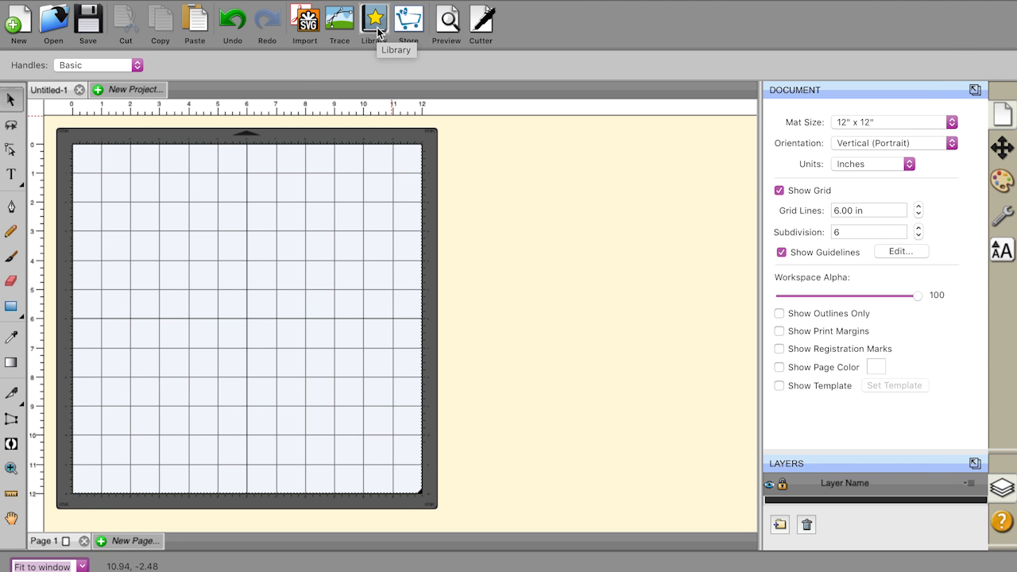
# Add the red Heart 2 shape from the Basic Shapes library to the mat
pyautogui.click(373, 19)
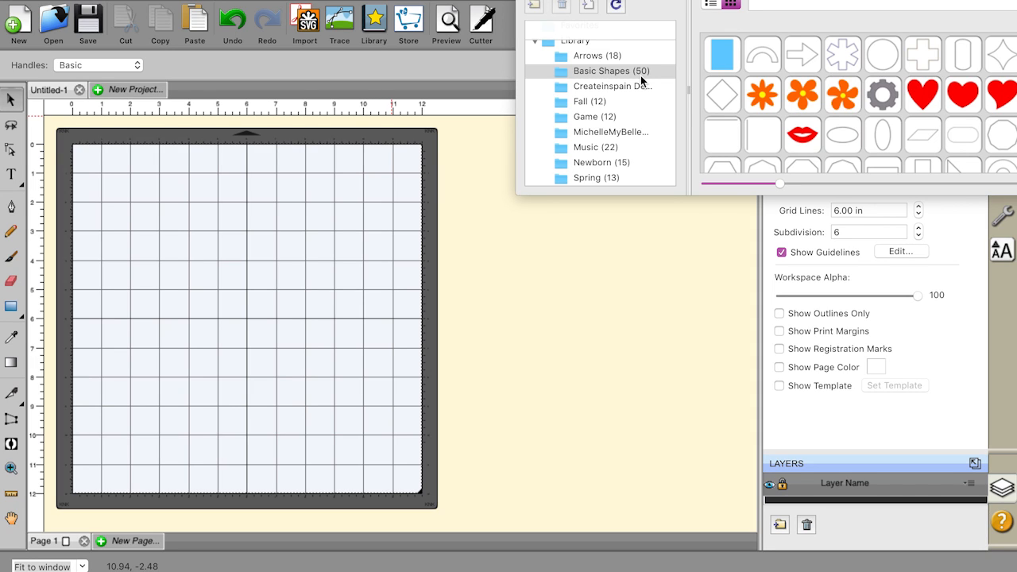
pyautogui.moveTo(721, 135)
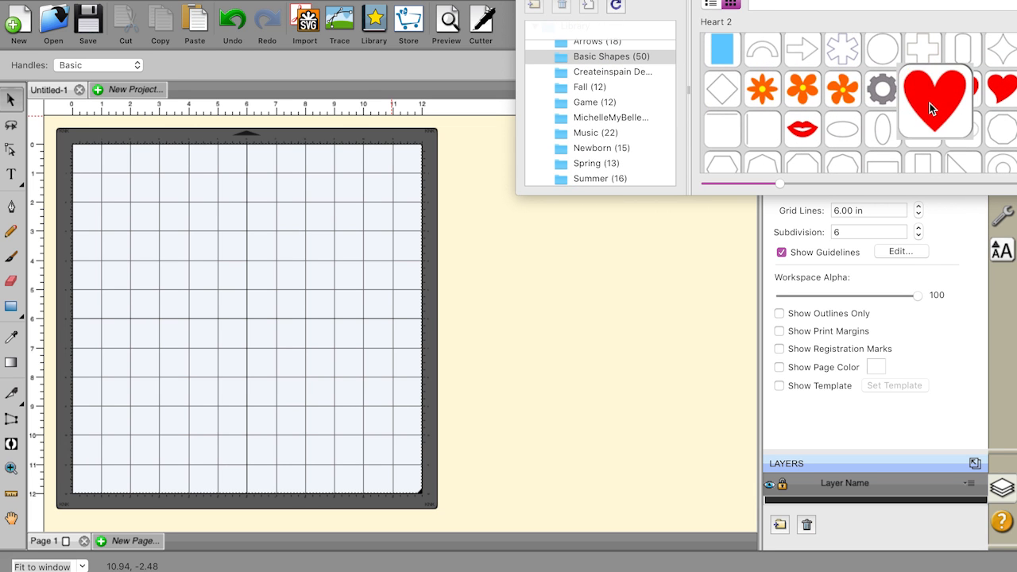
pyautogui.click(934, 102)
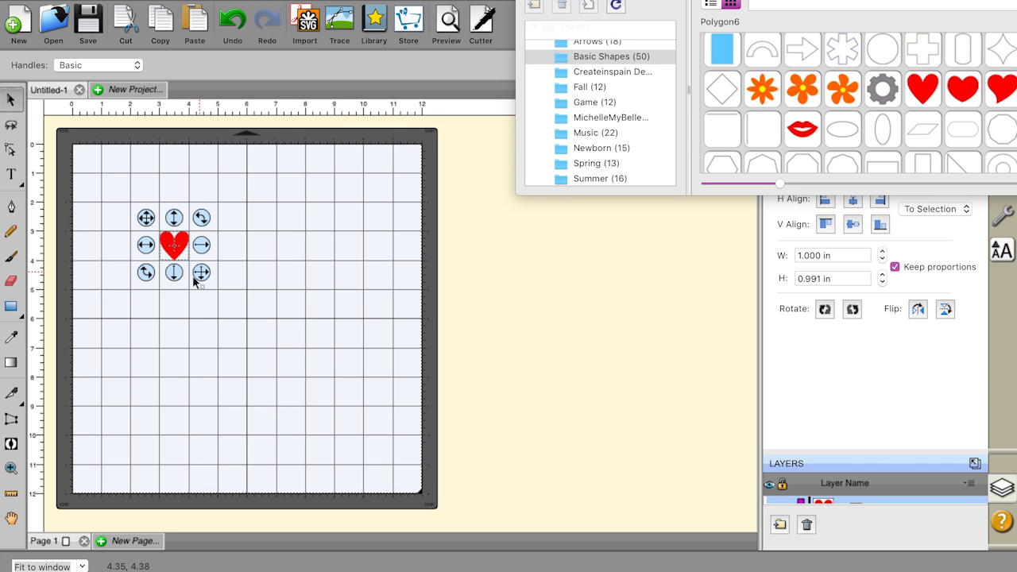
# Resize the heart to about 4.2 by 4.2 inches and position it in the upper part of the mat
pyautogui.moveTo(200, 273); pyautogui.dragTo(324, 419)
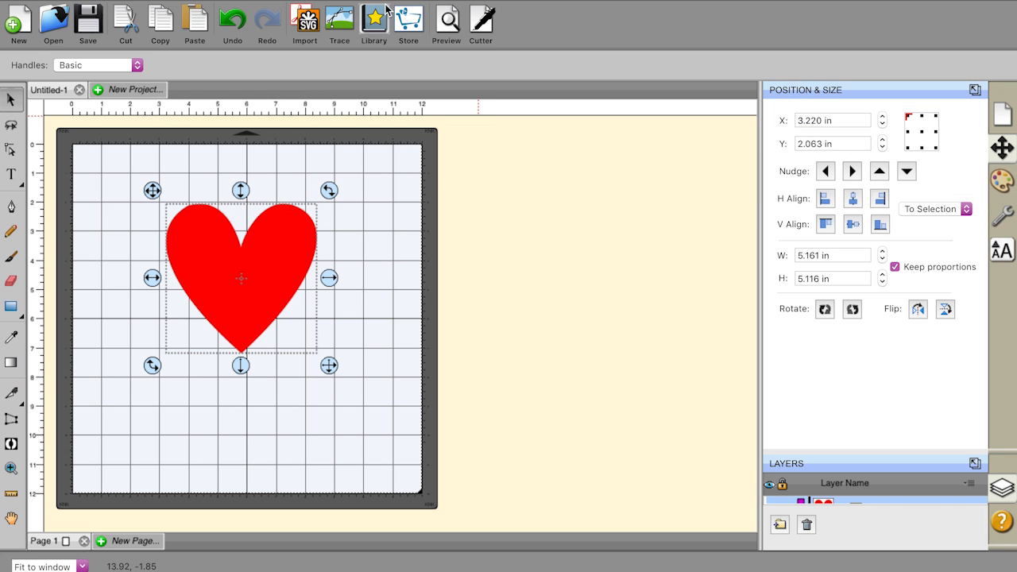
pyautogui.moveTo(338, 19)
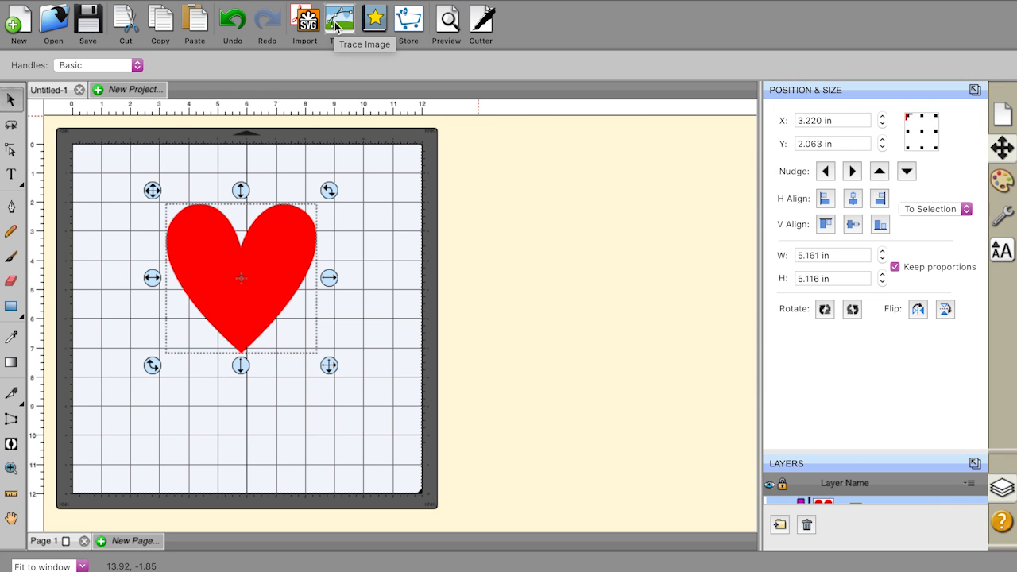
pyautogui.click(338, 18)
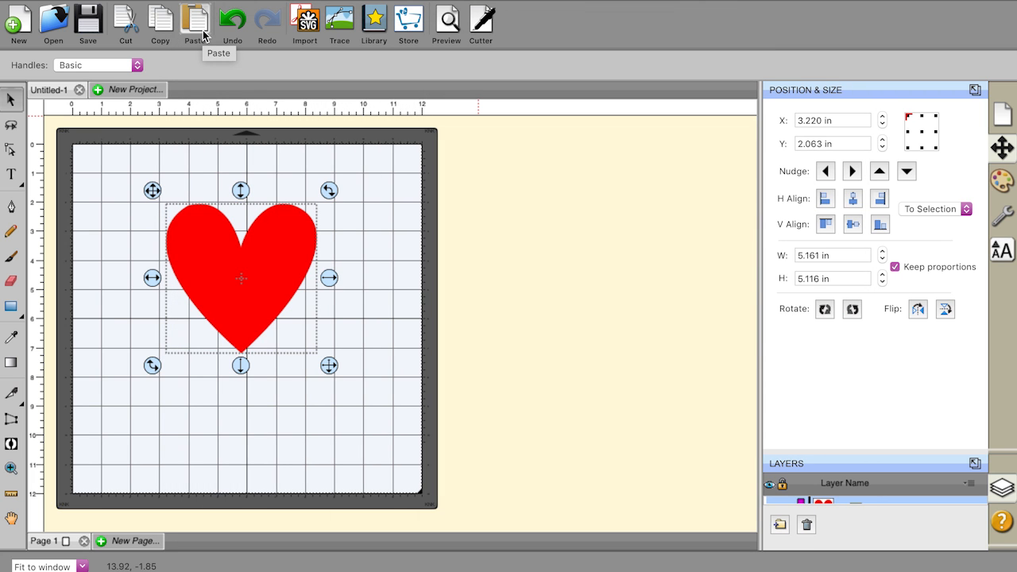
pyautogui.moveTo(331, 373)
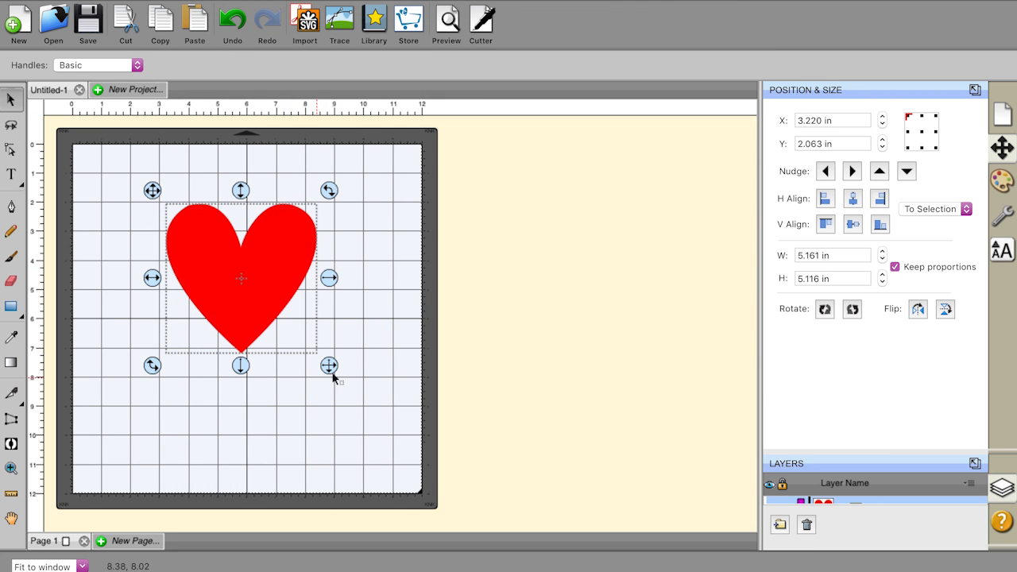
pyautogui.moveTo(327, 365); pyautogui.dragTo(278, 312)
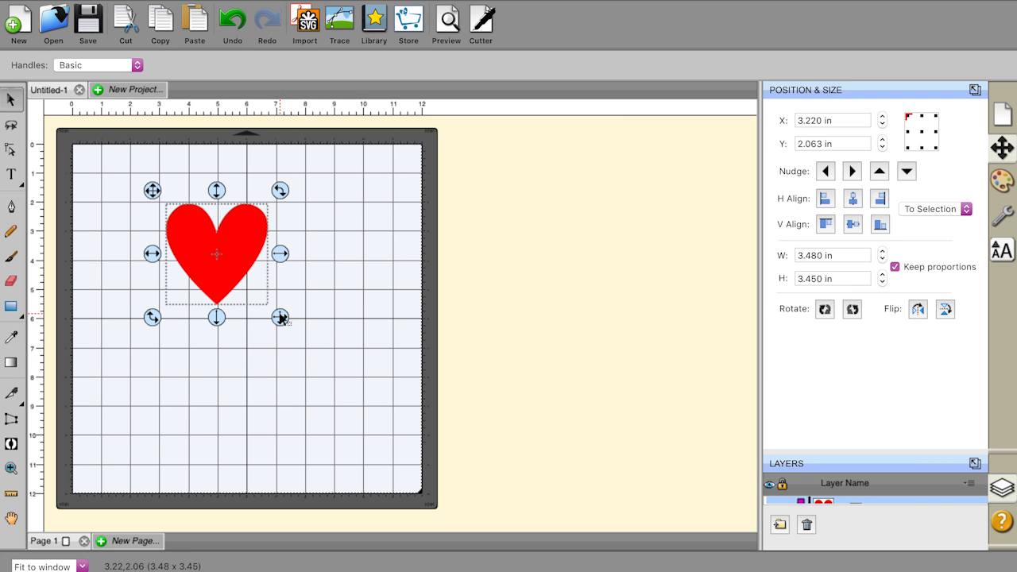
pyautogui.moveTo(280, 318); pyautogui.dragTo(273, 254)
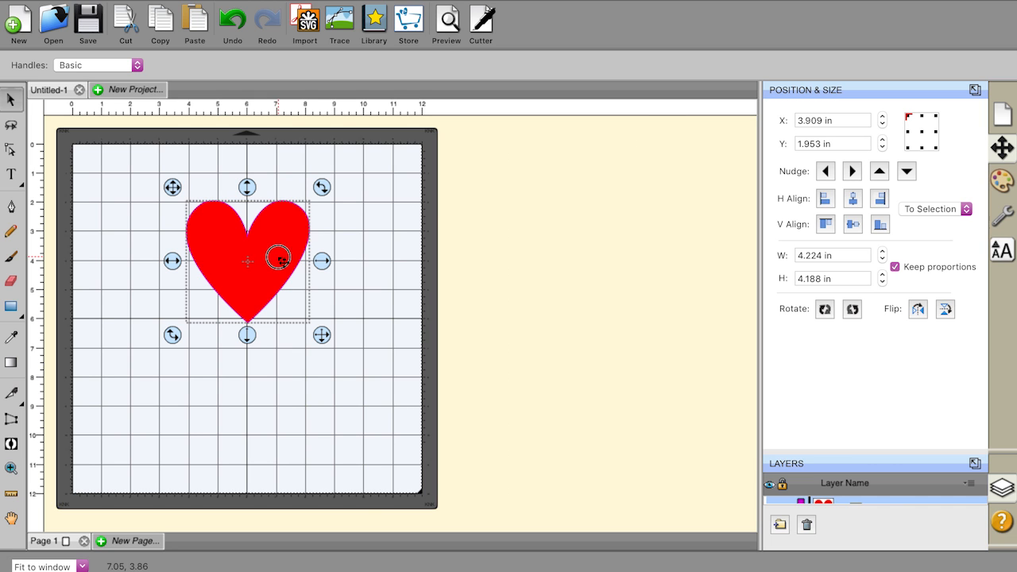
pyautogui.moveTo(278, 258); pyautogui.dragTo(245, 262)
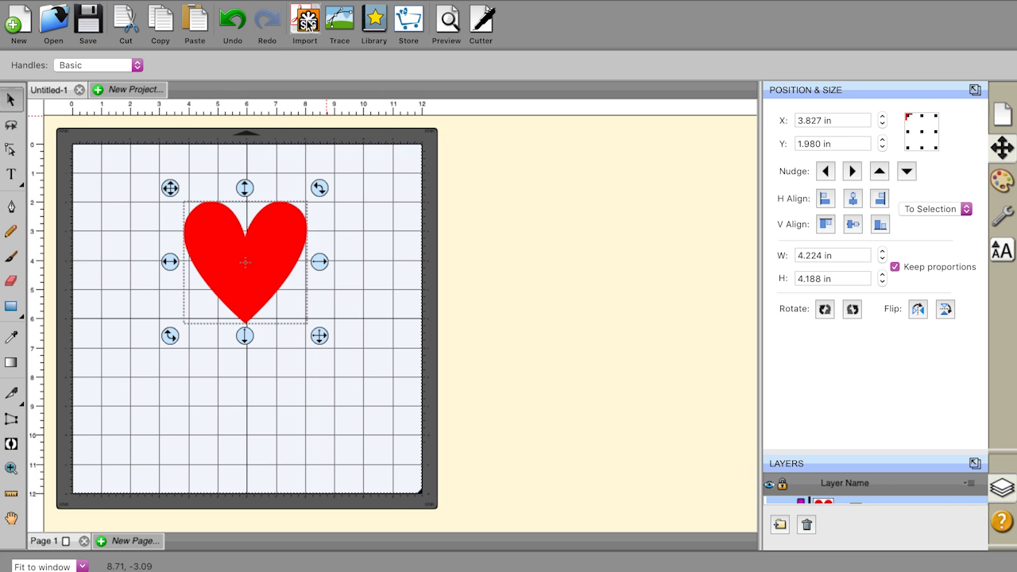
pyautogui.moveTo(305, 19)
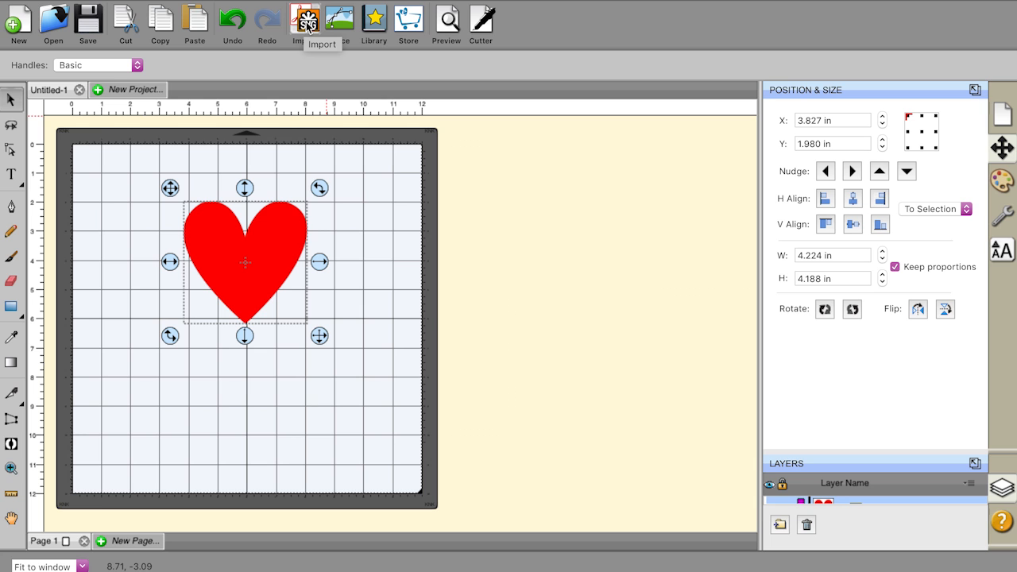
pyautogui.moveTo(245, 262); pyautogui.dragTo(238, 286)
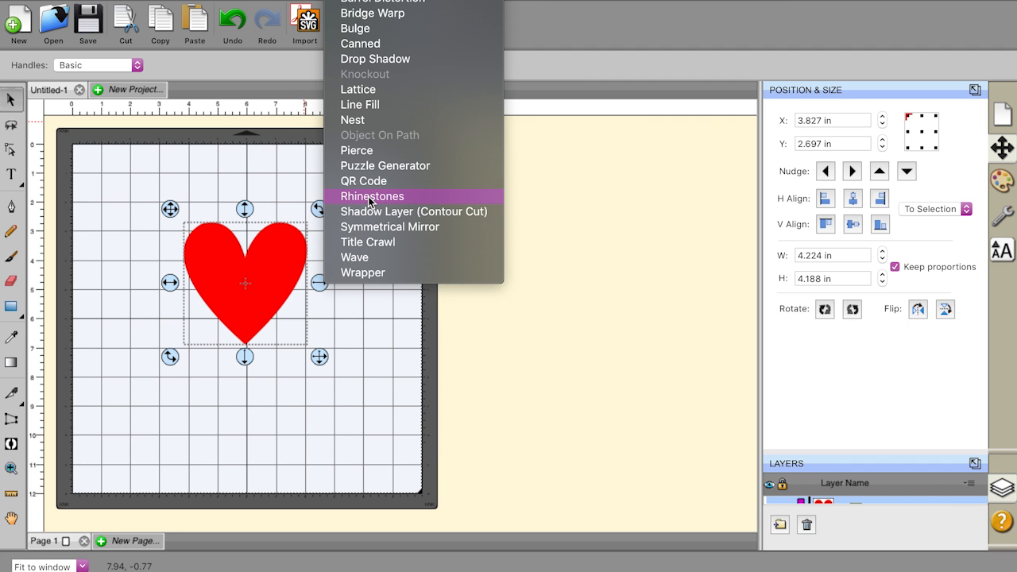
# Apply the Rhinestones effect to the heart with SS 6 stones (2.00 mm size, 2.00 mm spacing)
pyautogui.click(372, 197)
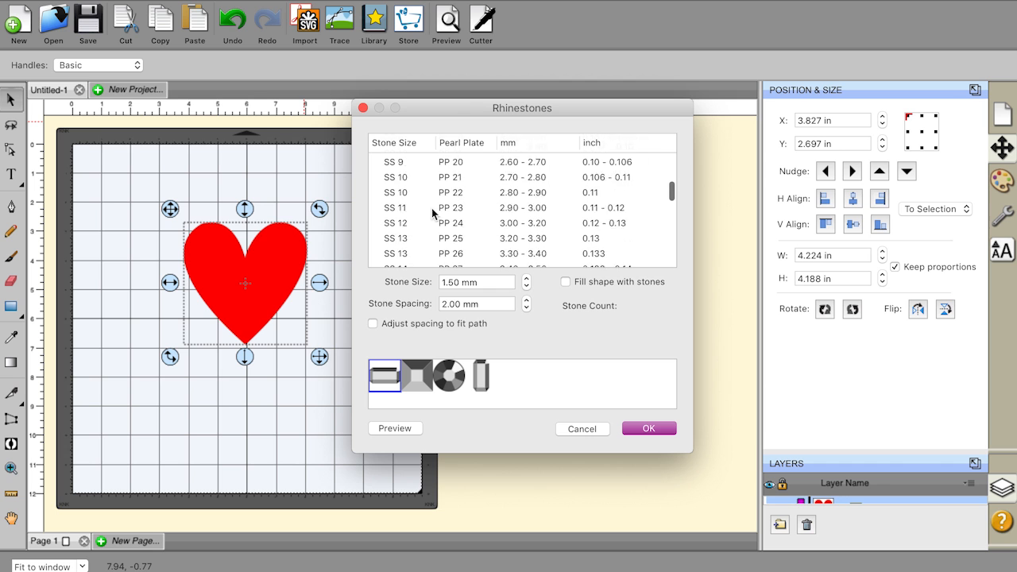
pyautogui.scroll(-3)
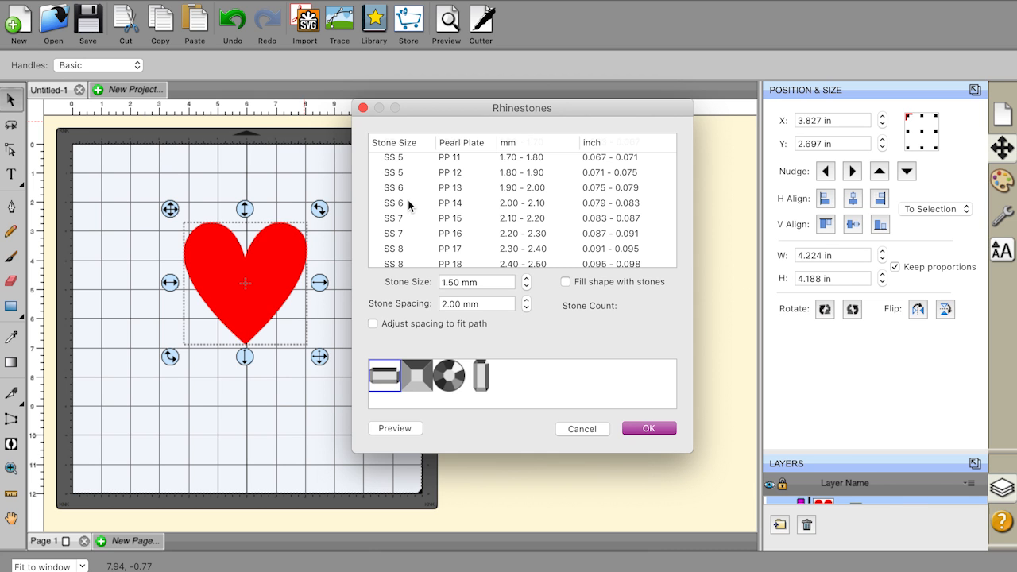
pyautogui.scroll(-3)
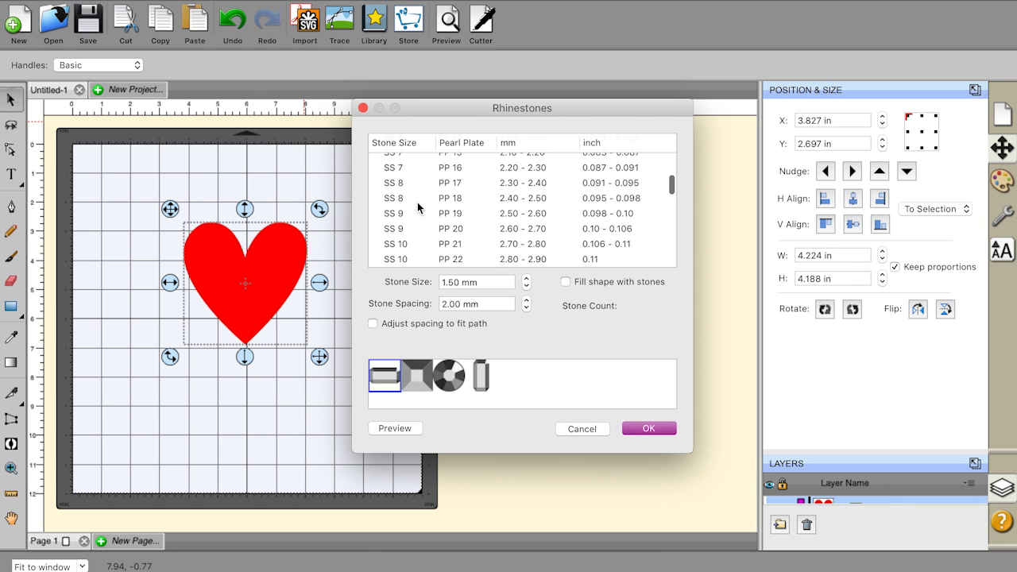
pyautogui.scroll(-3)
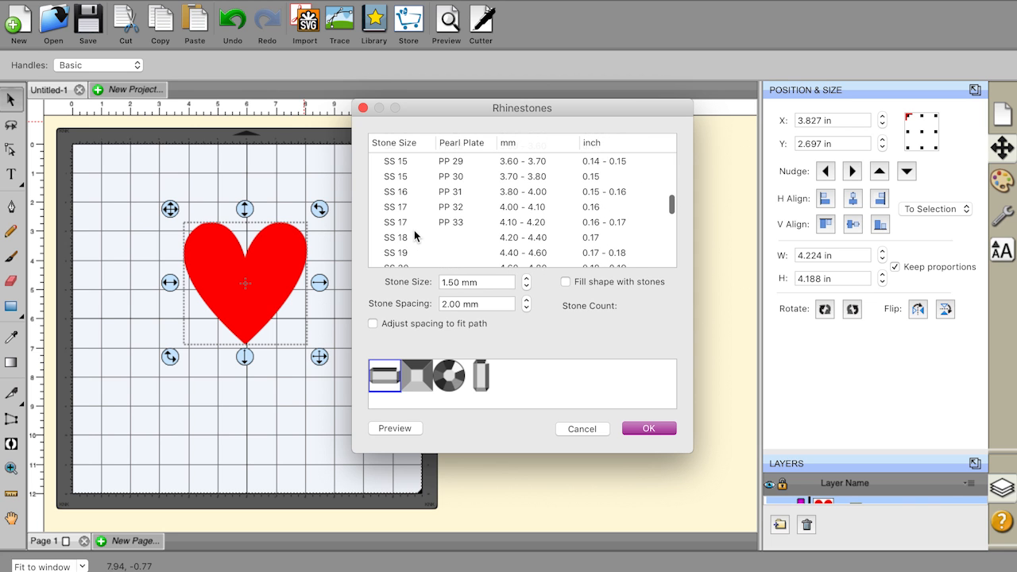
pyautogui.scroll(-3)
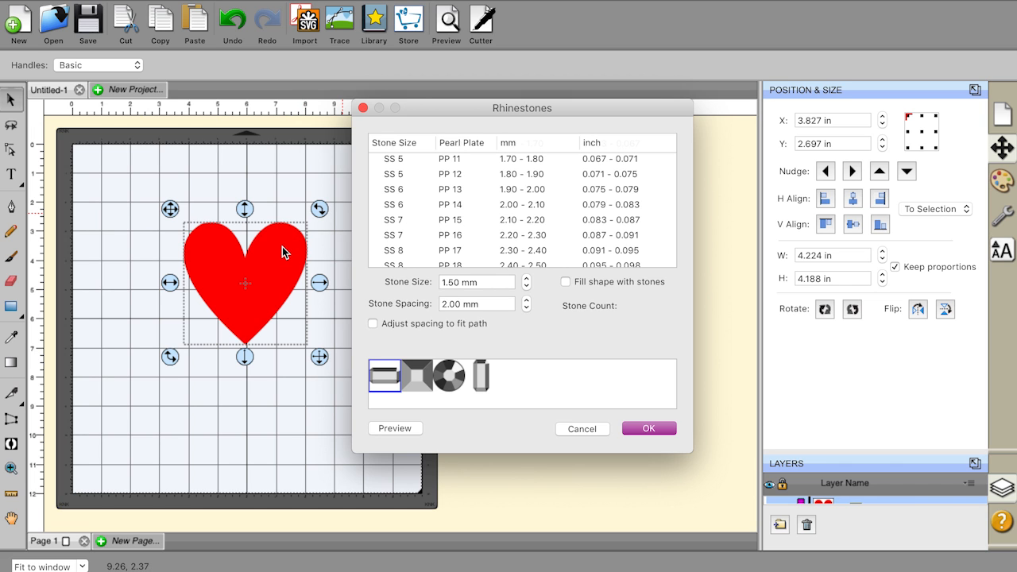
pyautogui.moveTo(389, 210)
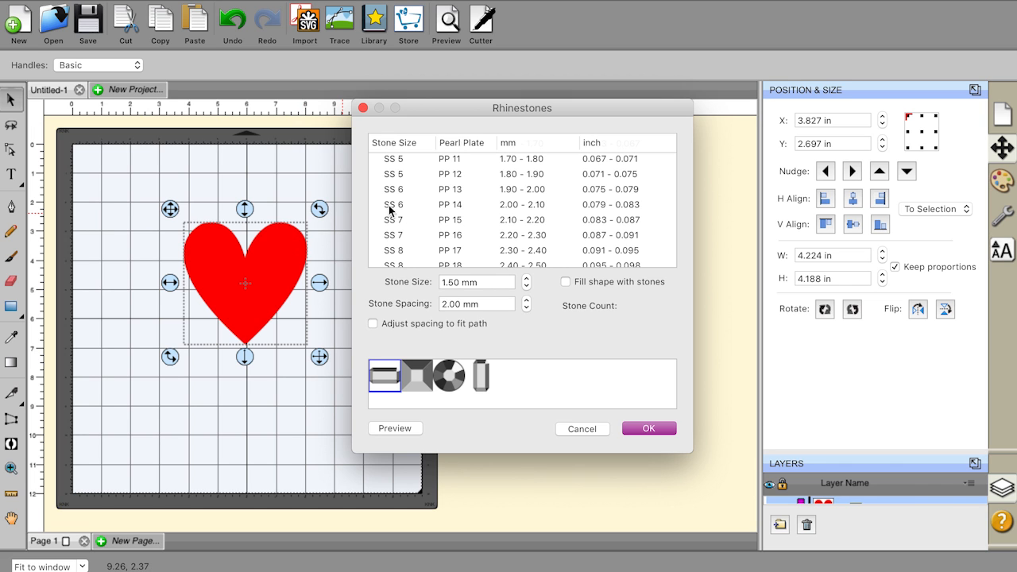
pyautogui.click(448, 374)
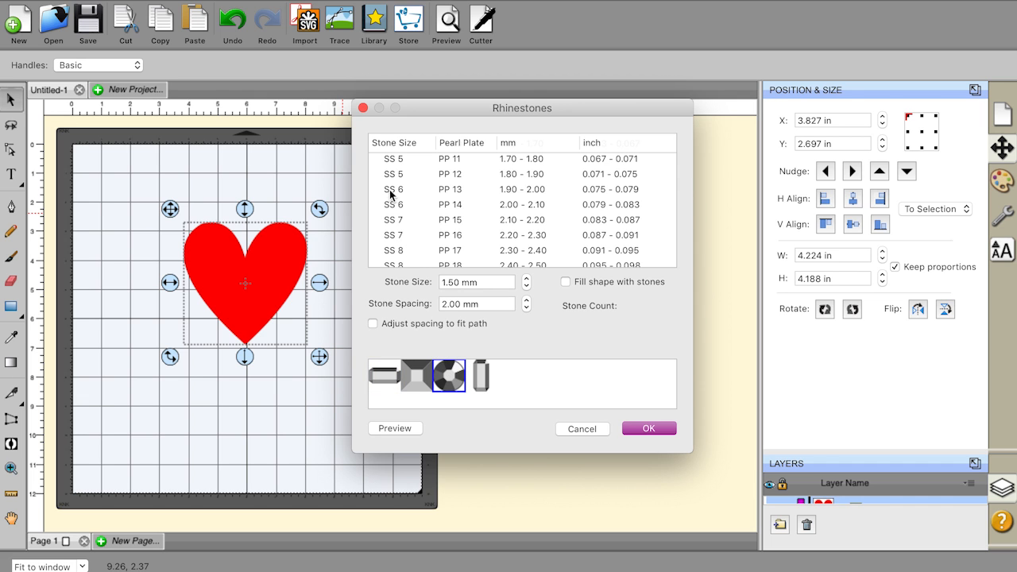
pyautogui.click(394, 189)
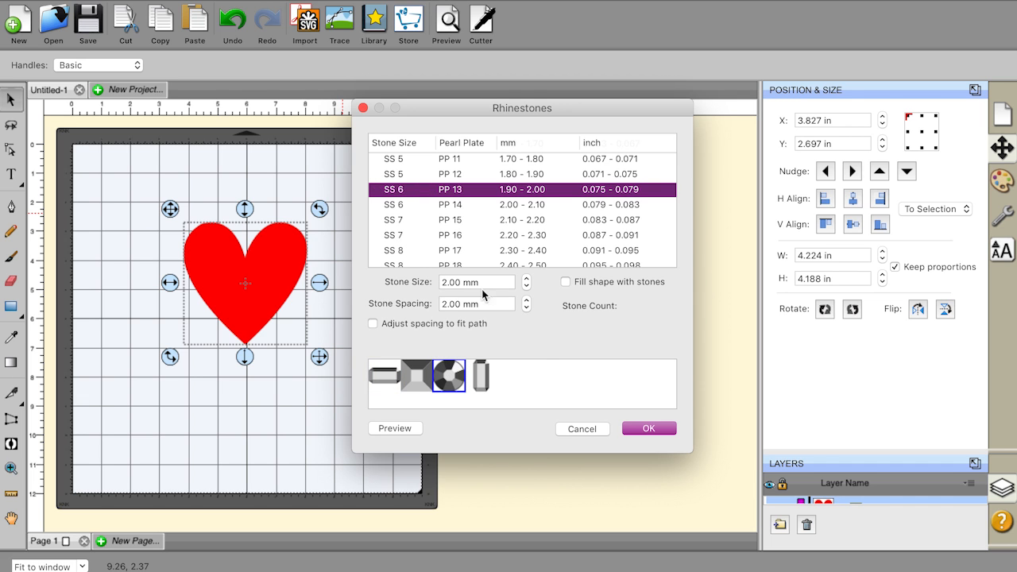
pyautogui.moveTo(572, 300)
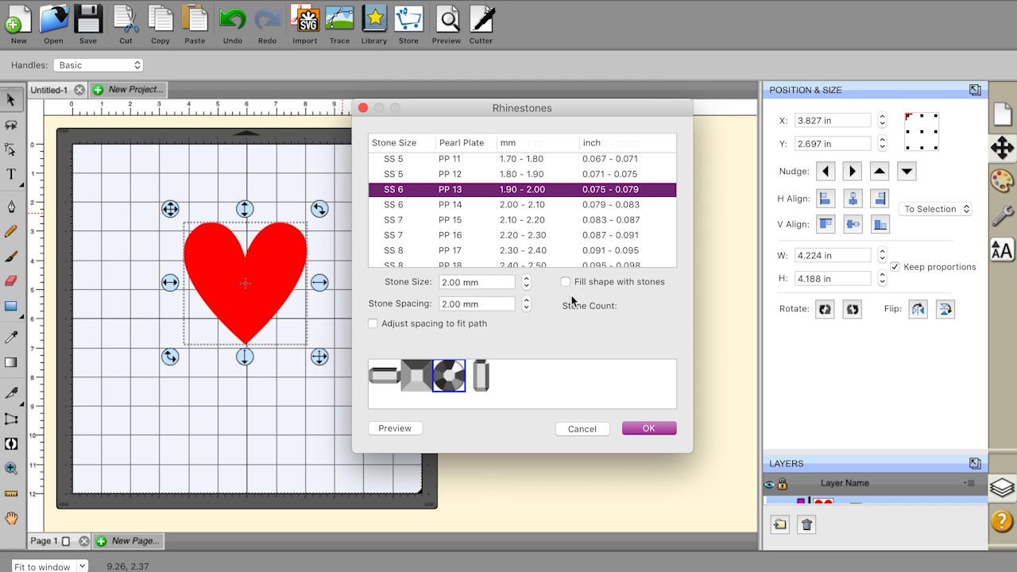
pyautogui.moveTo(415, 205)
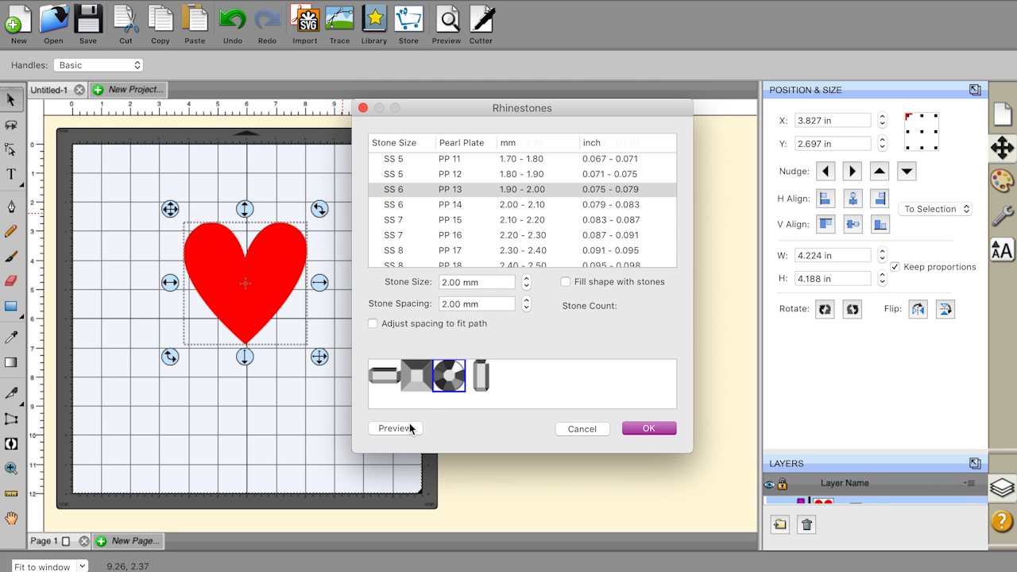
# Fill the whole heart with SS 6 stones instead of an outline, giving 475 stones
pyautogui.click(394, 429)
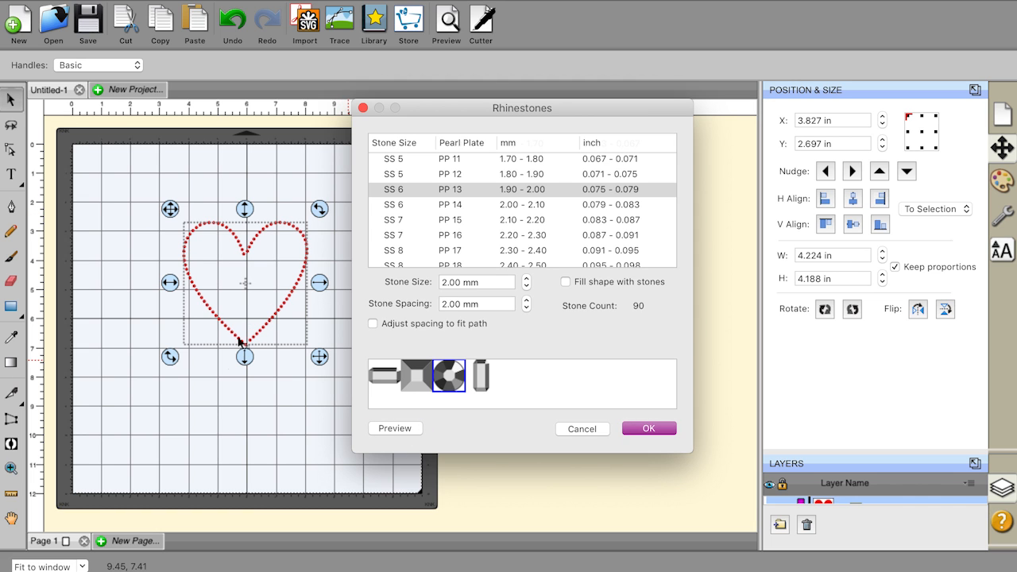
pyautogui.moveTo(108, 429)
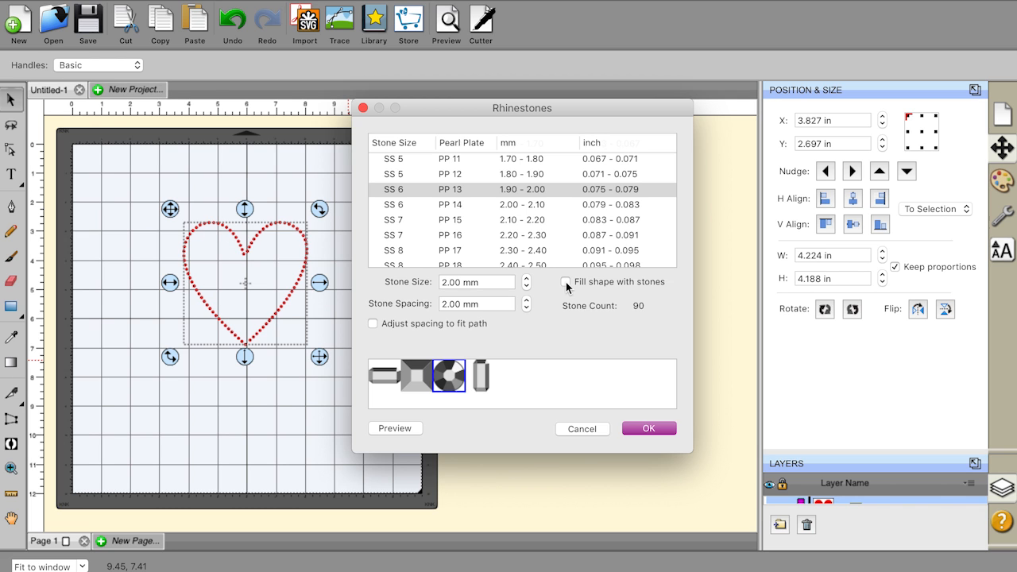
pyautogui.click(566, 283)
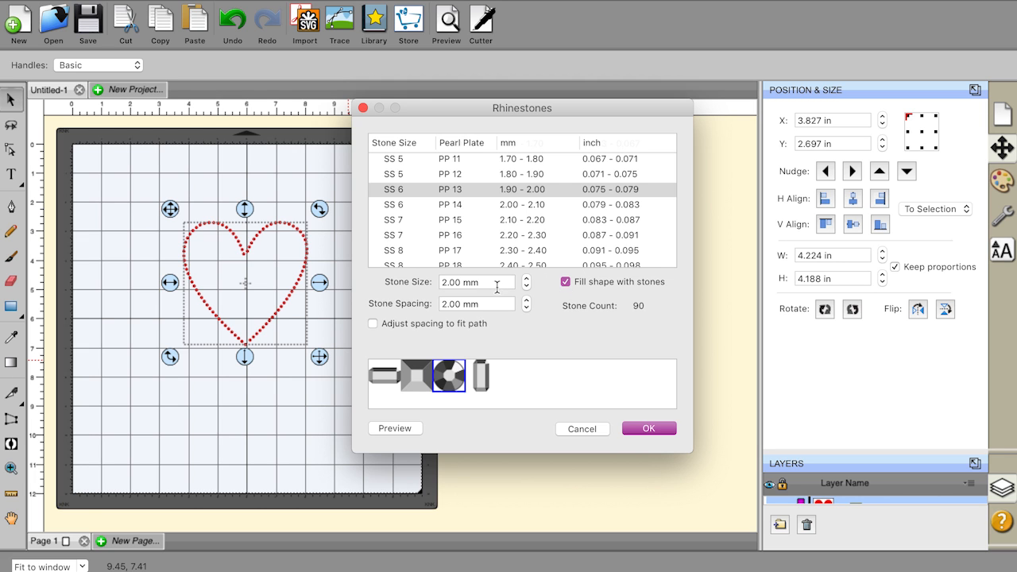
pyautogui.click(394, 429)
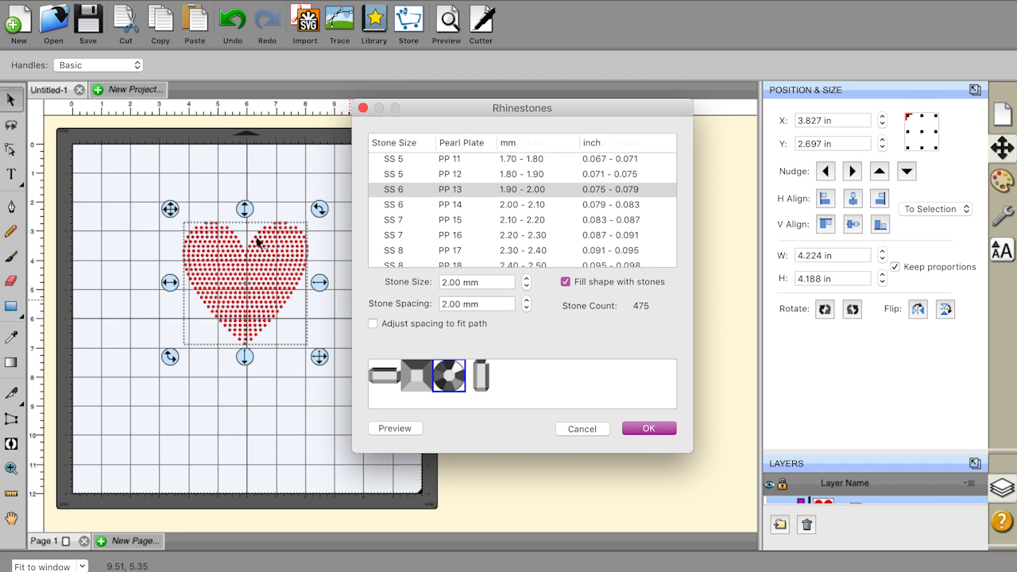
pyautogui.moveTo(426, 111)
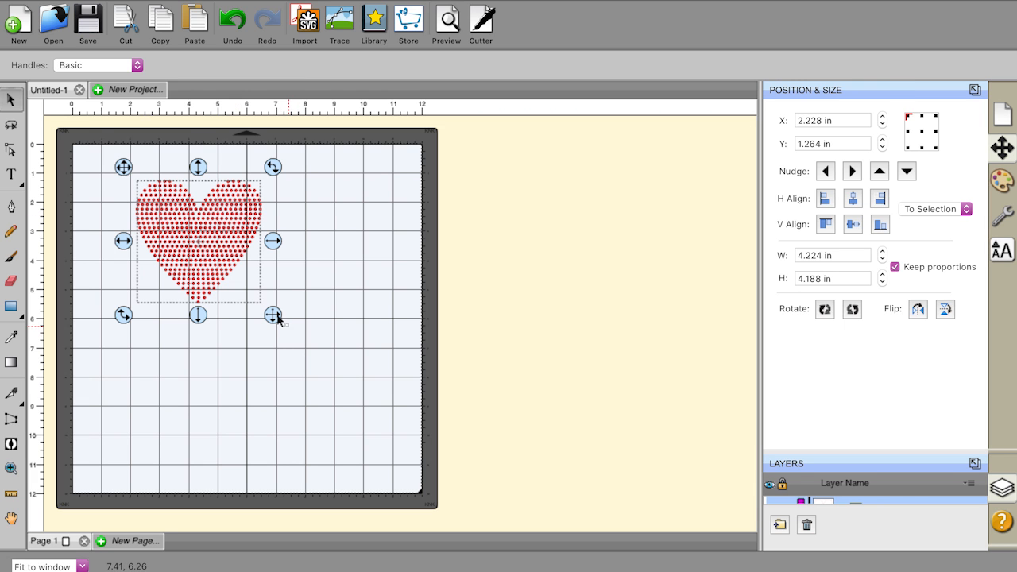
# Scale the rhinestone heart to about 5.2 inches wide and high, then deselect it
pyautogui.moveTo(273, 314); pyautogui.dragTo(349, 390)
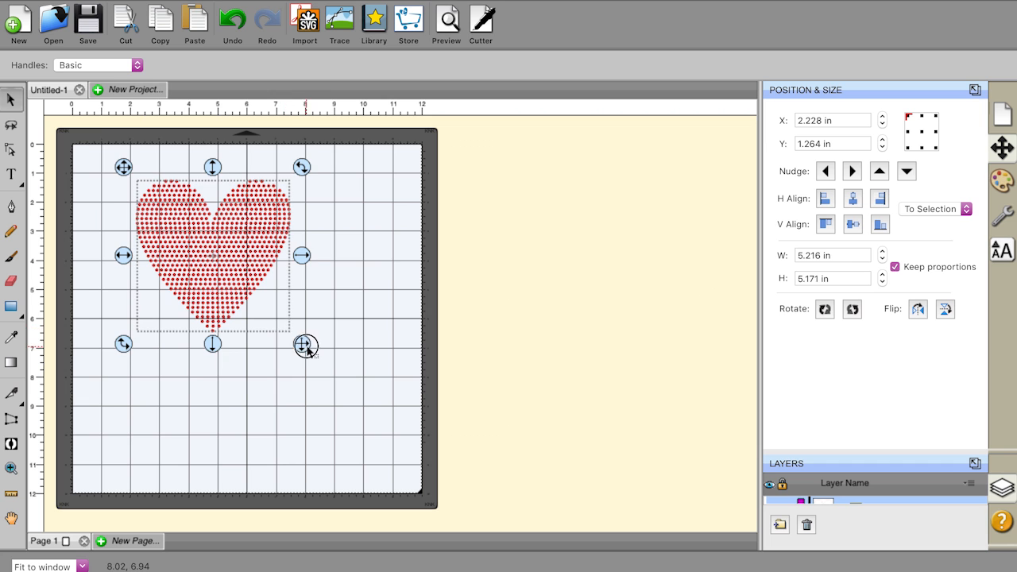
pyautogui.moveTo(305, 346); pyautogui.dragTo(267, 305)
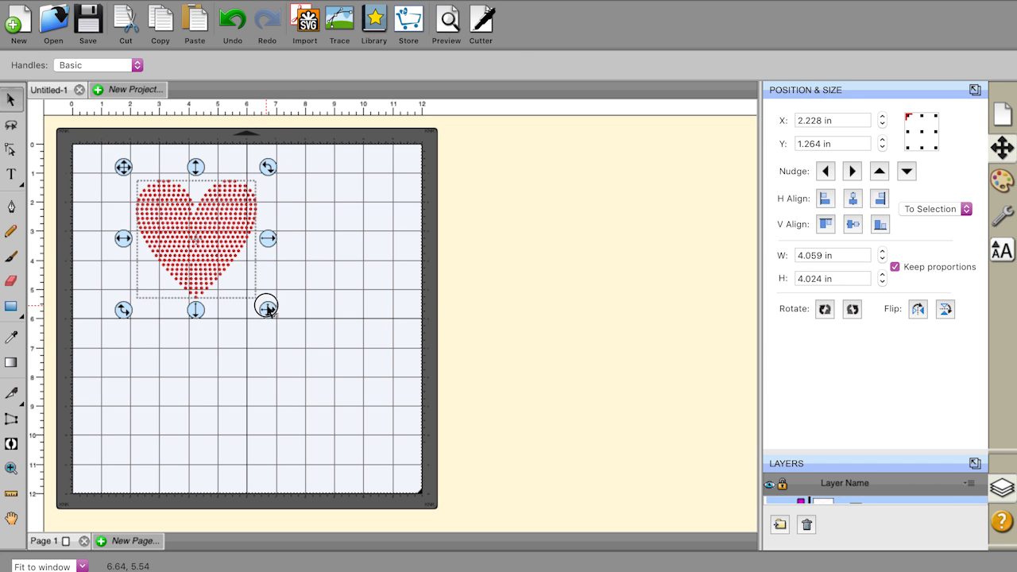
pyautogui.moveTo(267, 305); pyautogui.dragTo(270, 315)
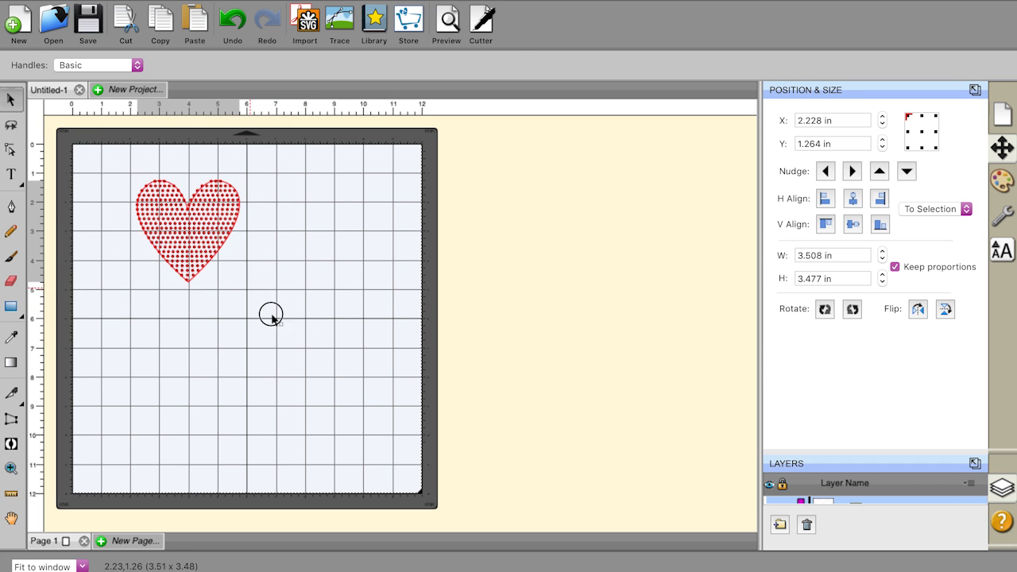
pyautogui.moveTo(270, 315); pyautogui.dragTo(295, 337)
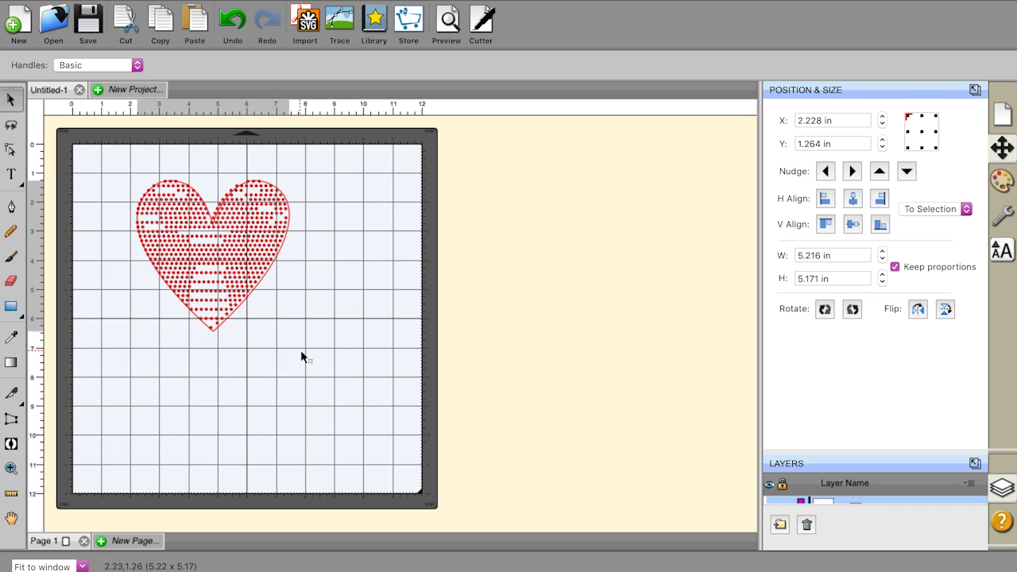
pyautogui.click(222, 246)
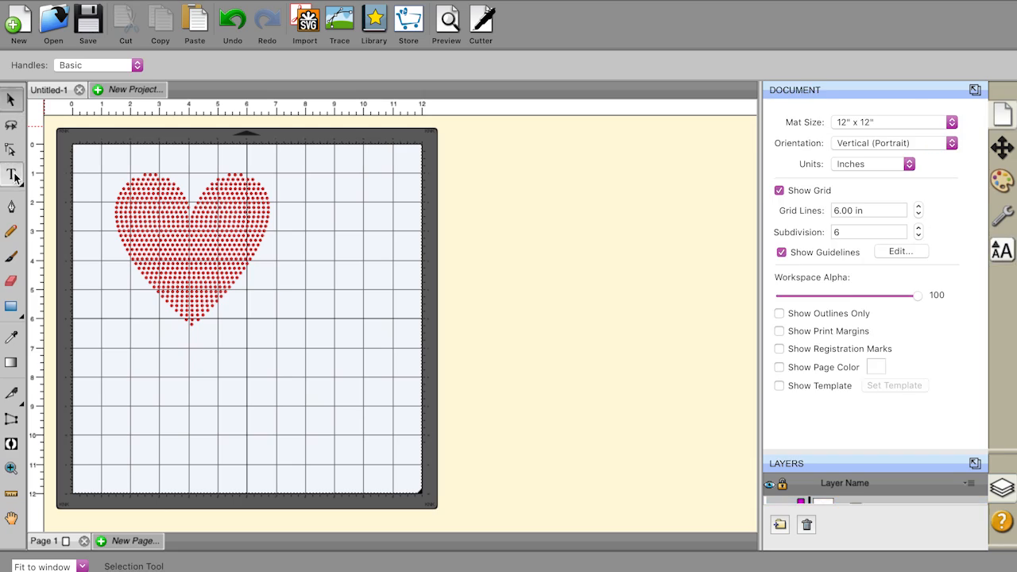
# Add bold red JOHNSON text below the heart, enlarged to about 8.6 inches wide
pyautogui.click(11, 173)
pyautogui.write('JOHNS')
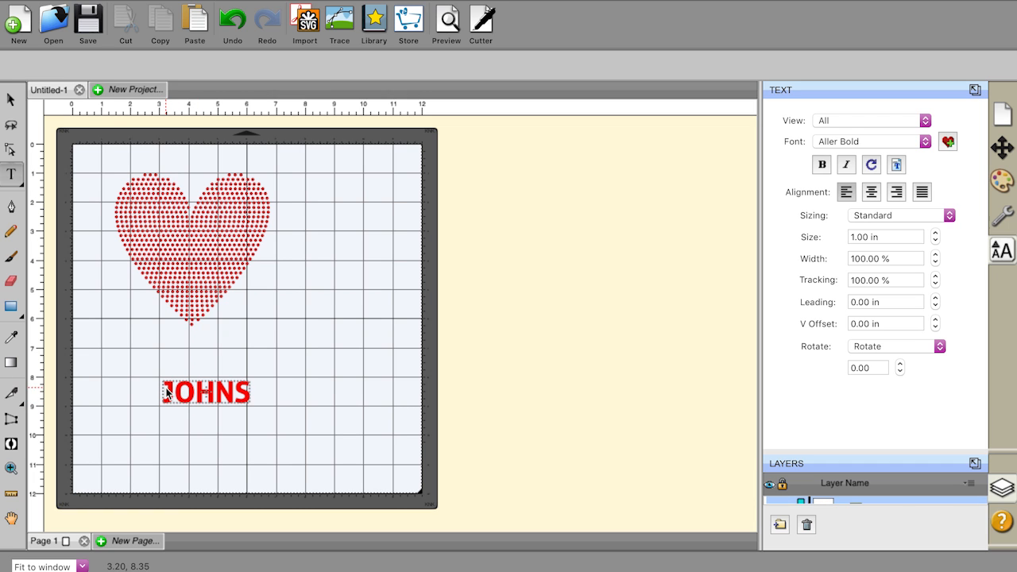
pyautogui.write('ON')
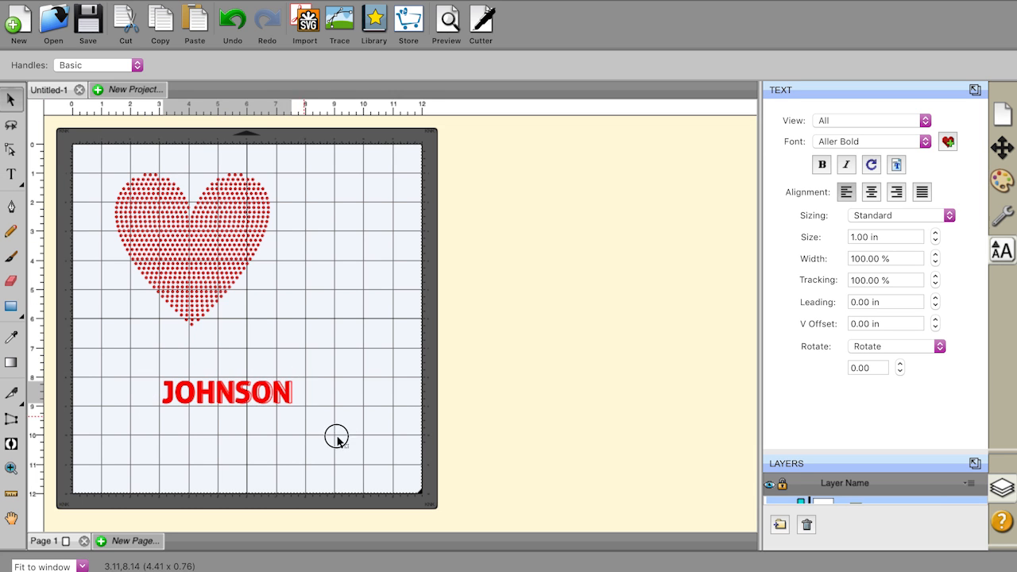
pyautogui.click(225, 392)
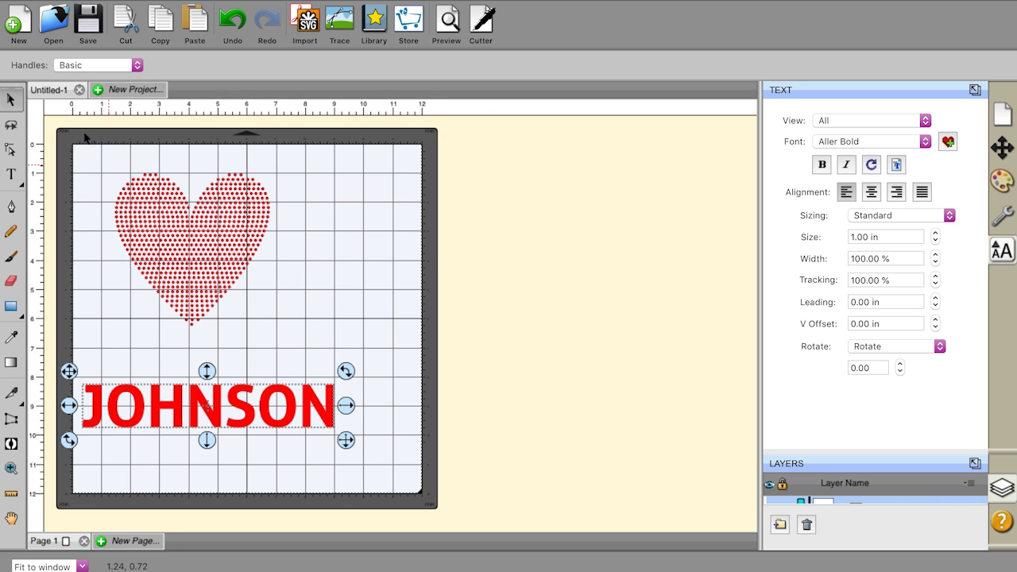
pyautogui.moveTo(365, 119)
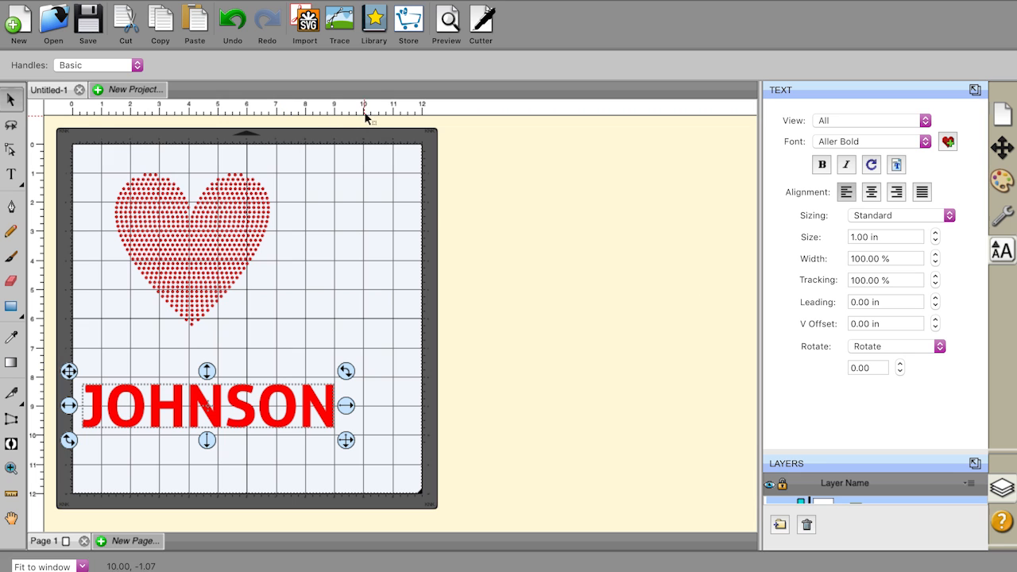
pyautogui.moveTo(353, 378)
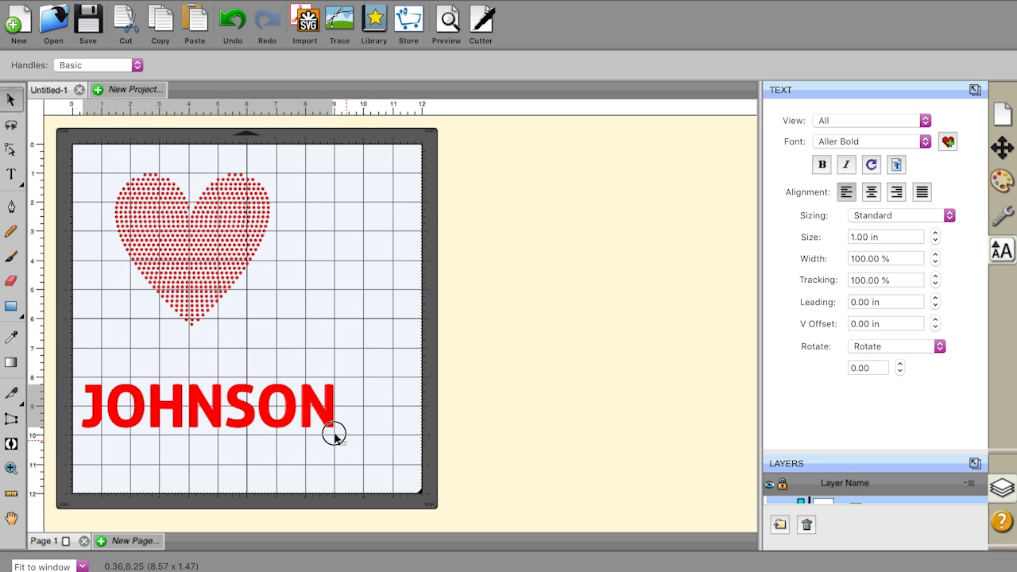
pyautogui.click(206, 406)
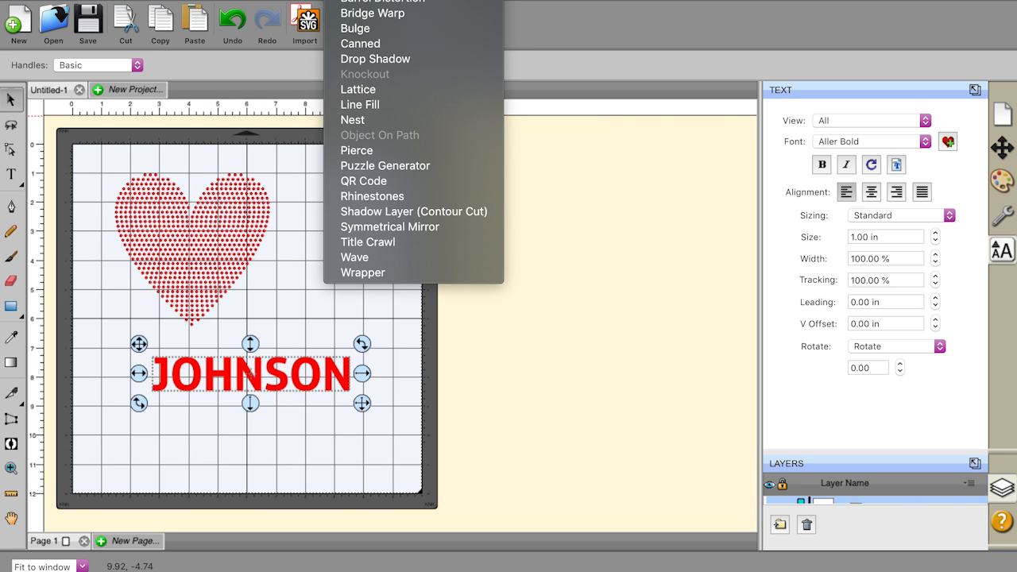
pyautogui.moveTo(356, 149)
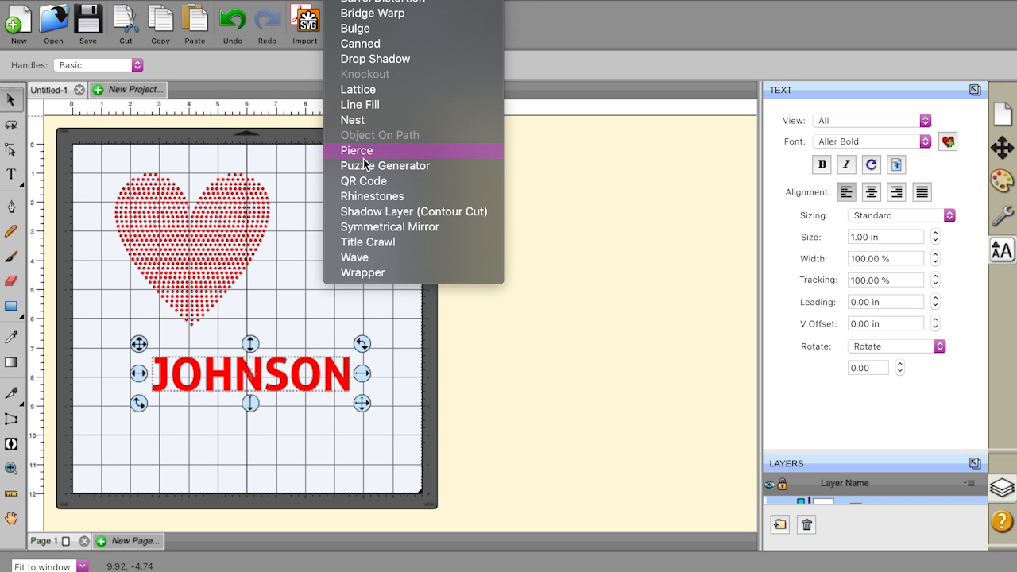
# Set the JOHNSON letters to SS 6 rhinestones with Fill shape with stones enabled
pyautogui.click(371, 195)
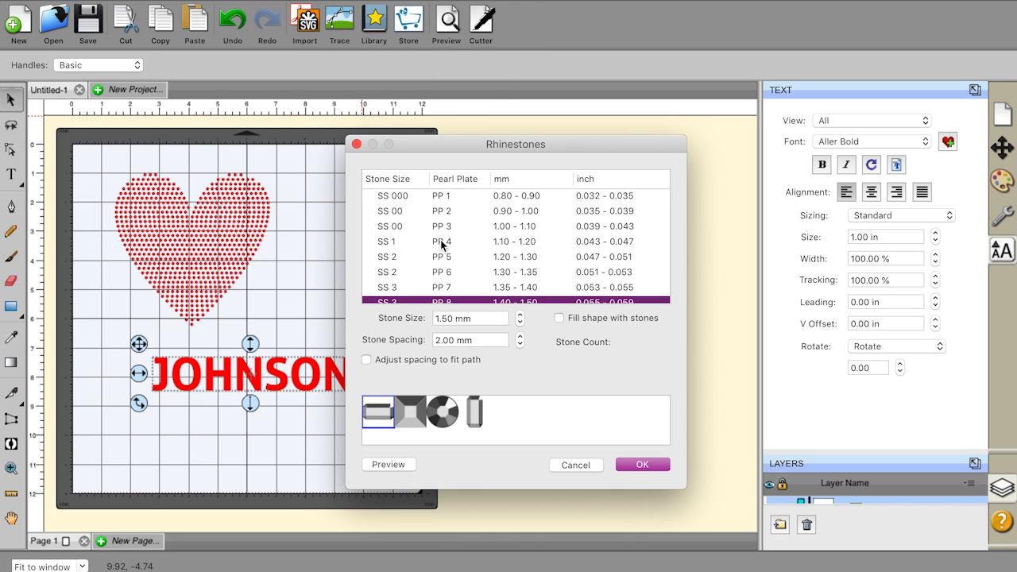
pyautogui.scroll(-3)
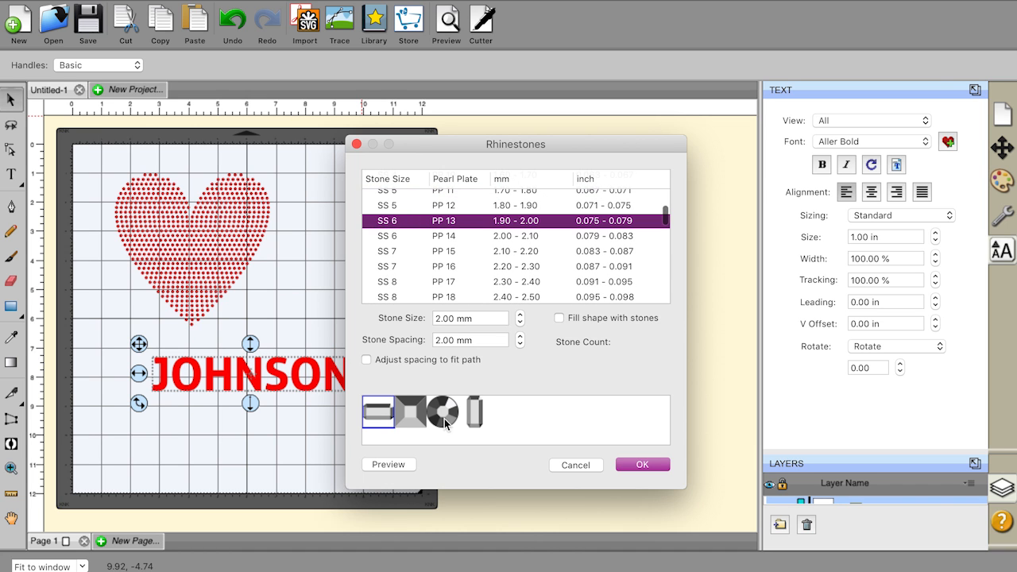
pyautogui.click(442, 411)
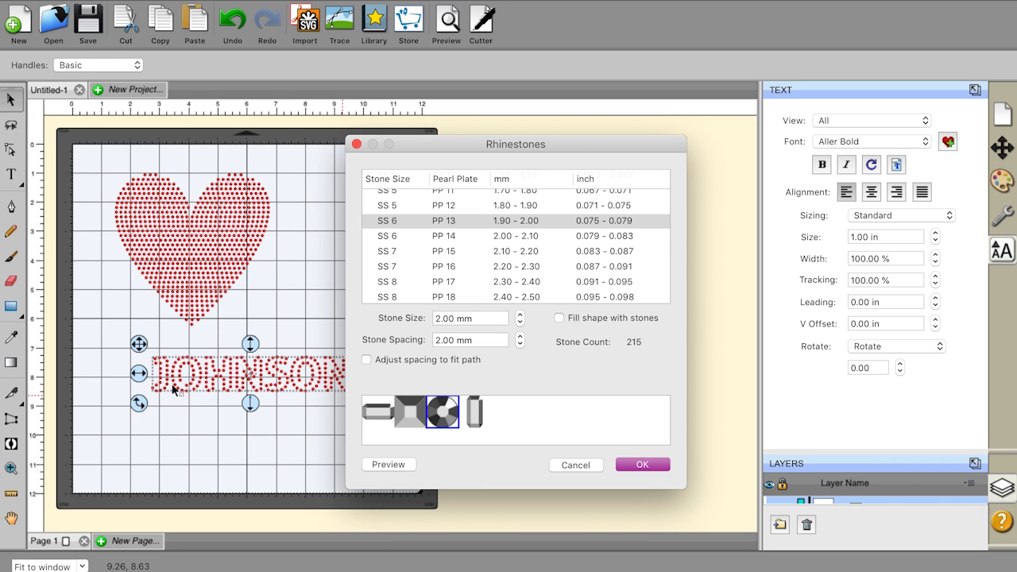
pyautogui.click(559, 318)
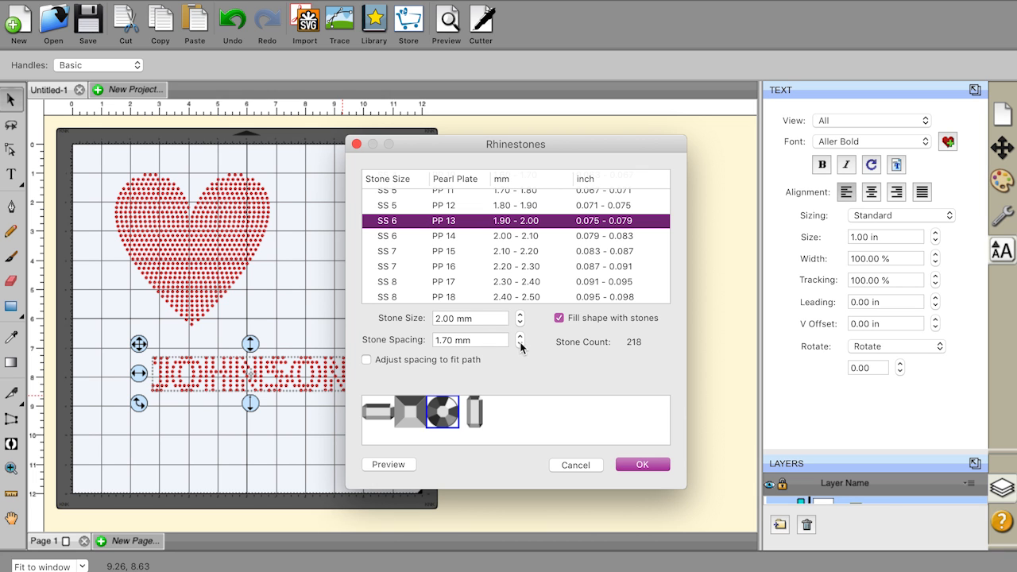
pyautogui.moveTo(514, 143); pyautogui.dragTo(594, 131)
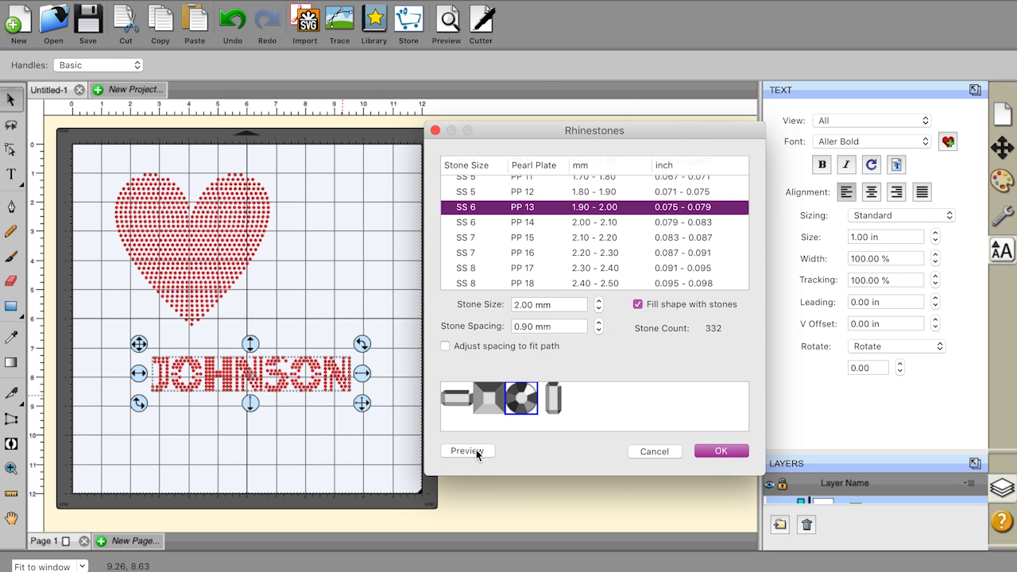
# Lower the stone spacing to 0.60 mm, preview it and apply the fill to the name
pyautogui.click(601, 331)
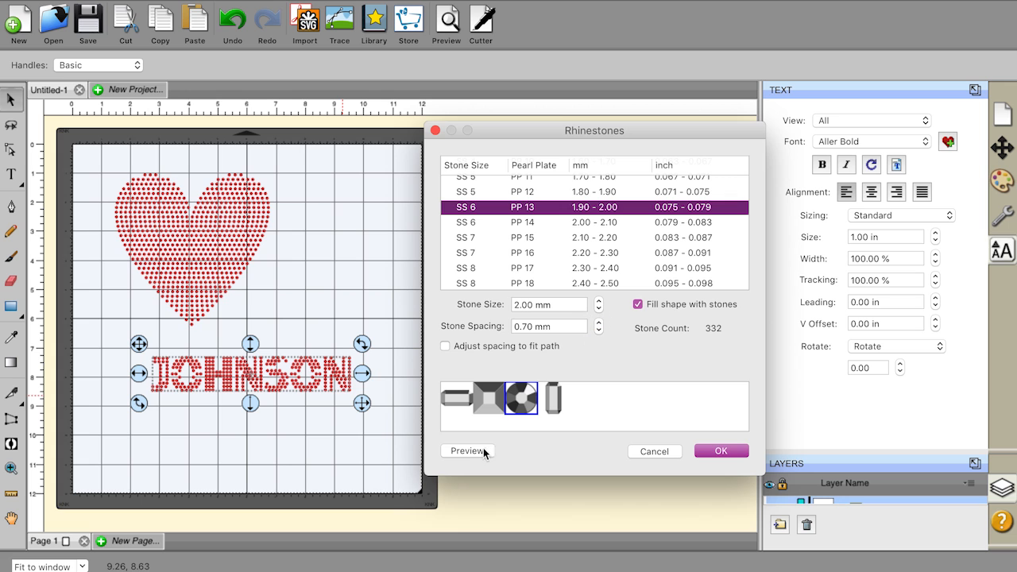
pyautogui.click(467, 451)
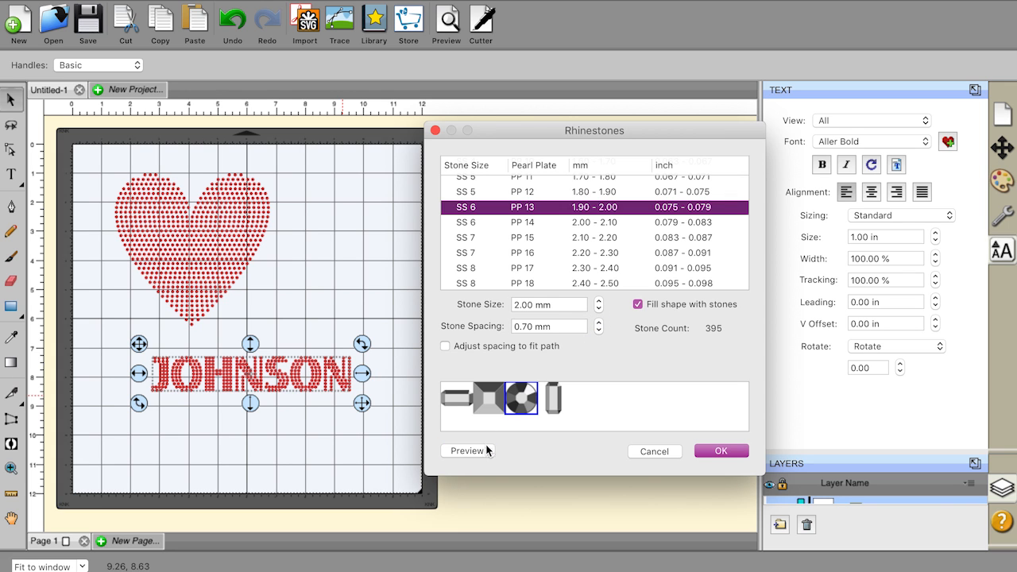
pyautogui.click(599, 330)
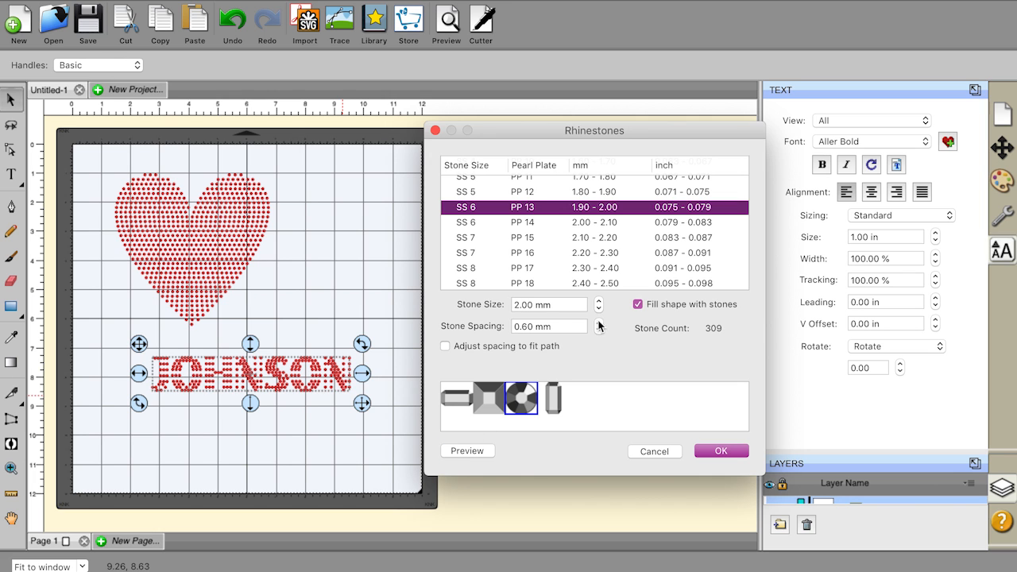
pyautogui.click(597, 321)
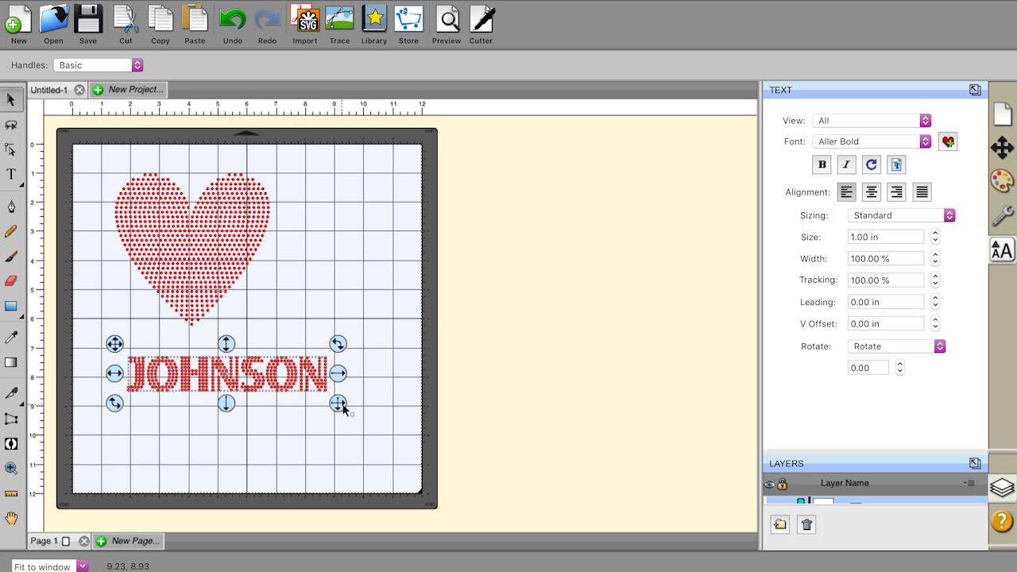
# Stretch the rhinestone JOHNSON a little wider below the heart
pyautogui.moveTo(338, 404); pyautogui.dragTo(314, 399)
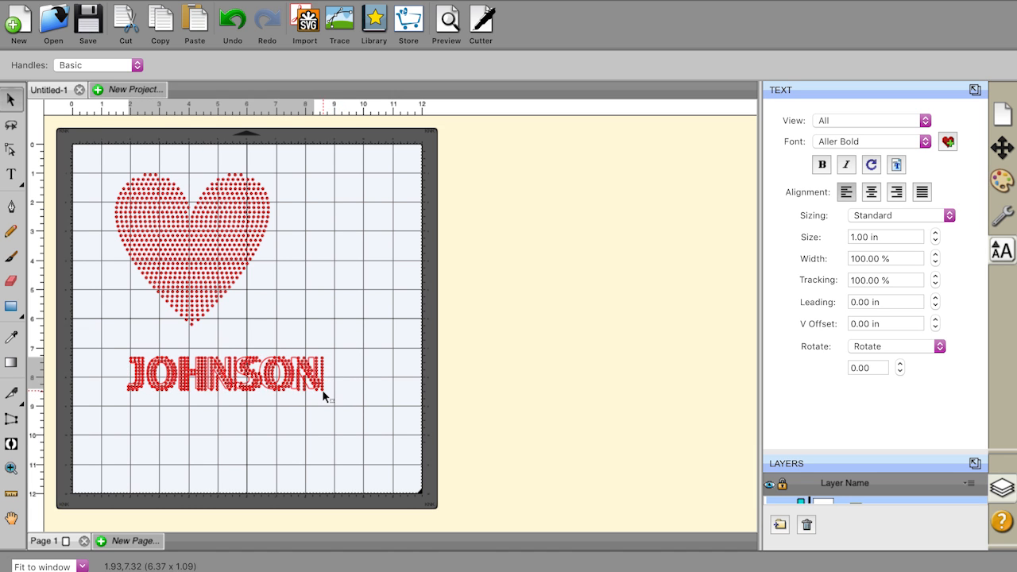
pyautogui.click(225, 373)
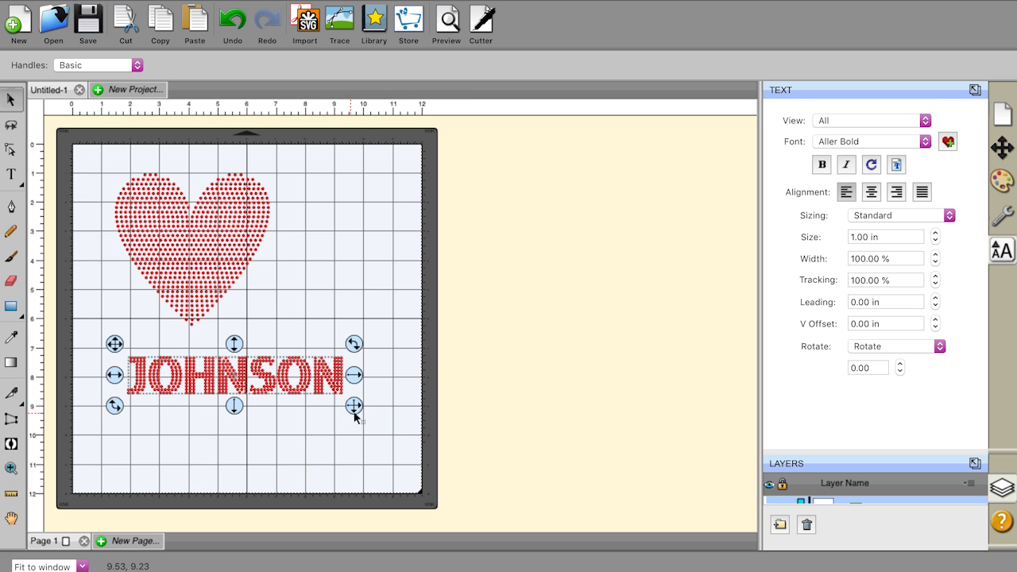
pyautogui.click(341, 432)
pyautogui.write('LO')
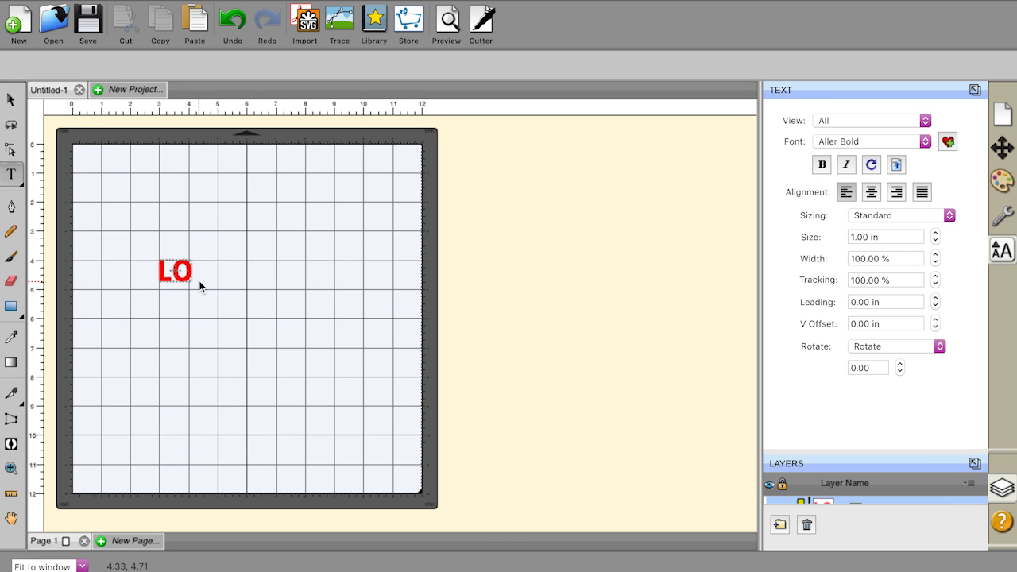
# Finish the LOVE text, break it apart into letters and delete the O
pyautogui.write('VE')
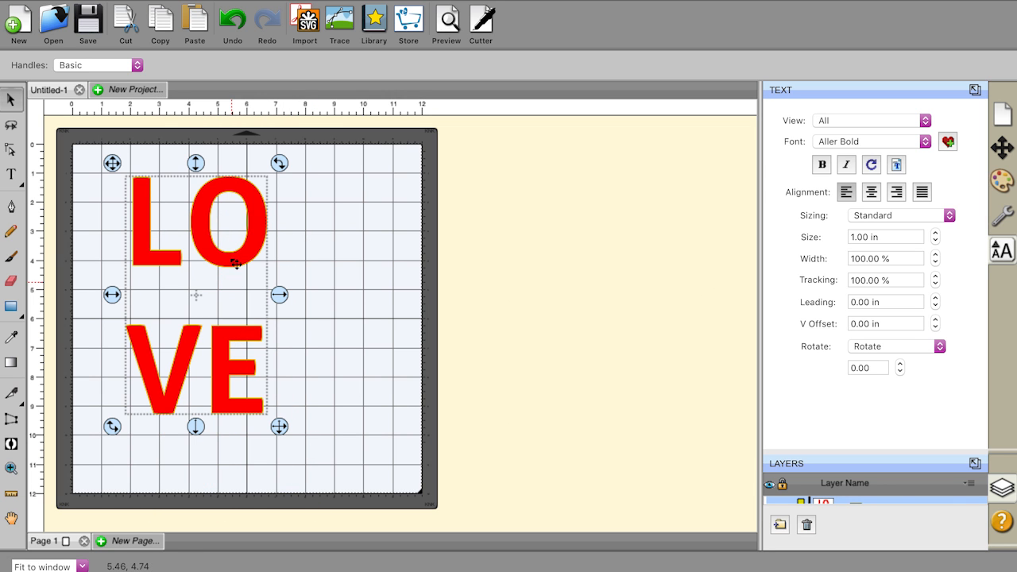
pyautogui.rightClick(236, 263)
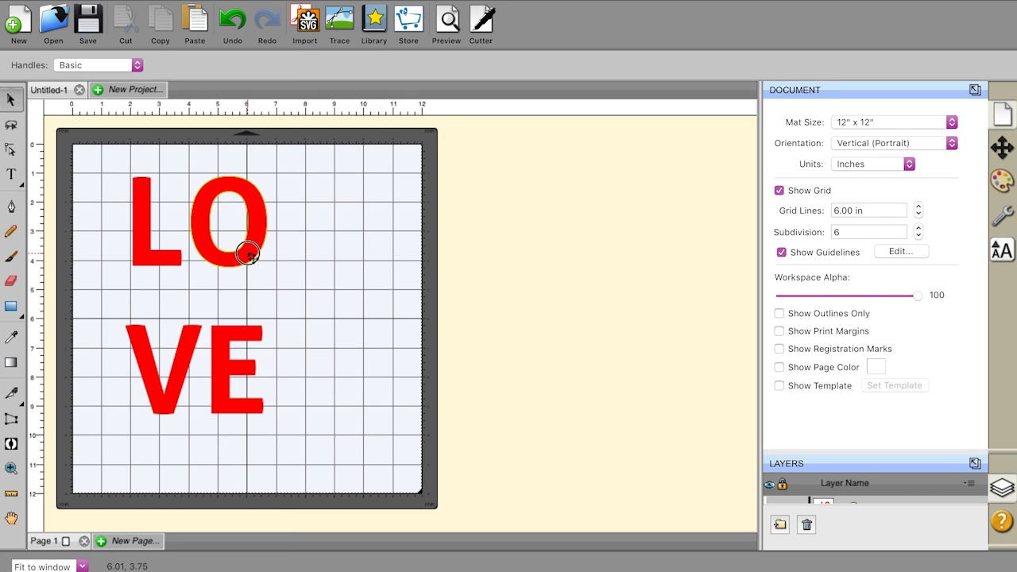
pyautogui.click(246, 222)
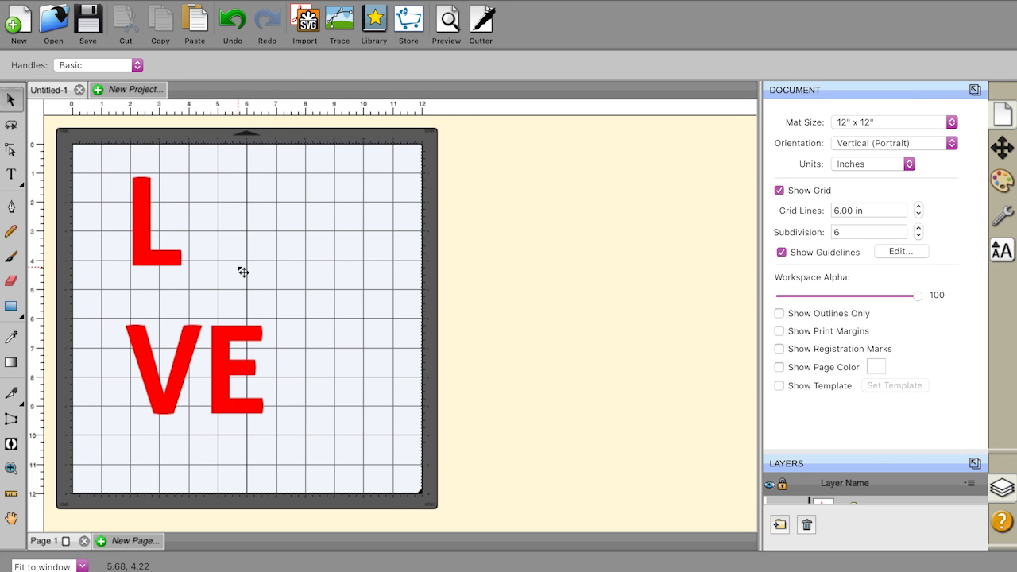
pyautogui.click(193, 368)
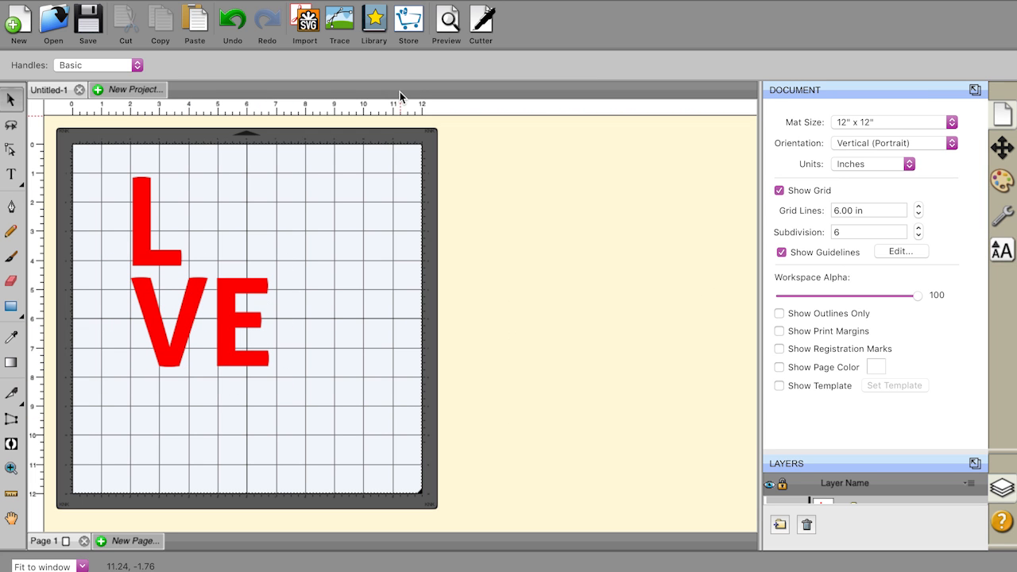
# Place a red Basic Shapes heart, about 3.3 by 2.8 inches, where the O used to be
pyautogui.click(374, 19)
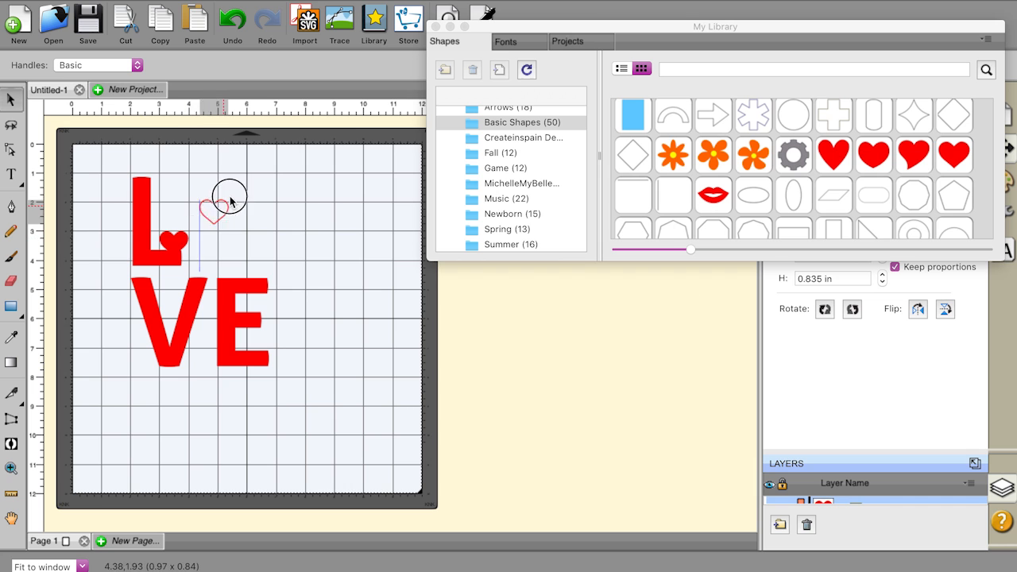
pyautogui.moveTo(230, 199); pyautogui.dragTo(277, 269)
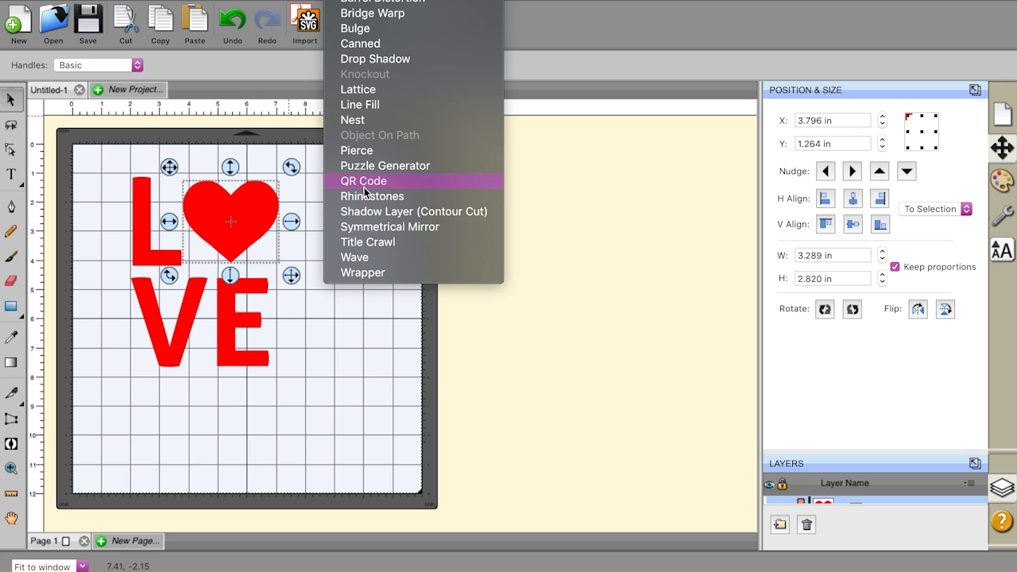
# Fill the heart with round SS 10 rhinestones at 1.70 mm spacing, giving 200 stones
pyautogui.click(372, 196)
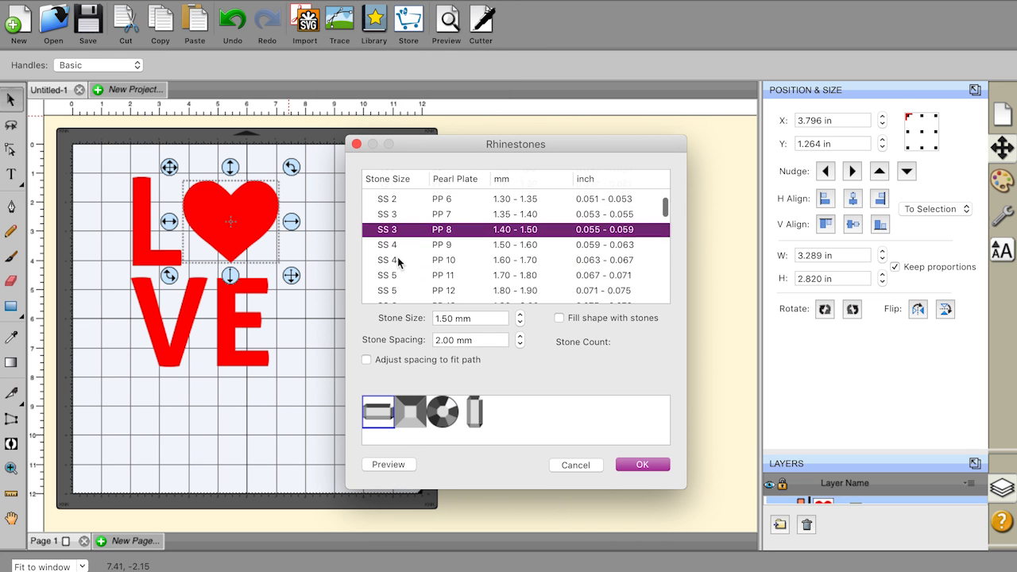
pyautogui.scroll(-3)
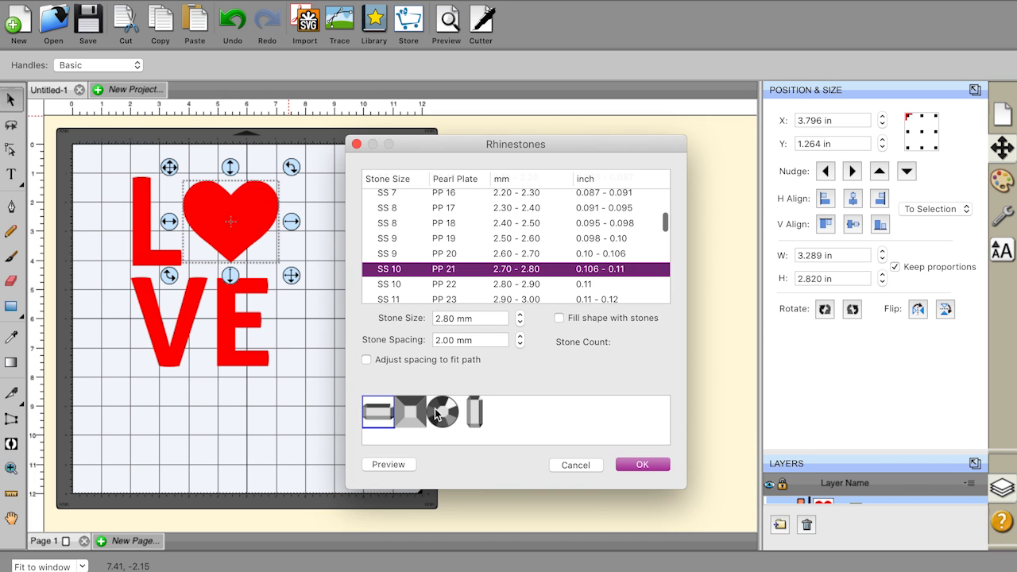
pyautogui.click(442, 411)
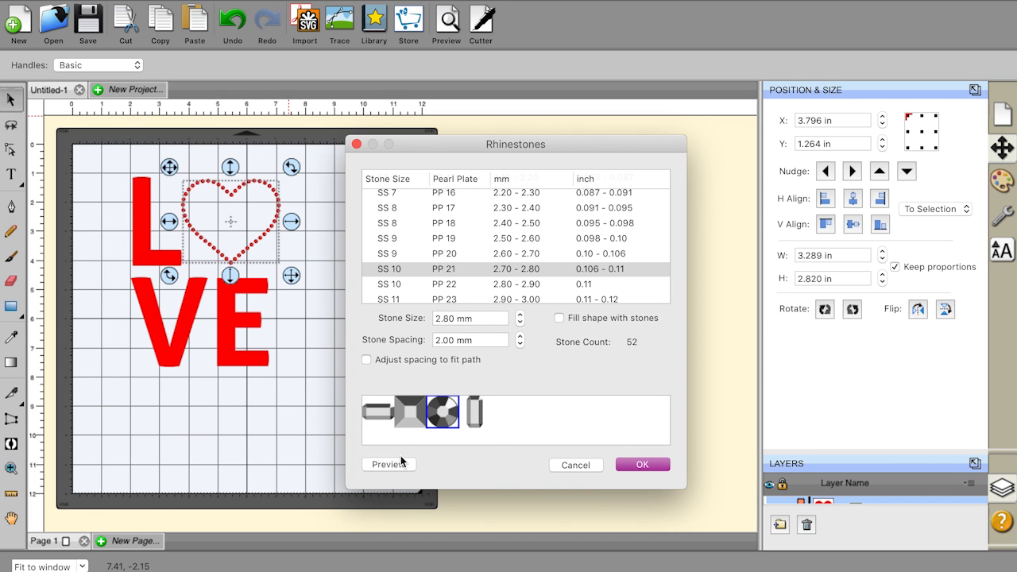
pyautogui.moveTo(238, 194)
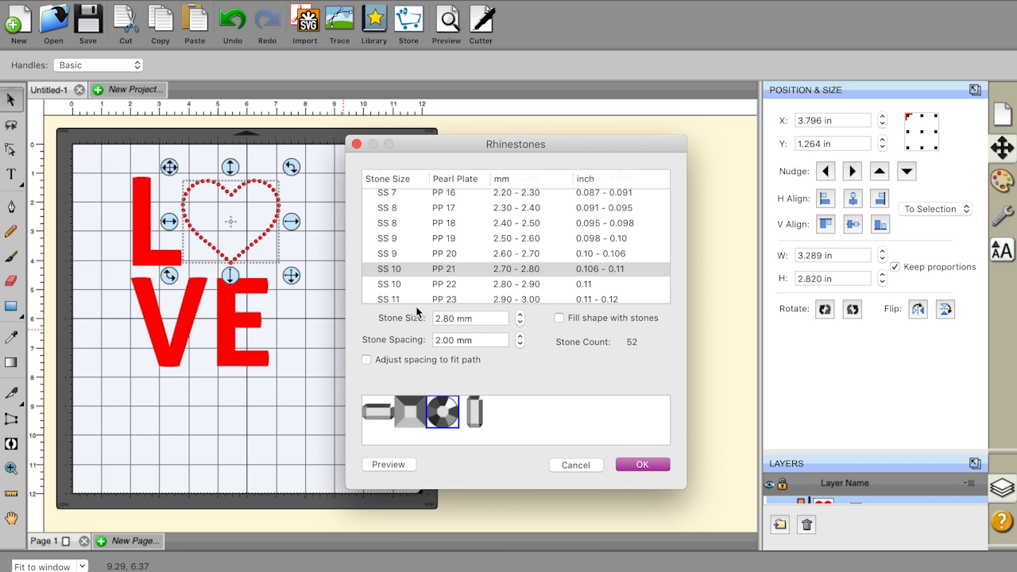
pyautogui.moveTo(586, 324)
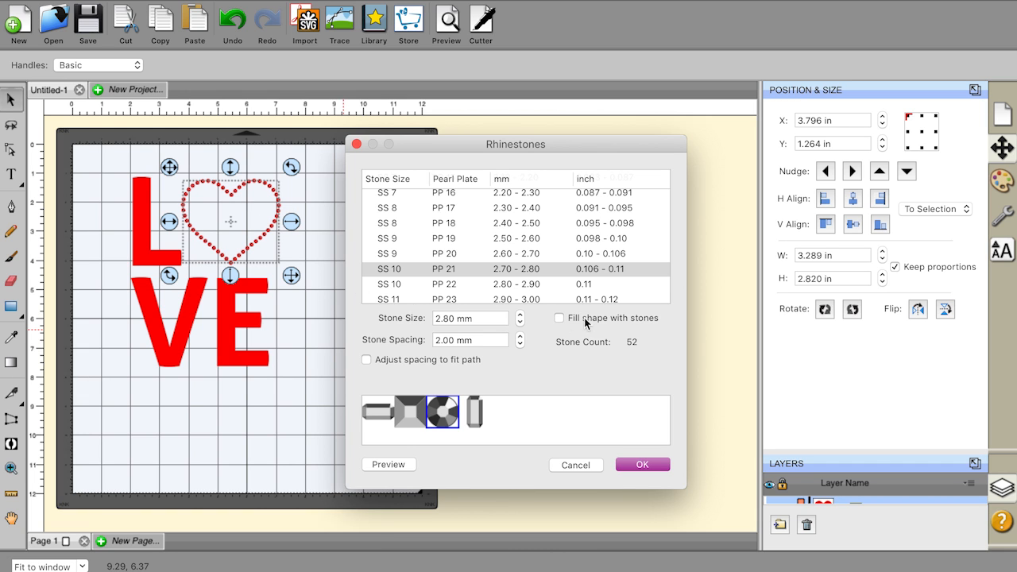
pyautogui.click(559, 318)
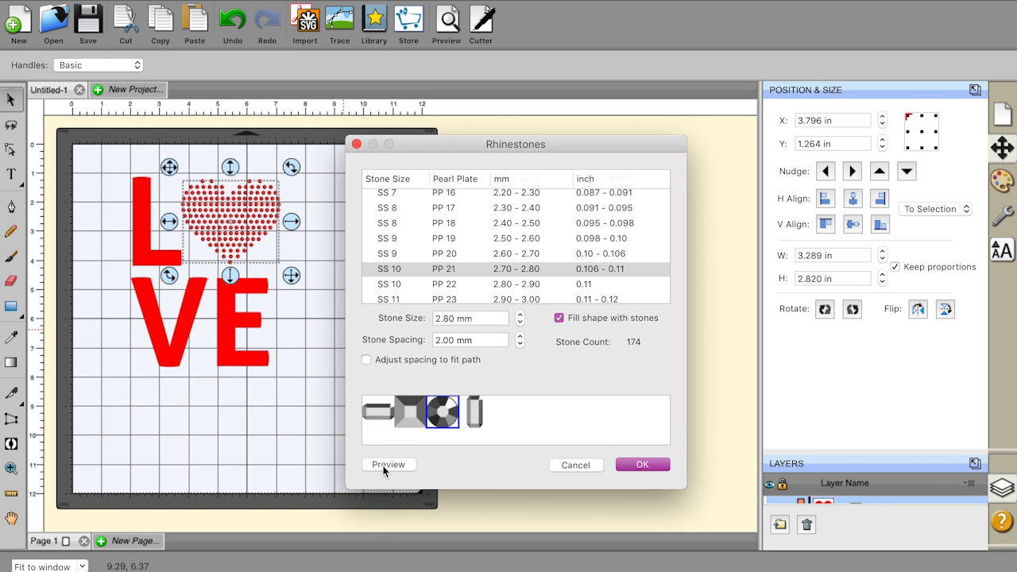
pyautogui.moveTo(523, 348)
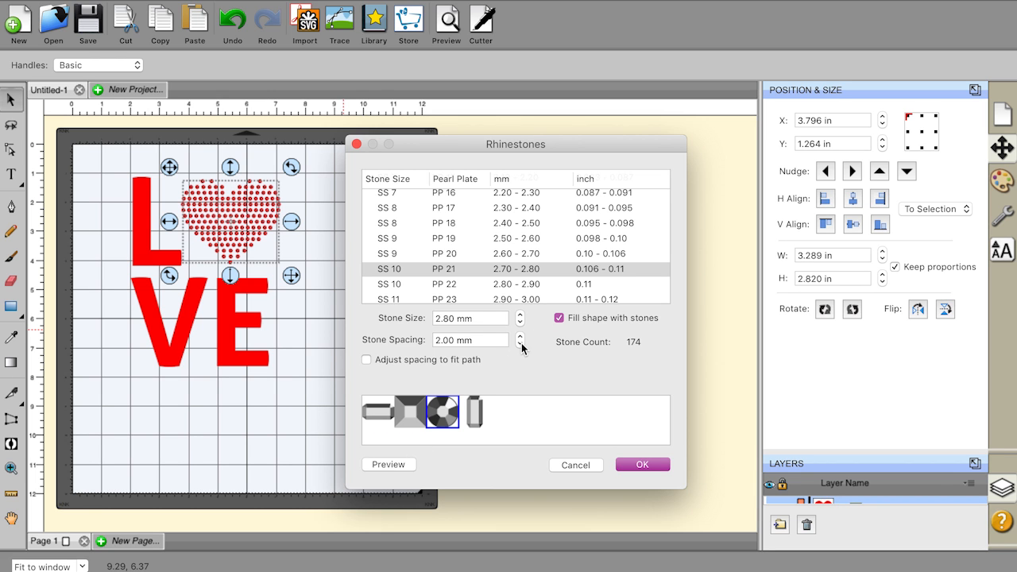
pyautogui.click(521, 343)
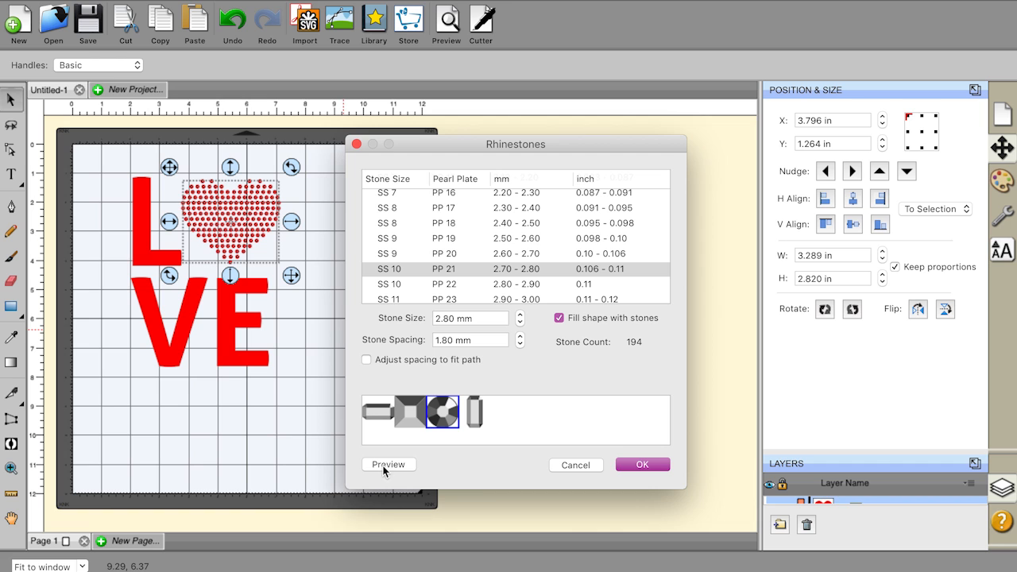
pyautogui.click(521, 343)
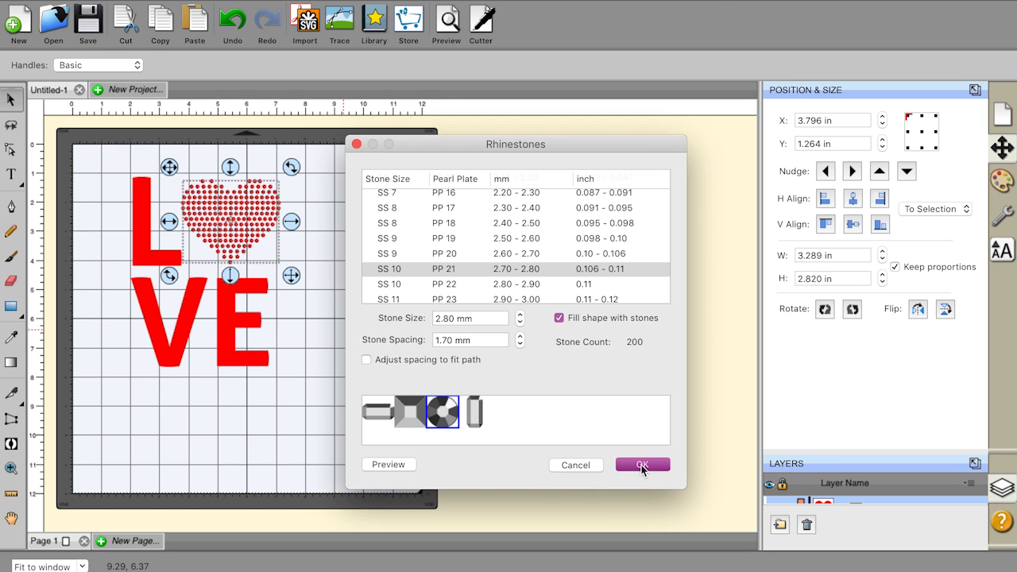
pyautogui.click(642, 464)
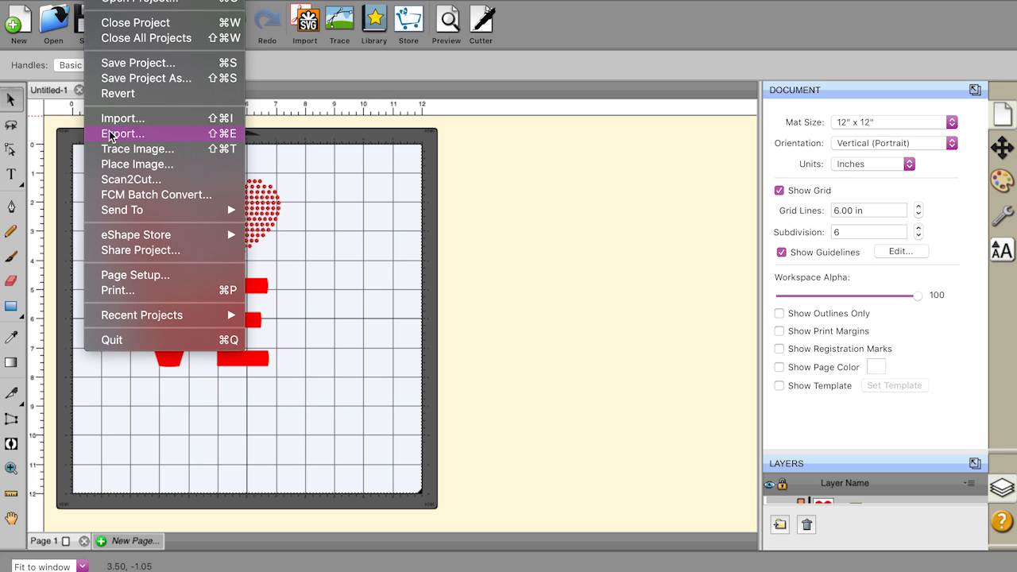
# Export the design to the desktop as rhinestone-template.svg, Design Space compatible
pyautogui.click(123, 133)
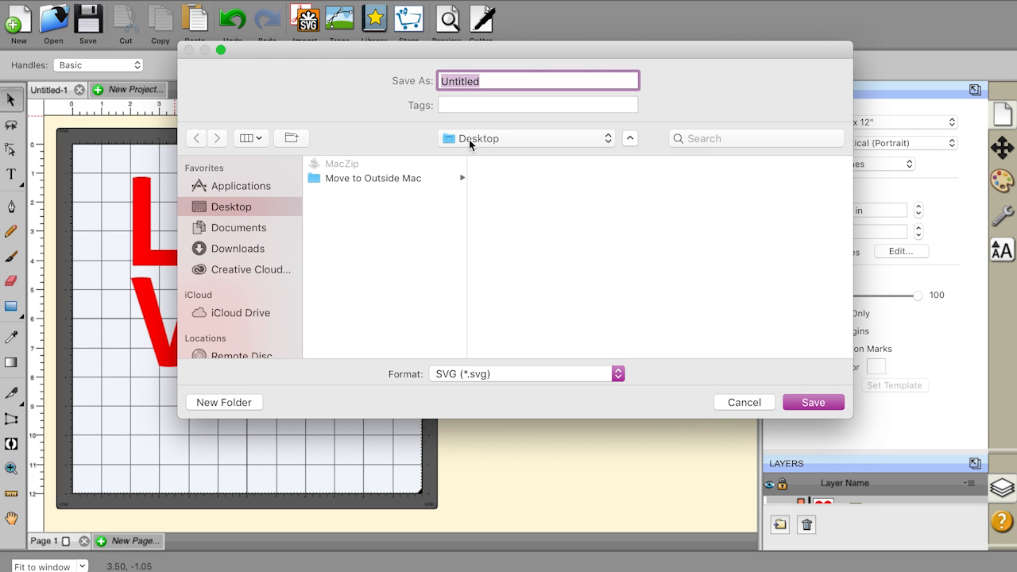
pyautogui.write('rhins')
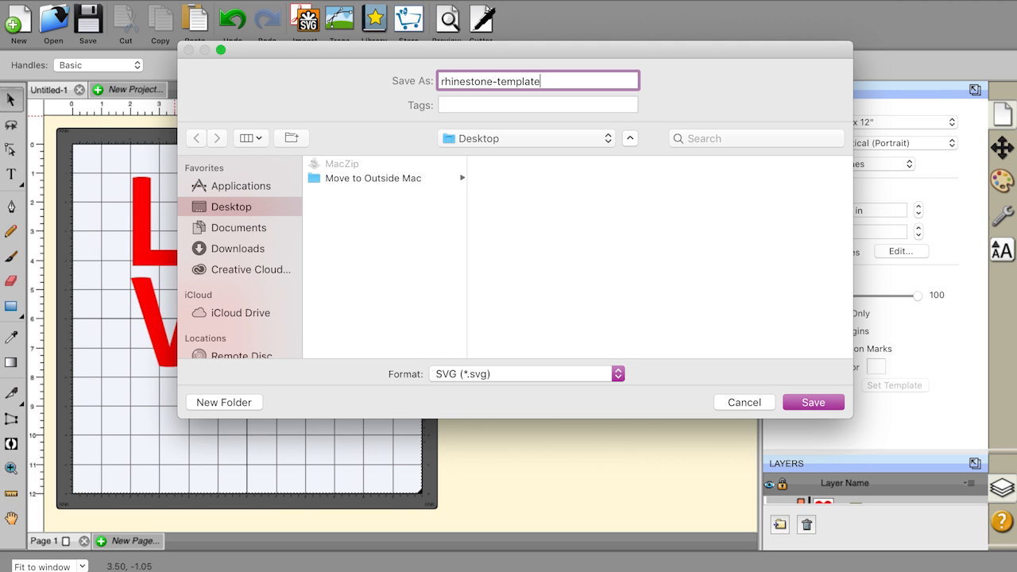
pyautogui.click(524, 374)
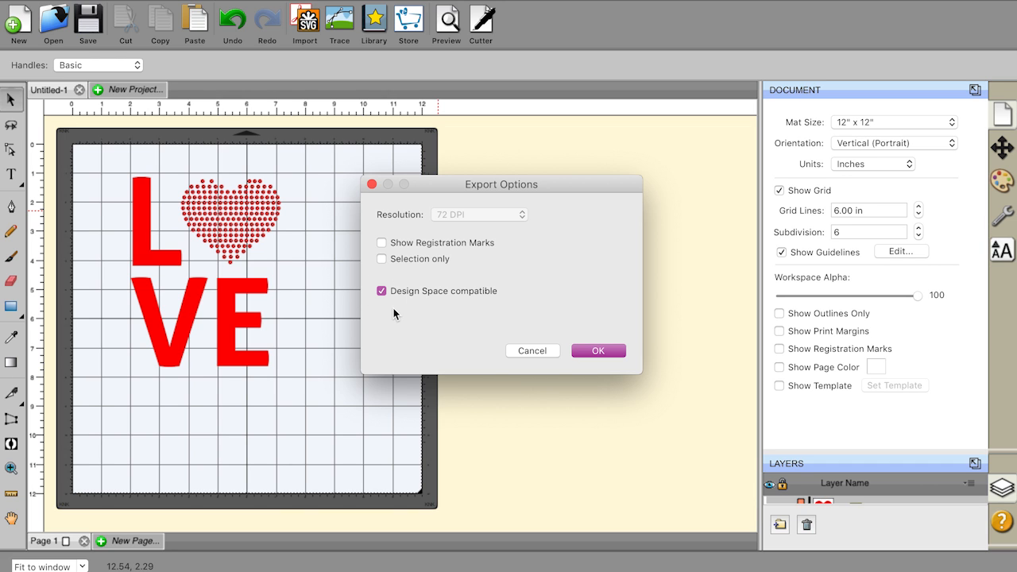
pyautogui.click(597, 351)
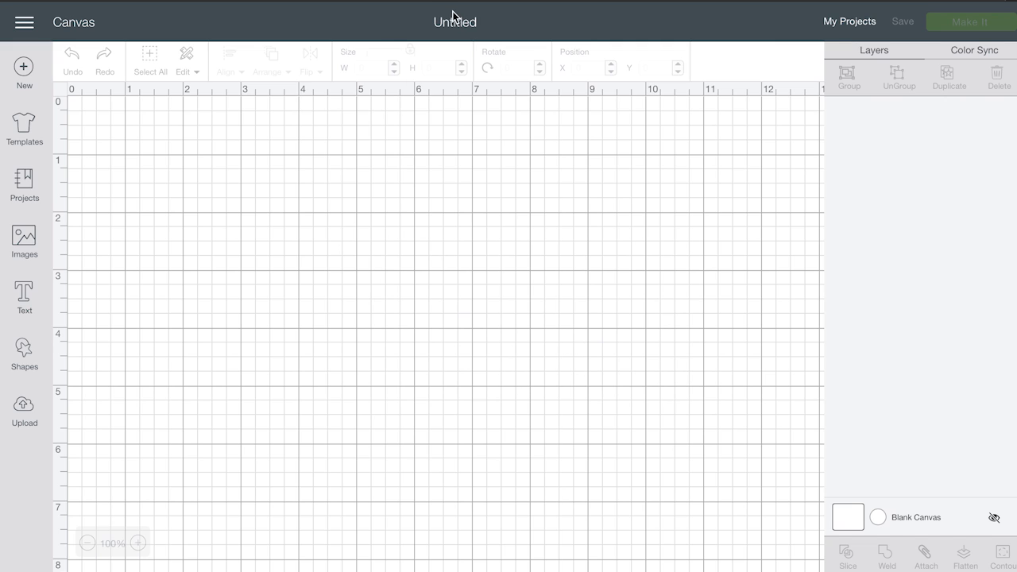
# Upload the exported rhinestone-template SVG into Design Space and save it as an image
pyautogui.click(24, 410)
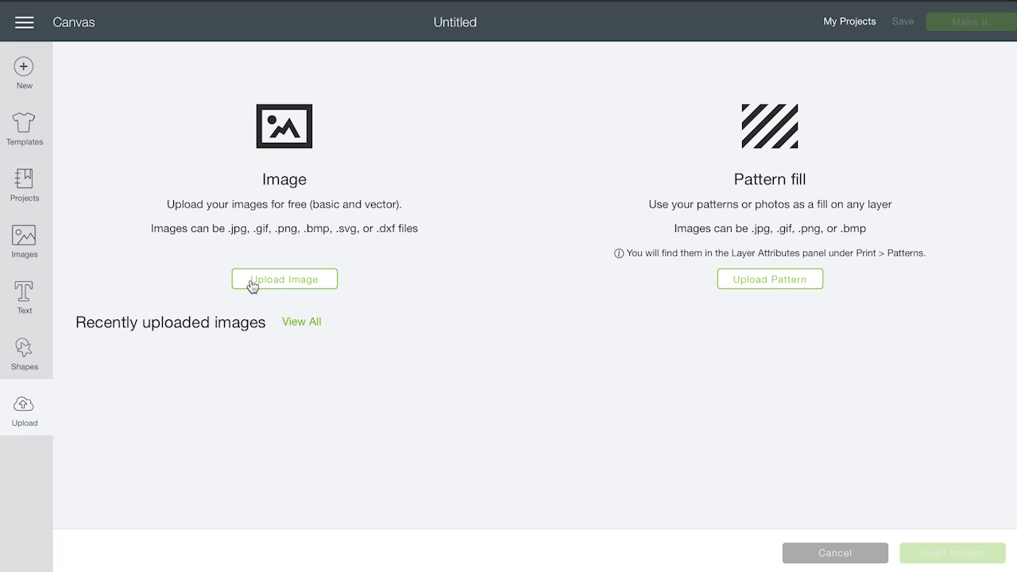
pyautogui.click(283, 279)
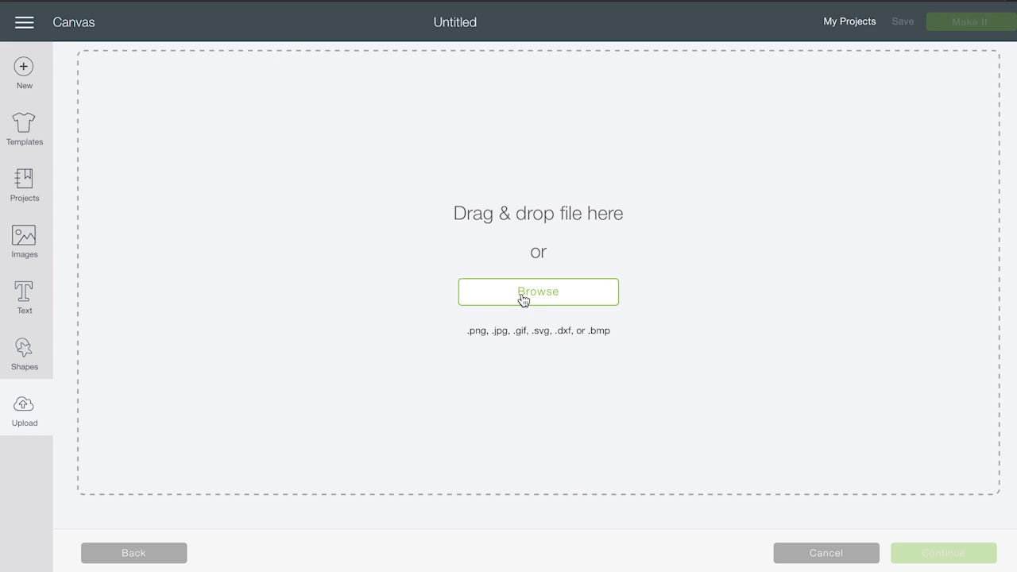
pyautogui.click(537, 292)
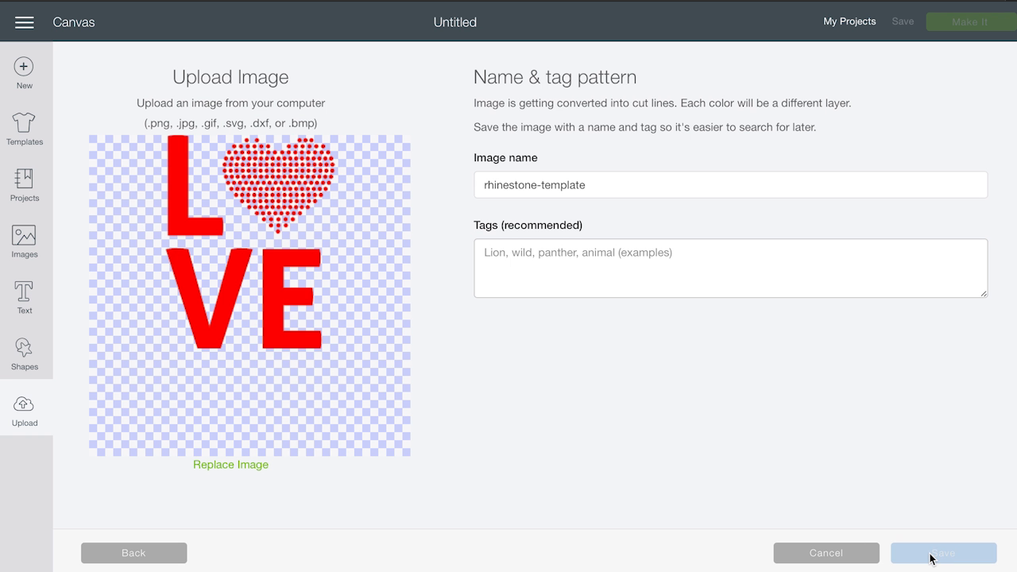
pyautogui.click(943, 553)
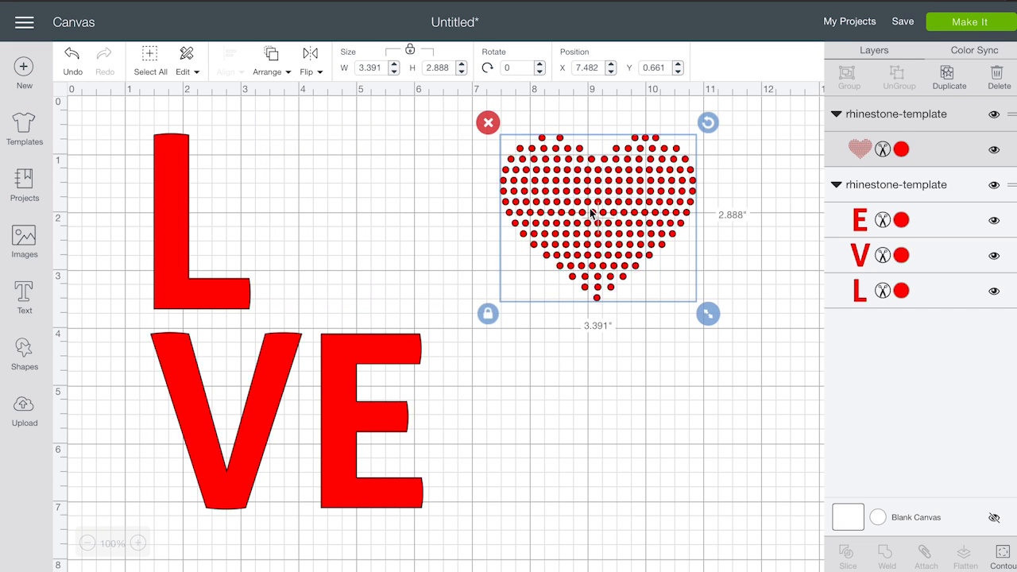
# Colour the heart rhinestone layer salmon (#F58F73)
pyautogui.moveTo(591, 215); pyautogui.dragTo(654, 278)
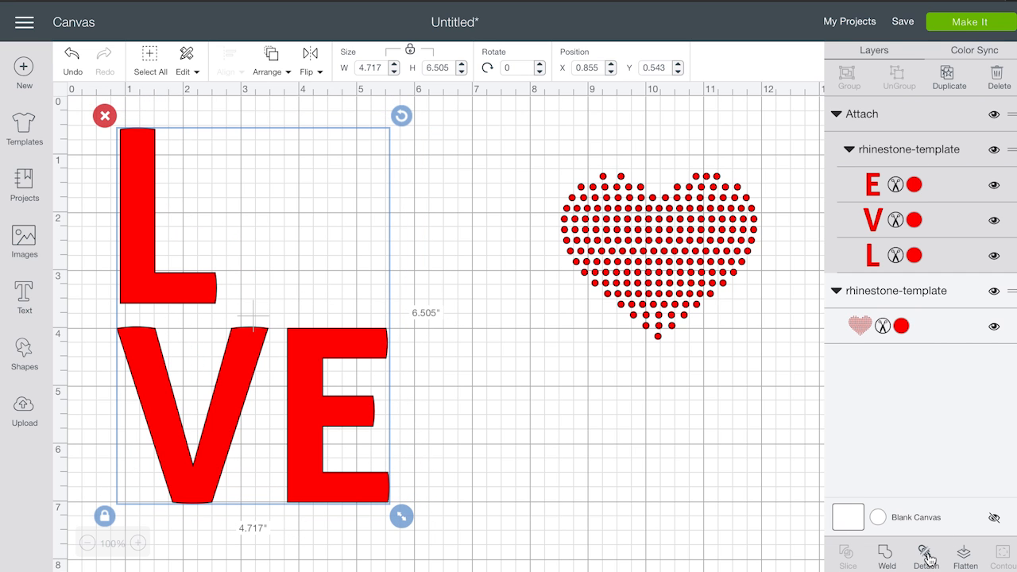
pyautogui.moveTo(309, 364)
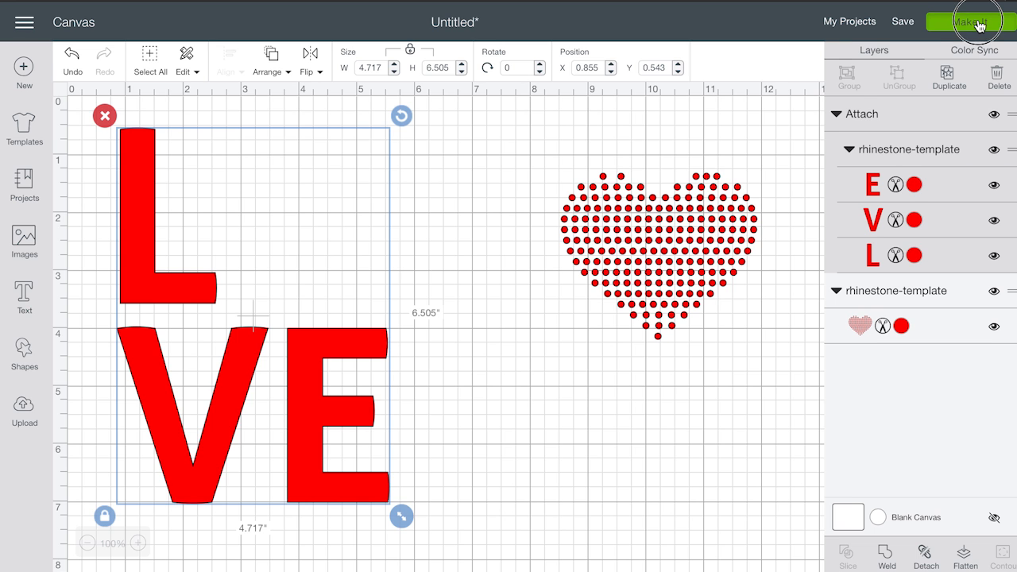
pyautogui.click(966, 22)
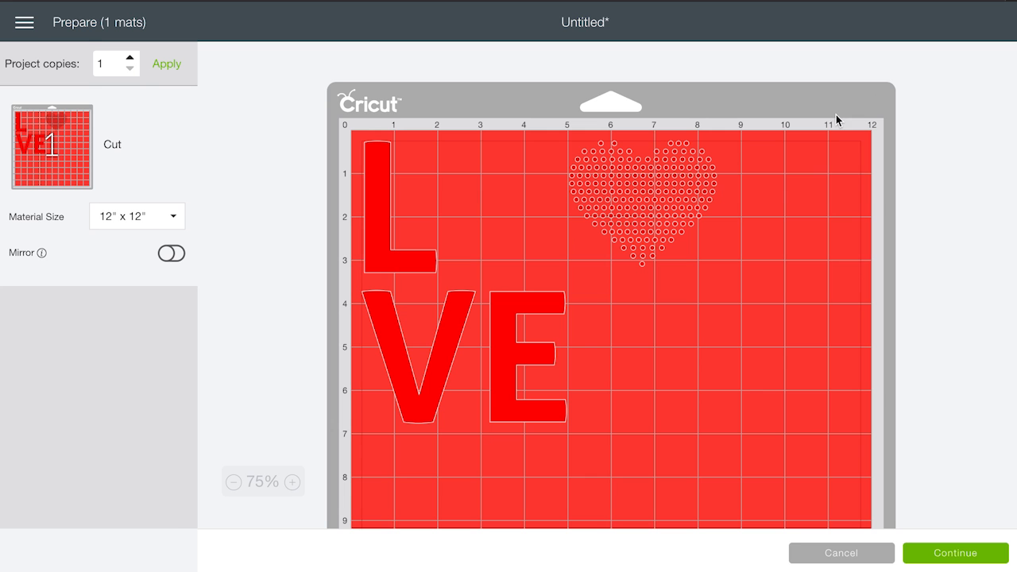
pyautogui.click(841, 553)
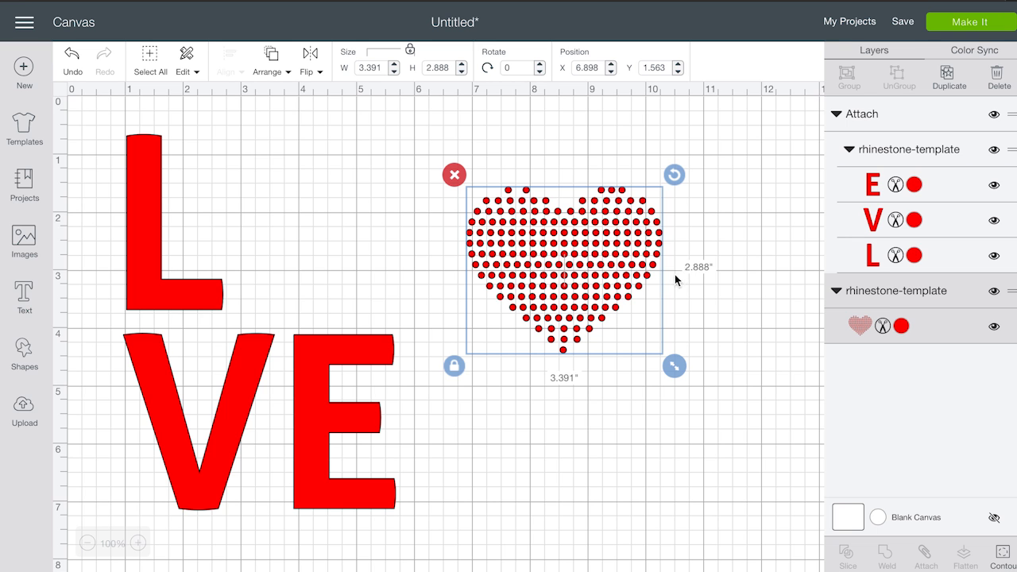
pyautogui.click(899, 326)
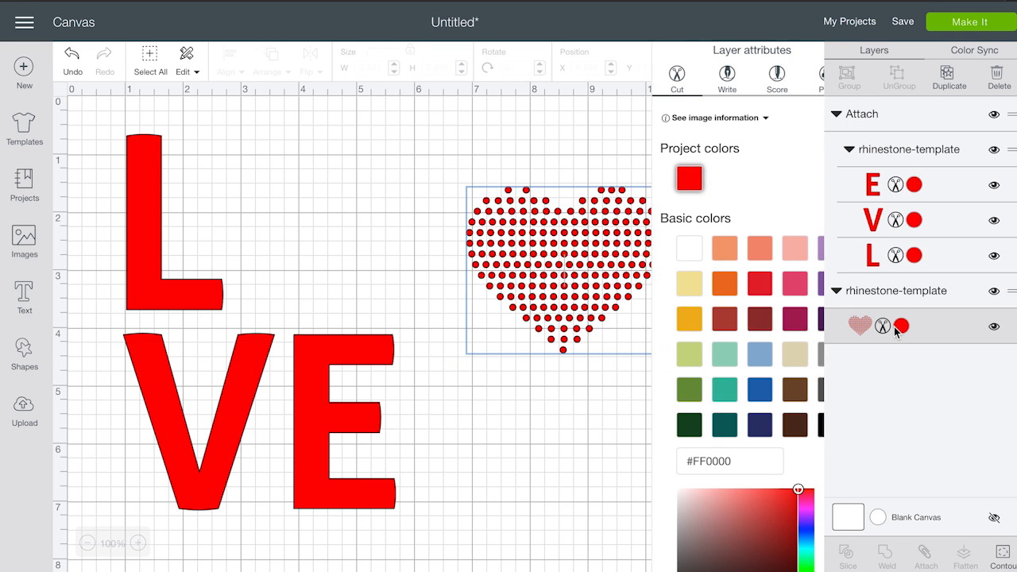
pyautogui.moveTo(798, 490); pyautogui.dragTo(711, 492)
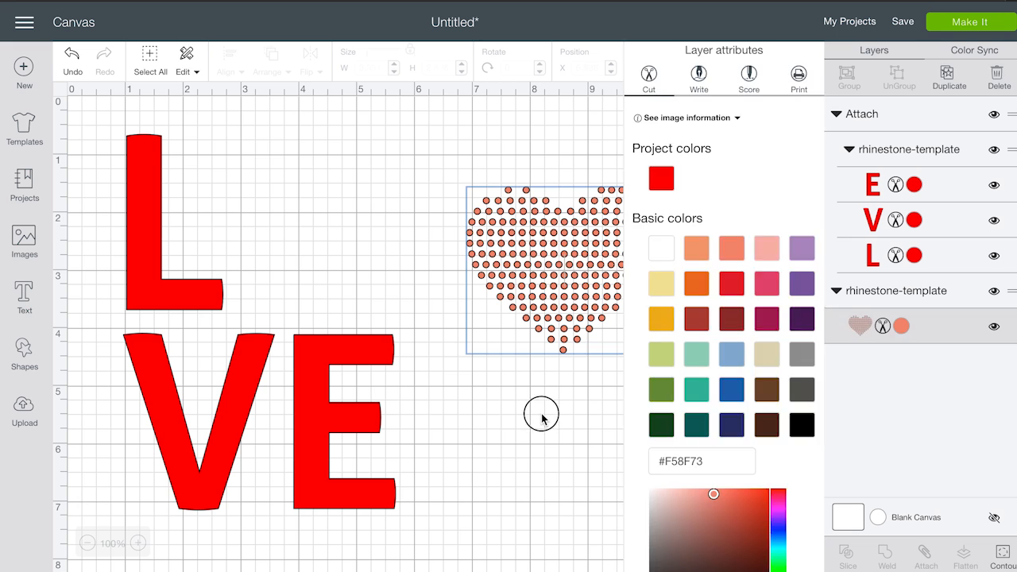
# Go to Make It and review mat 2 with the heart and mat 1 with LOVE
pyautogui.click(969, 22)
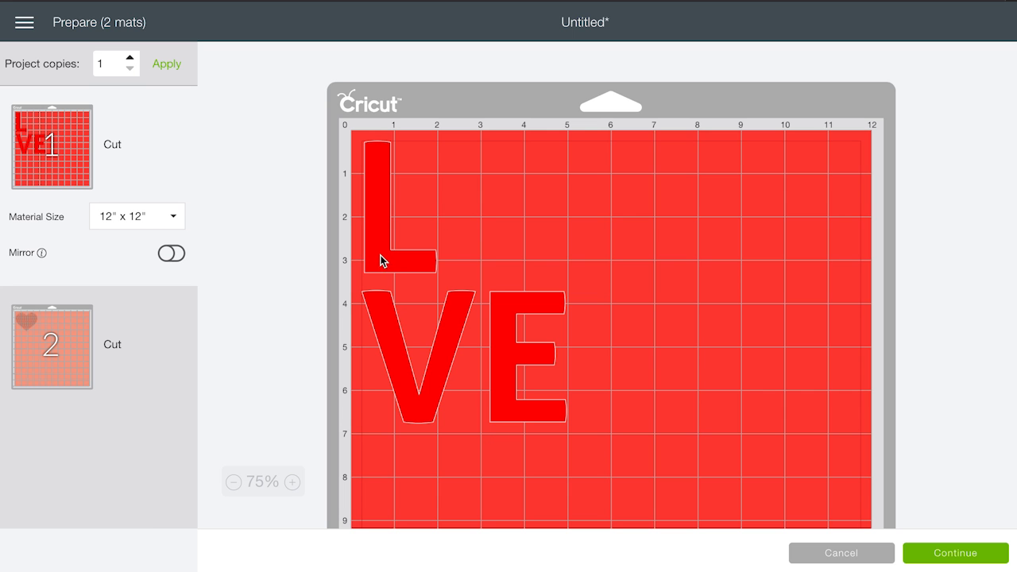
pyautogui.moveTo(413, 270)
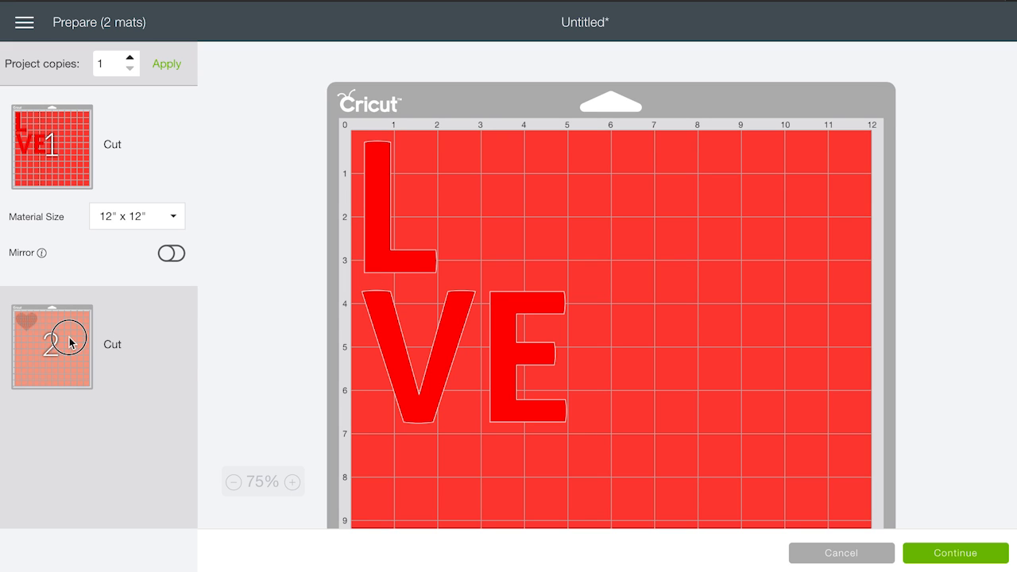
pyautogui.click(51, 346)
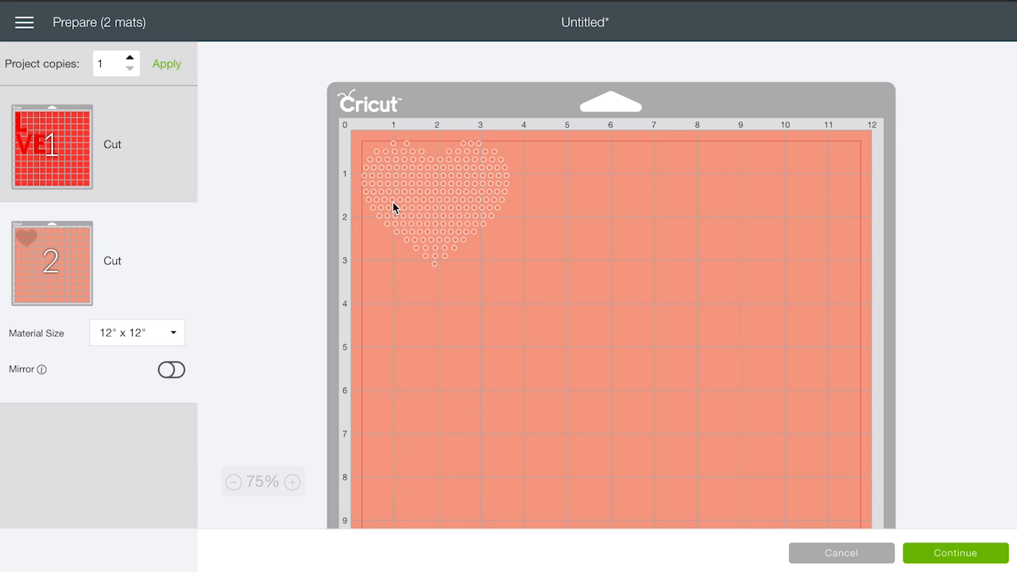
pyautogui.moveTo(445, 230)
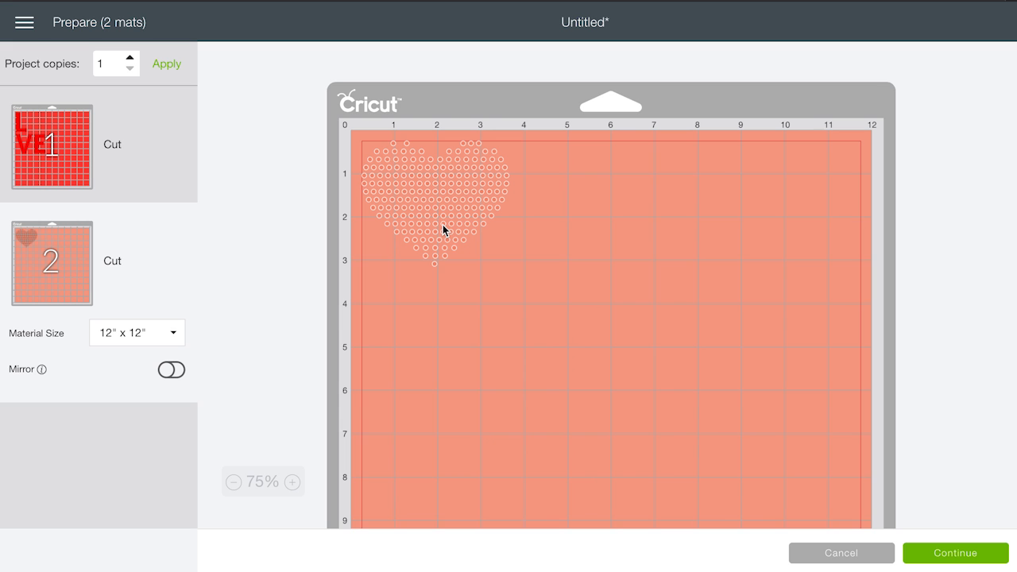
pyautogui.click(51, 145)
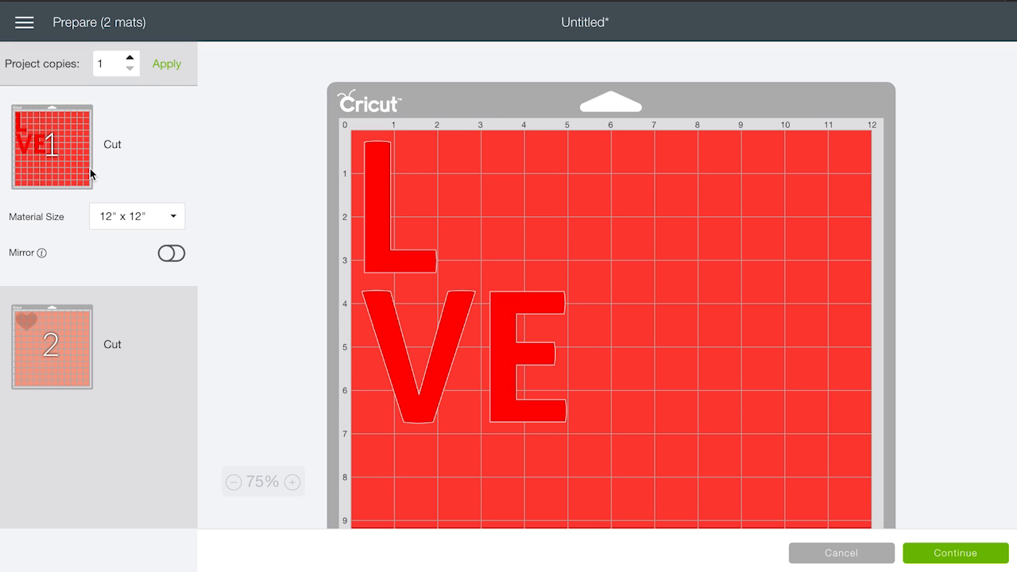
pyautogui.click(840, 553)
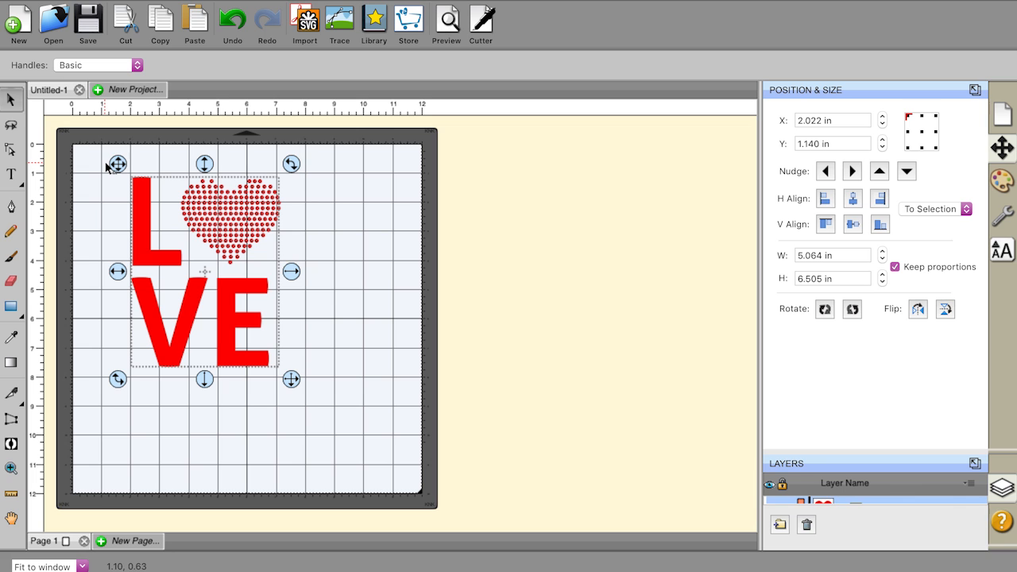
pyautogui.moveTo(181, 183)
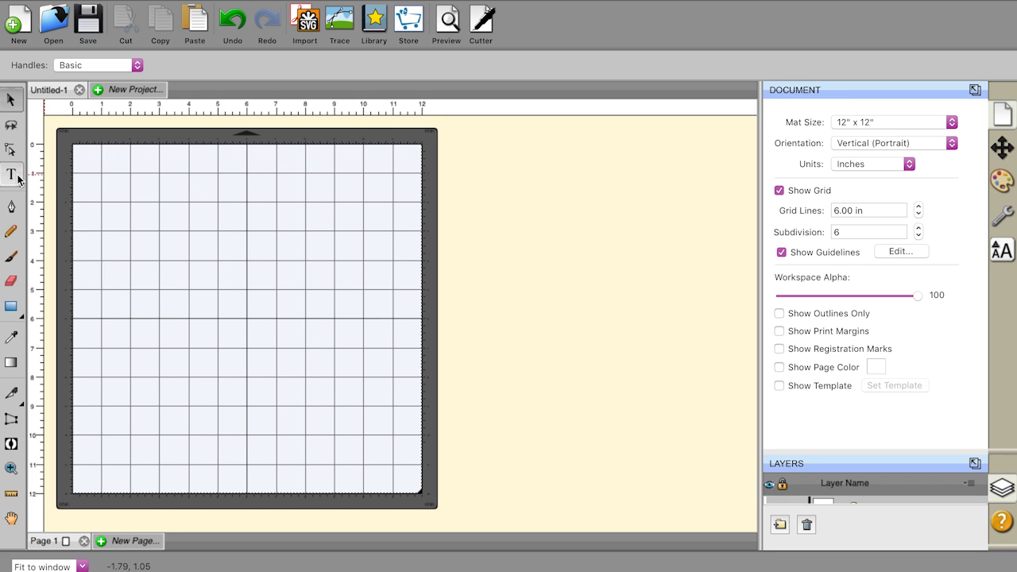
# Add the word LOVE as text and resize it to about five inches wide
pyautogui.click(11, 173)
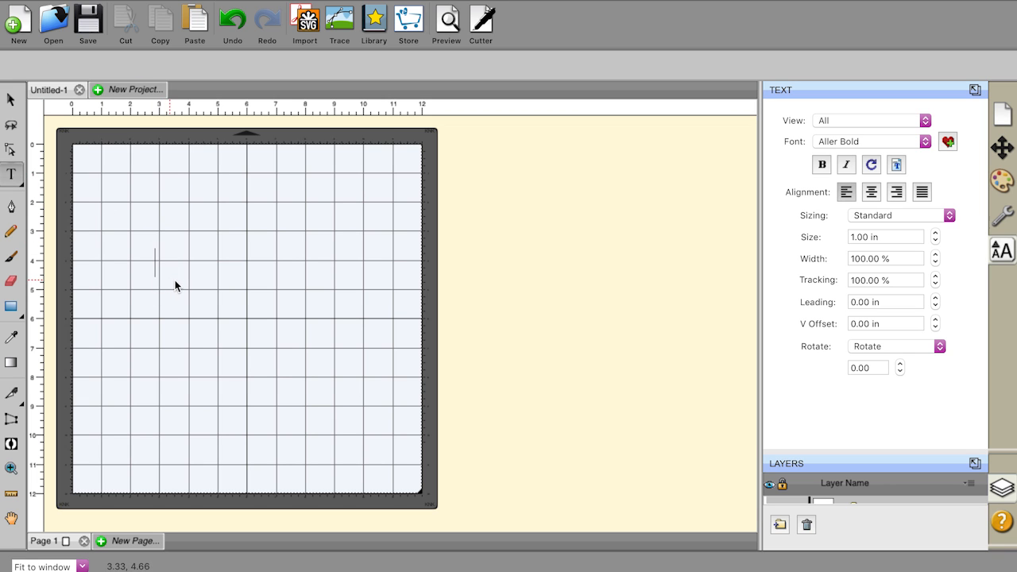
pyautogui.write('LOVE')
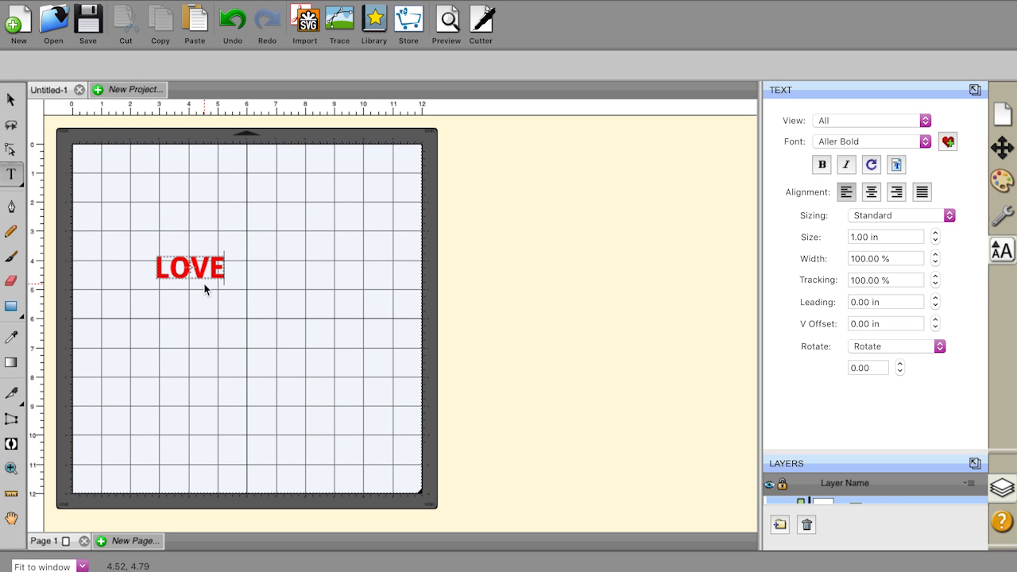
pyautogui.click(190, 267)
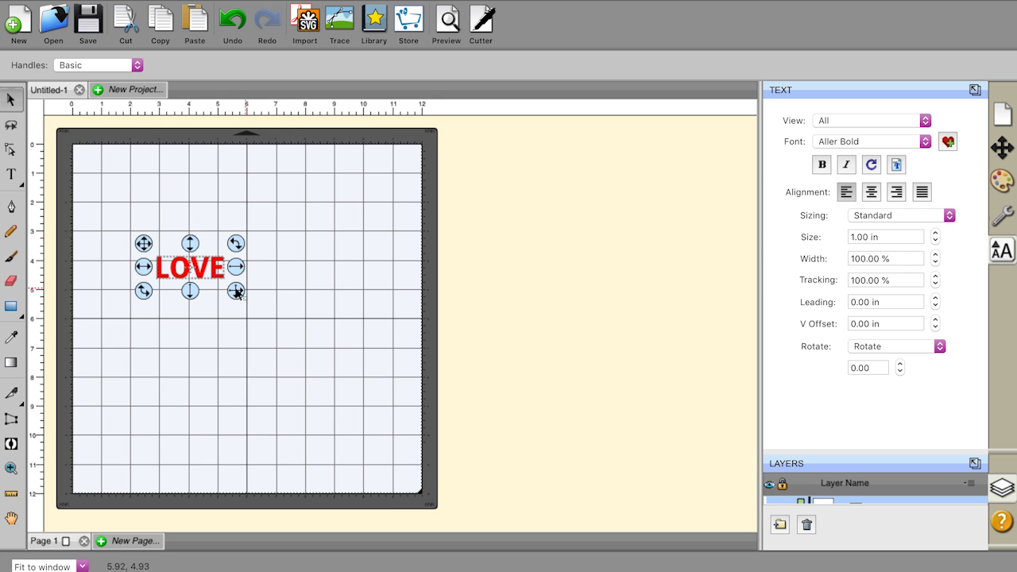
pyautogui.moveTo(235, 292); pyautogui.dragTo(406, 346)
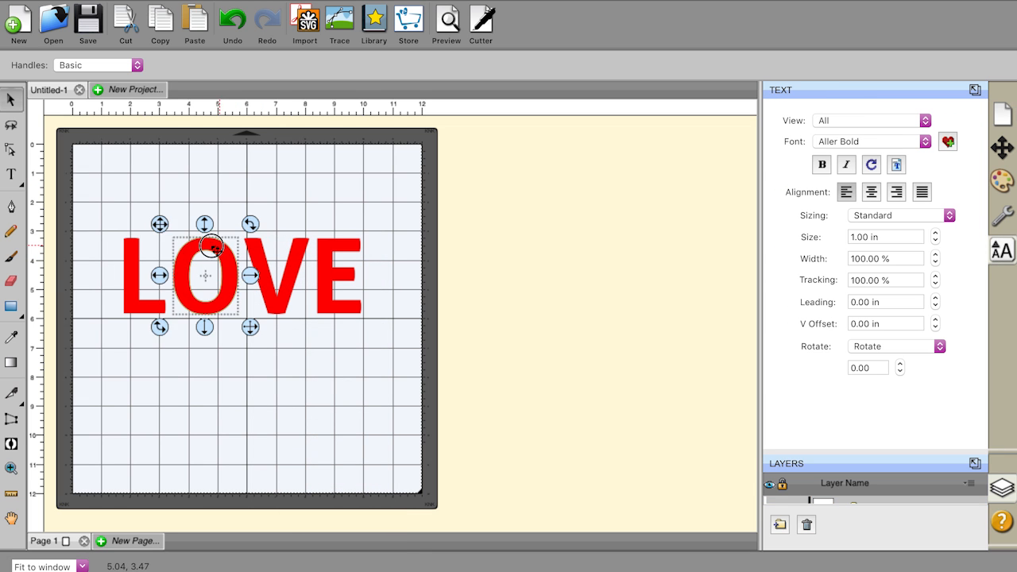
pyautogui.moveTo(213, 246); pyautogui.dragTo(254, 253)
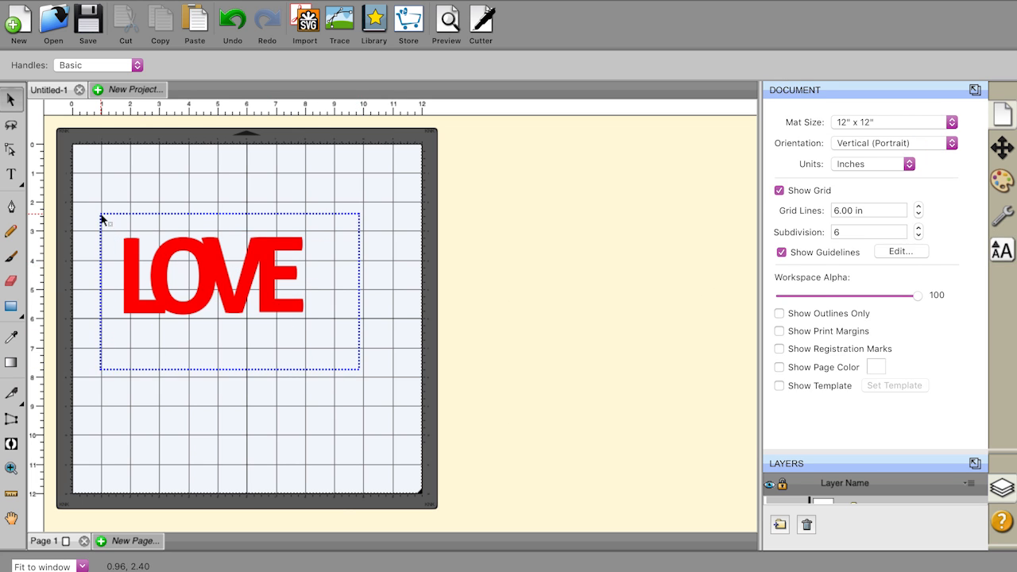
pyautogui.rightClick(239, 286)
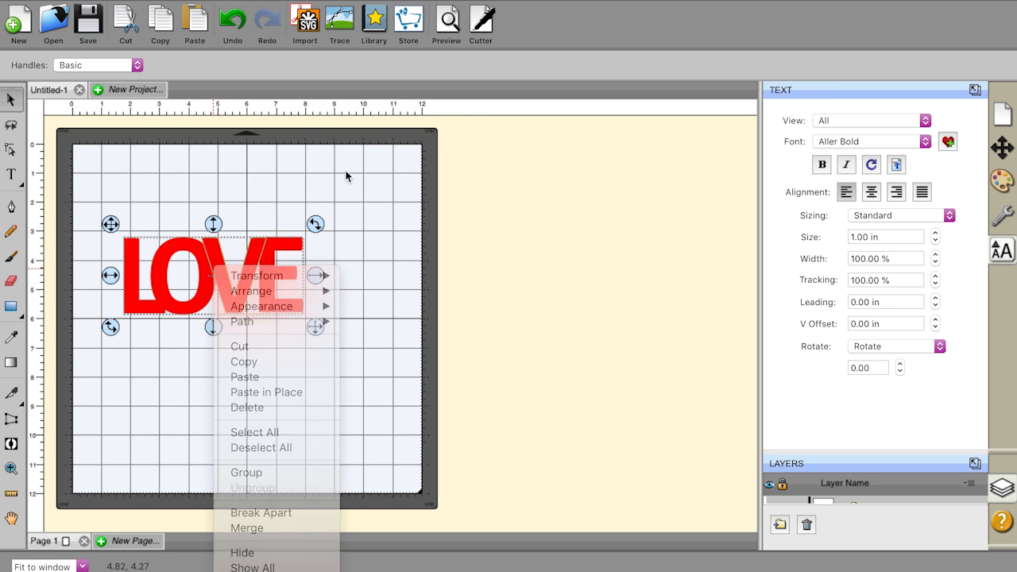
# Reselect the LOVE text and convert it with Path > Object to Path
pyautogui.click(1001, 216)
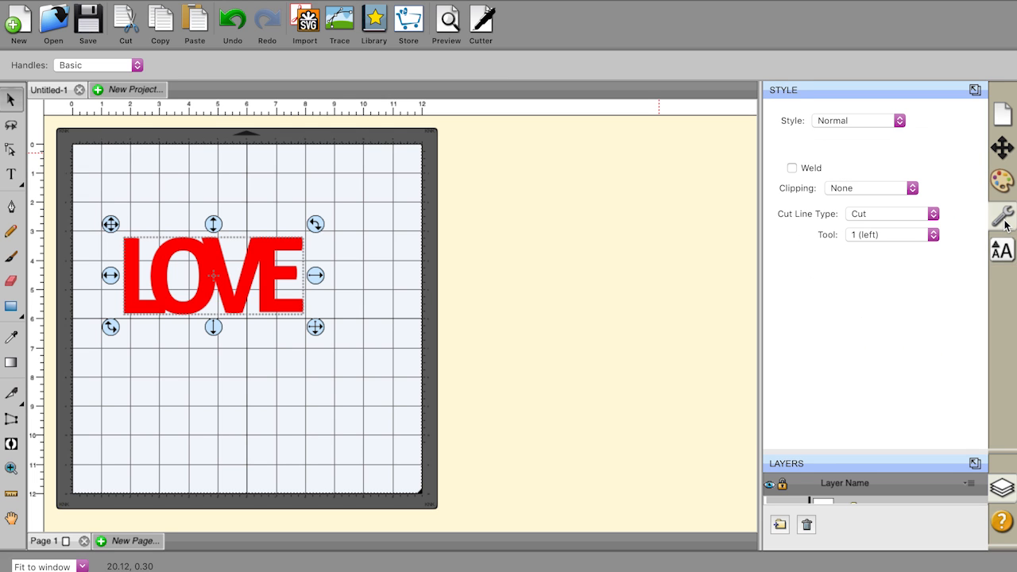
pyautogui.moveTo(712, 232)
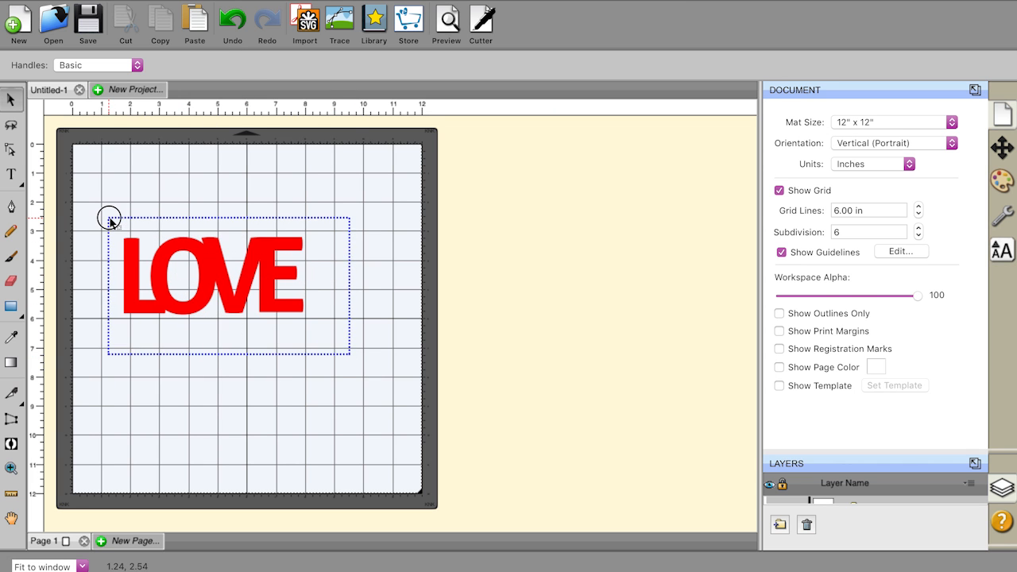
pyautogui.moveTo(108, 219); pyautogui.dragTo(176, 264)
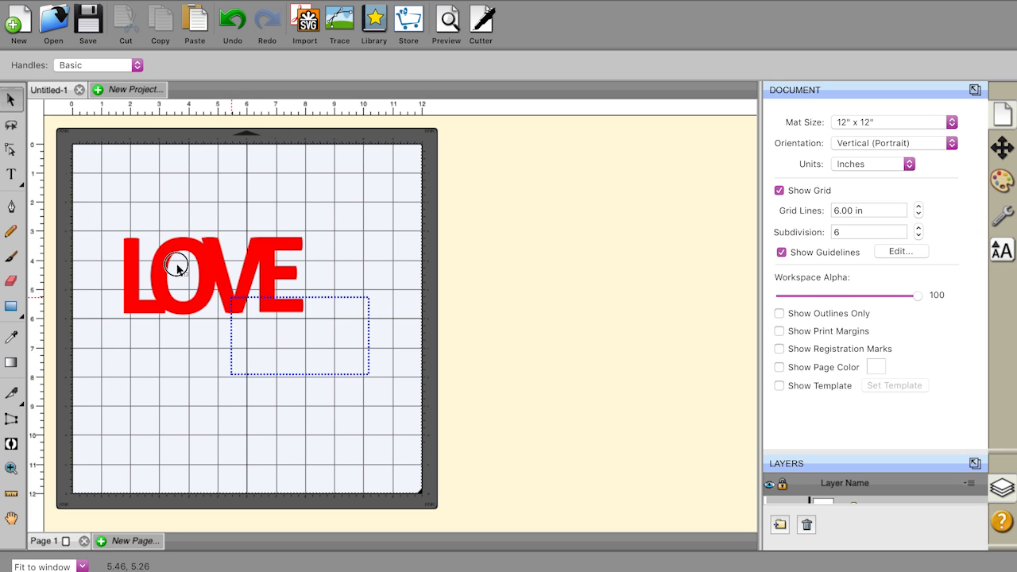
pyautogui.click(94, 187)
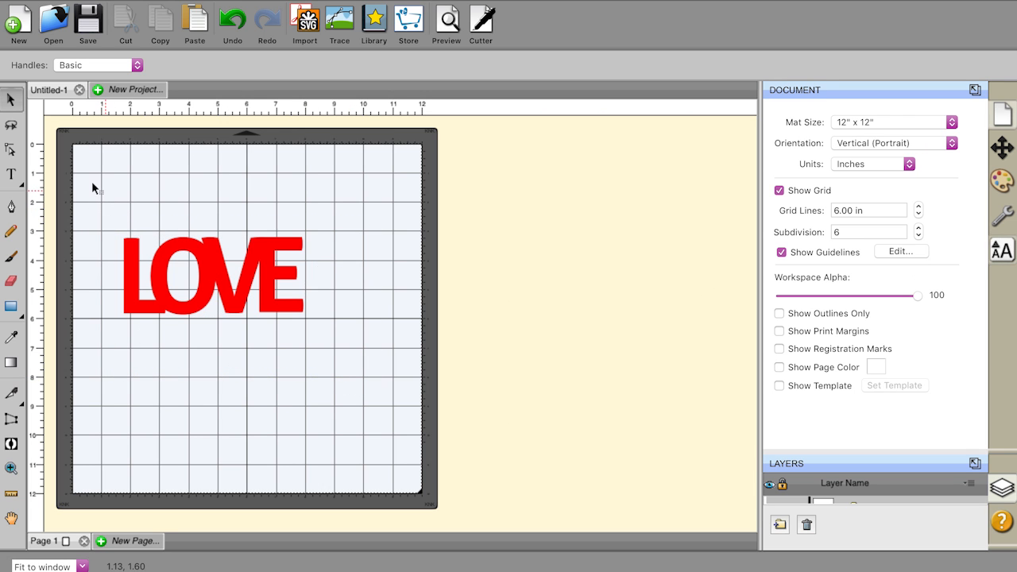
pyautogui.click(213, 276)
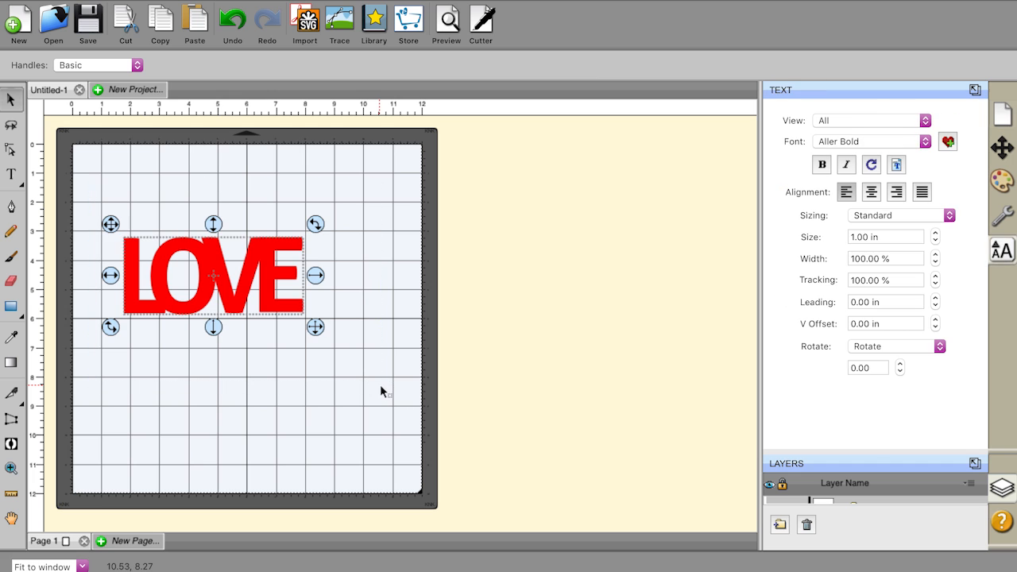
pyautogui.moveTo(301, 200)
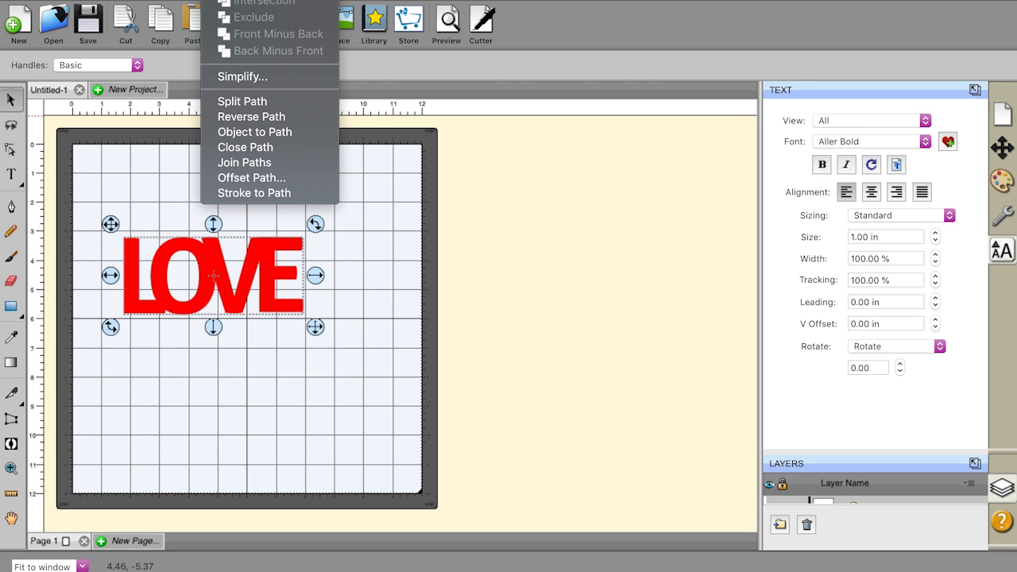
pyautogui.click(254, 132)
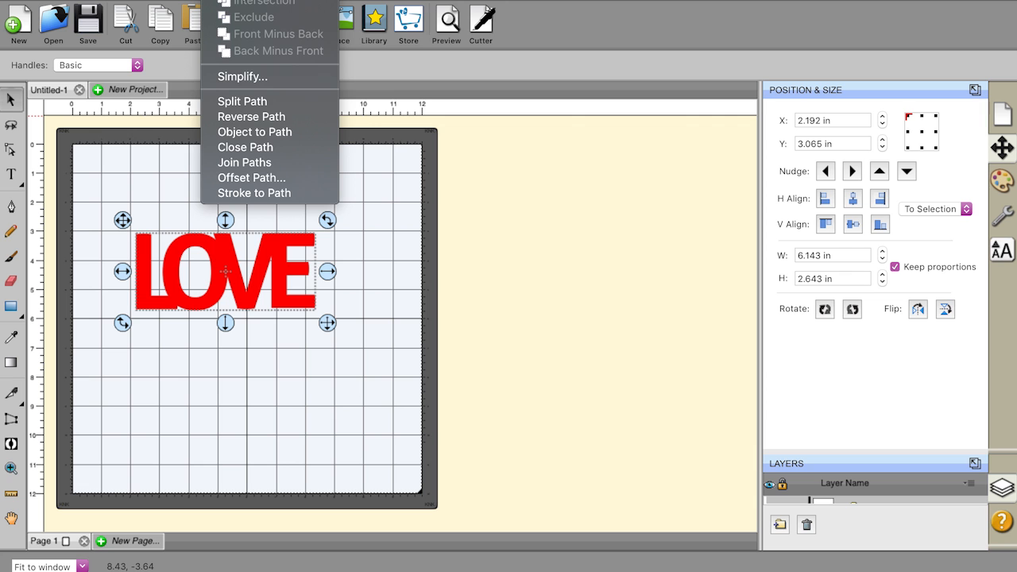
pyautogui.click(254, 132)
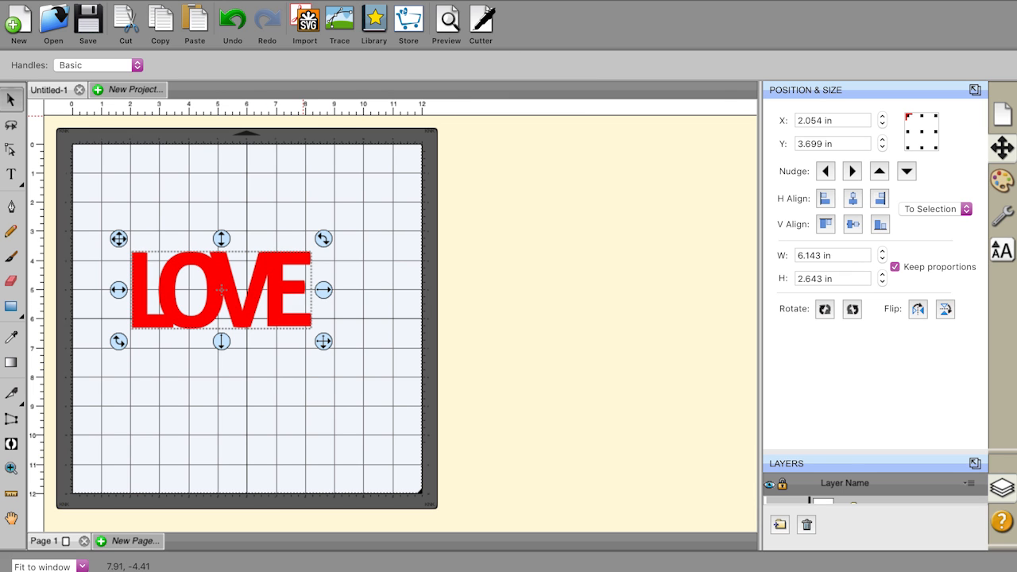
# Fill LOVE with SS 6 rhinestones, stepping spacing from 1.80 down to 1.40 mm, about 559 stones
pyautogui.click(338, 19)
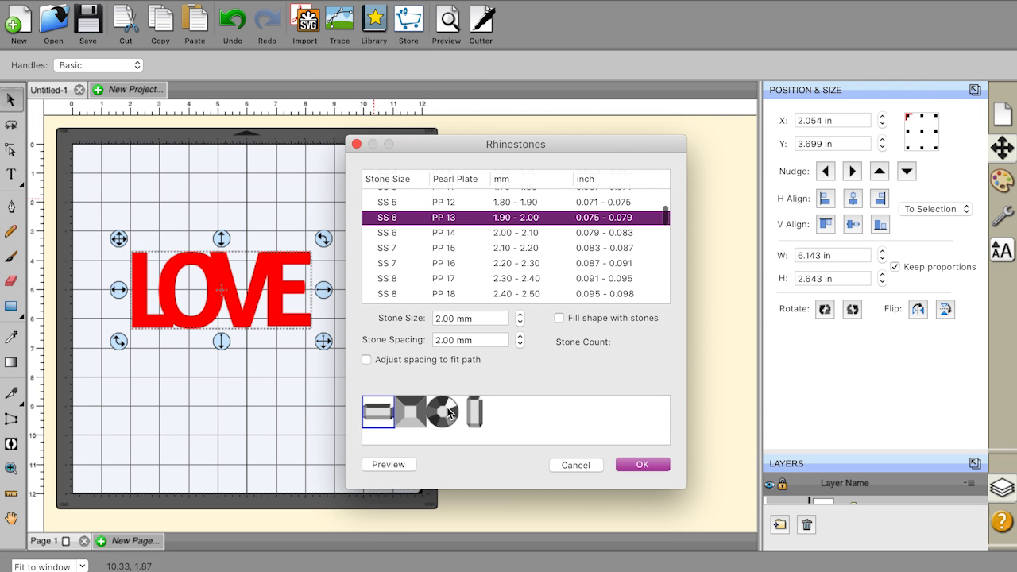
pyautogui.click(442, 411)
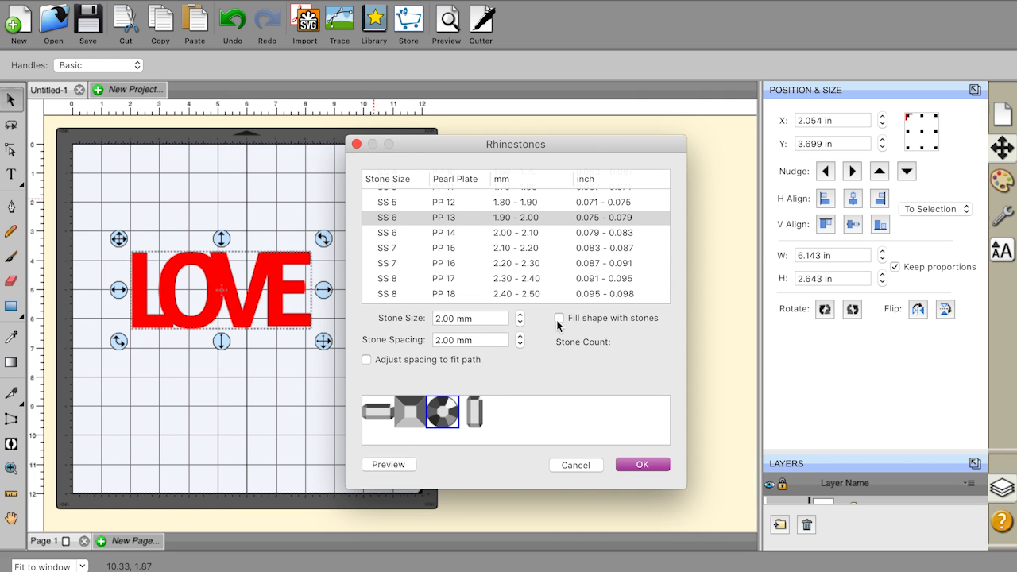
pyautogui.click(560, 317)
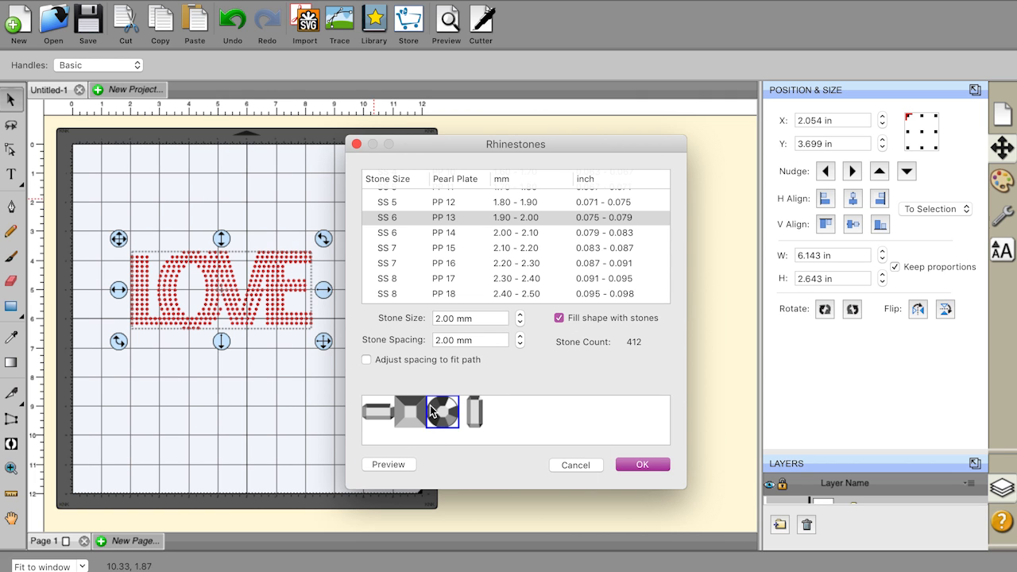
pyautogui.click(521, 343)
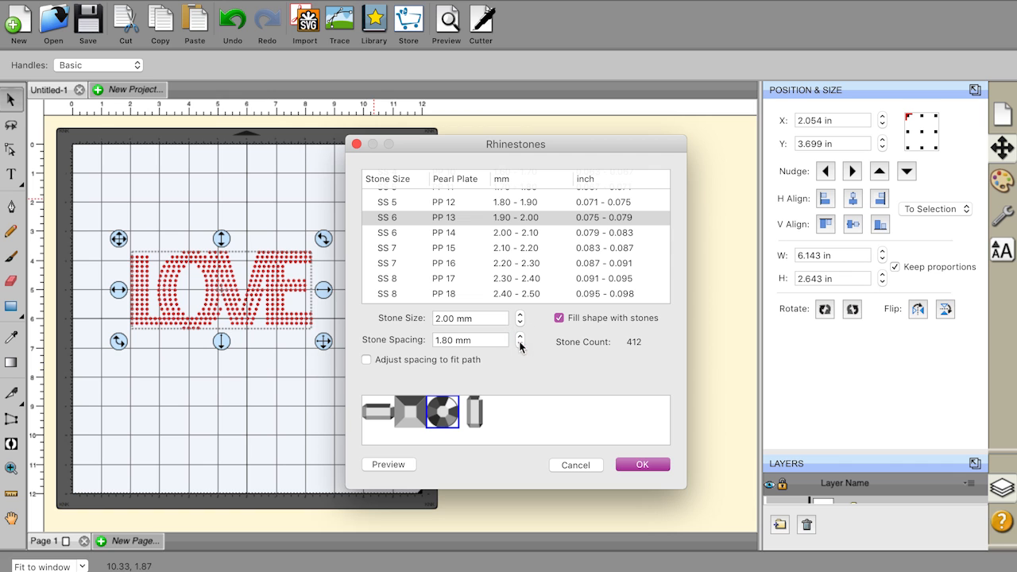
pyautogui.click(521, 343)
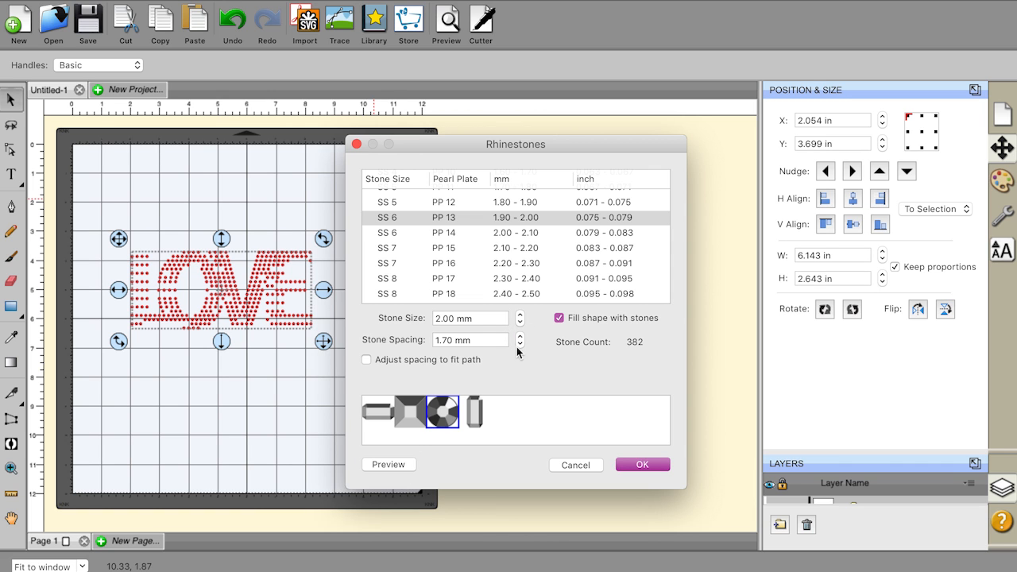
pyautogui.click(521, 343)
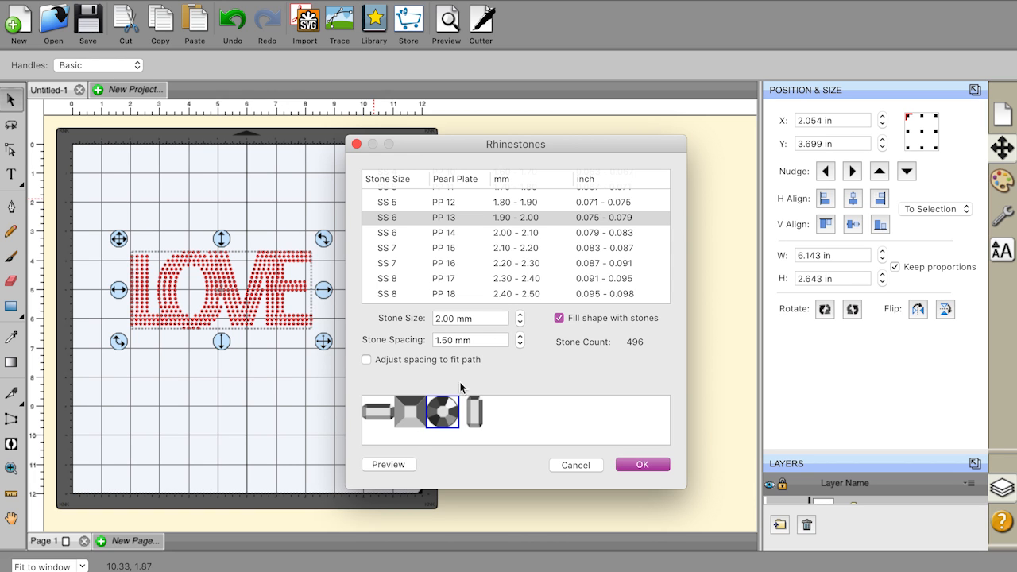
pyautogui.click(521, 343)
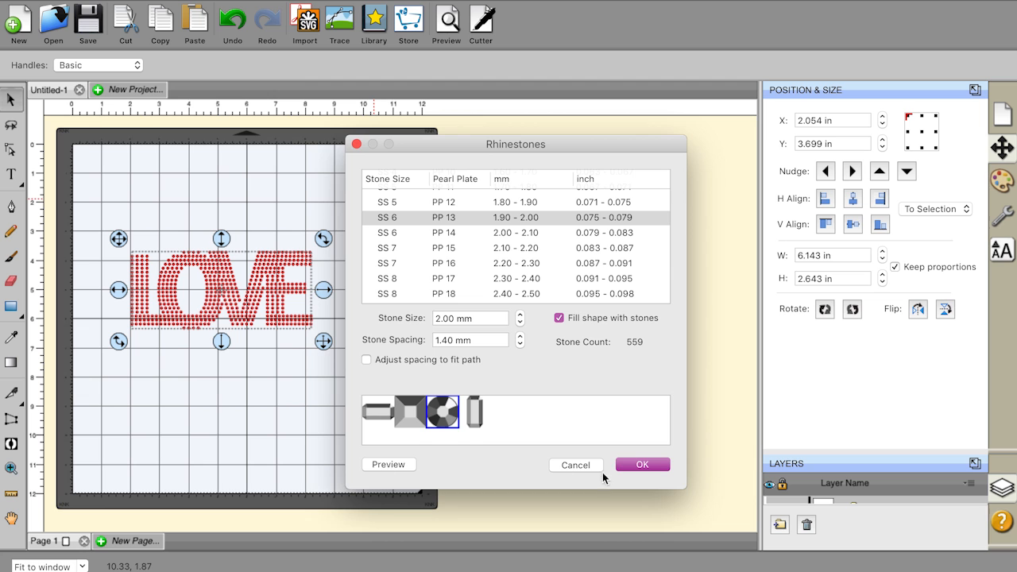
pyautogui.click(642, 464)
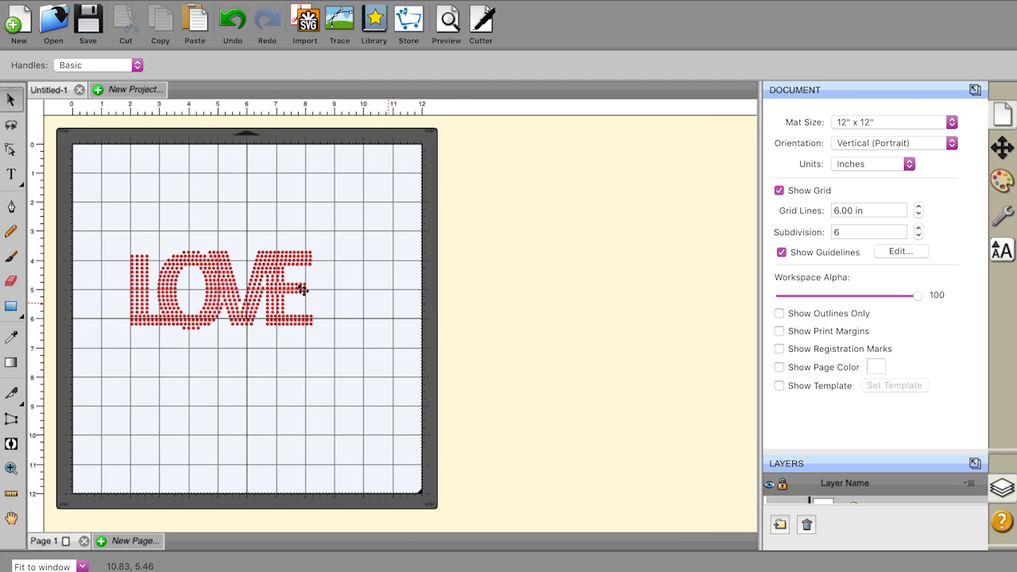
# Break the LOVE template apart into individual stones and move one into a gap in the lower row
pyautogui.click(223, 289)
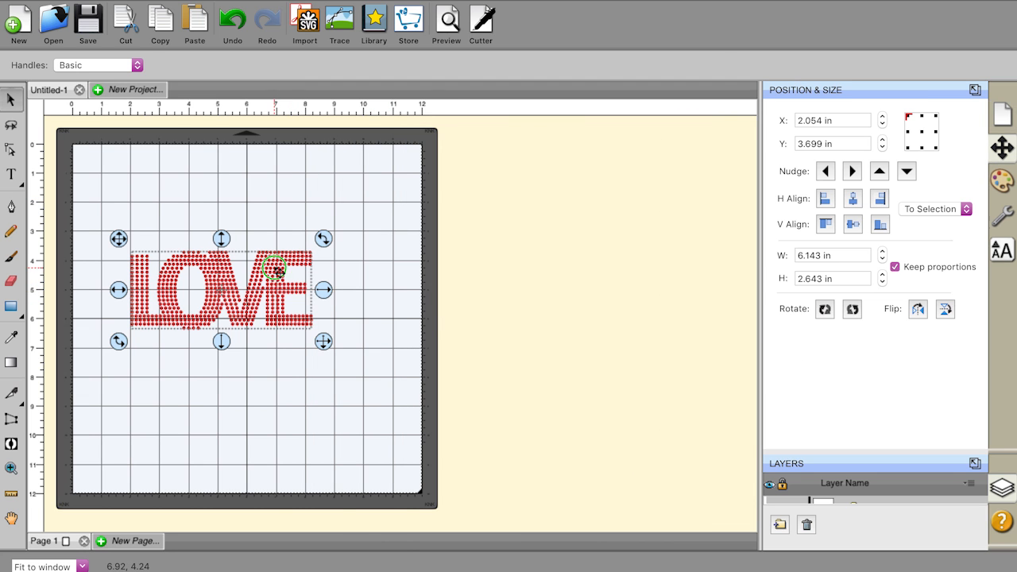
pyautogui.rightClick(276, 274)
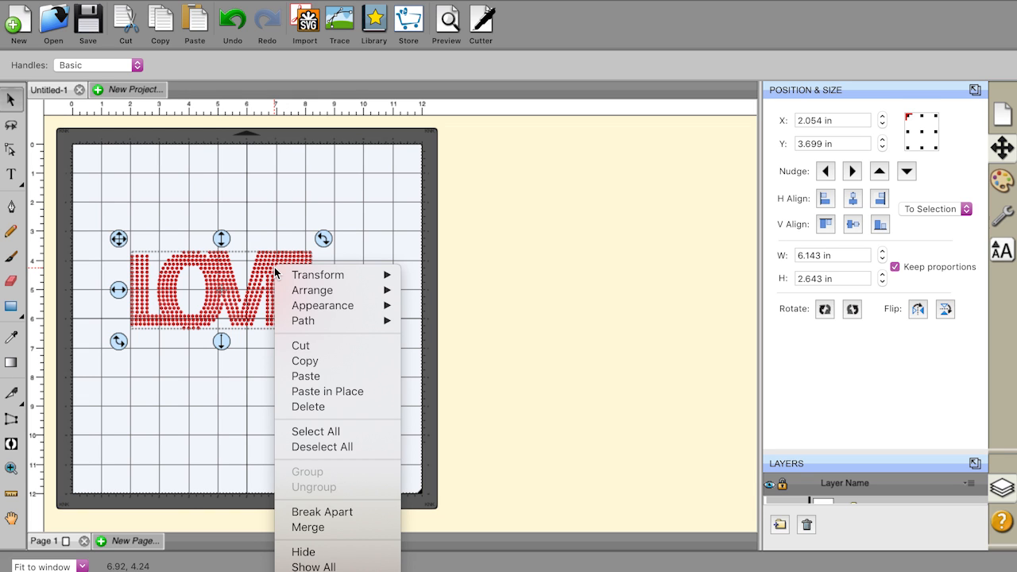
pyautogui.moveTo(317, 273)
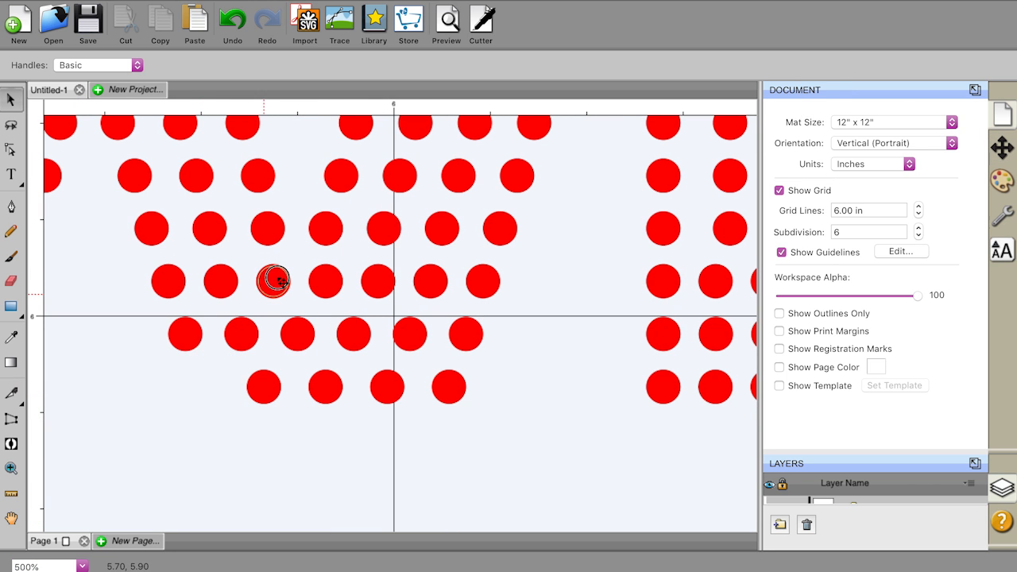
pyautogui.click(388, 228)
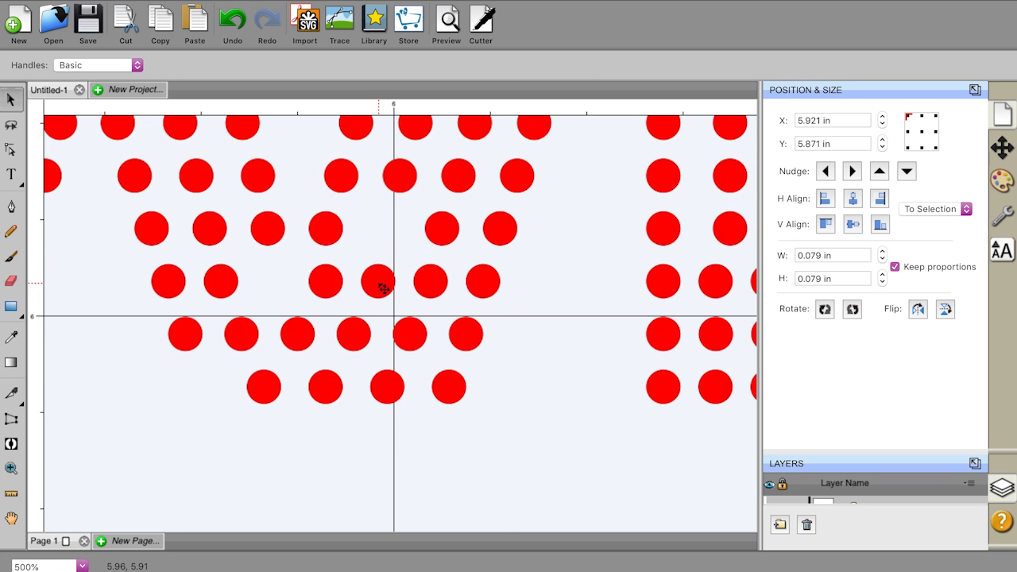
pyautogui.rightClick(380, 280)
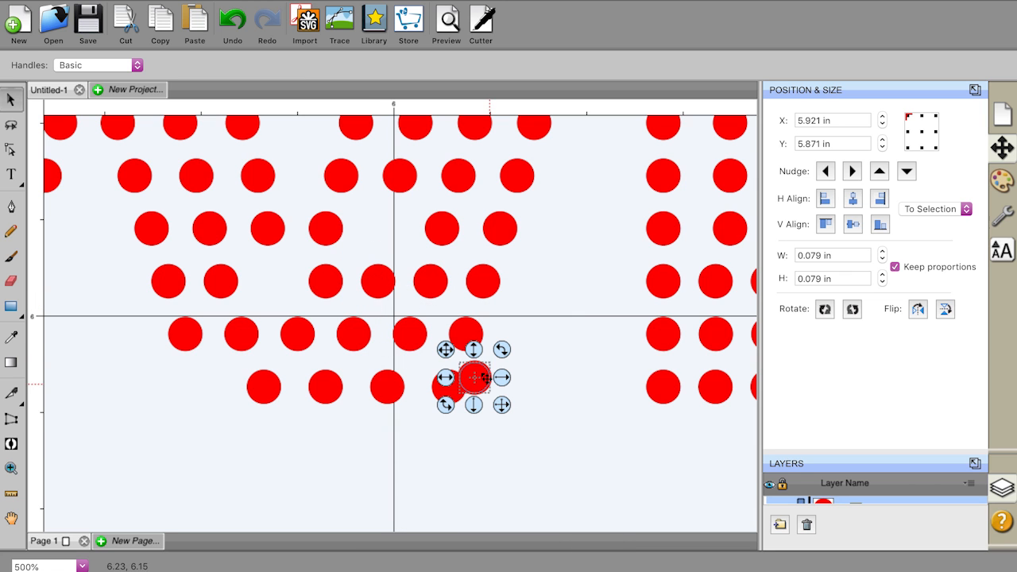
pyautogui.moveTo(470, 381); pyautogui.dragTo(206, 381)
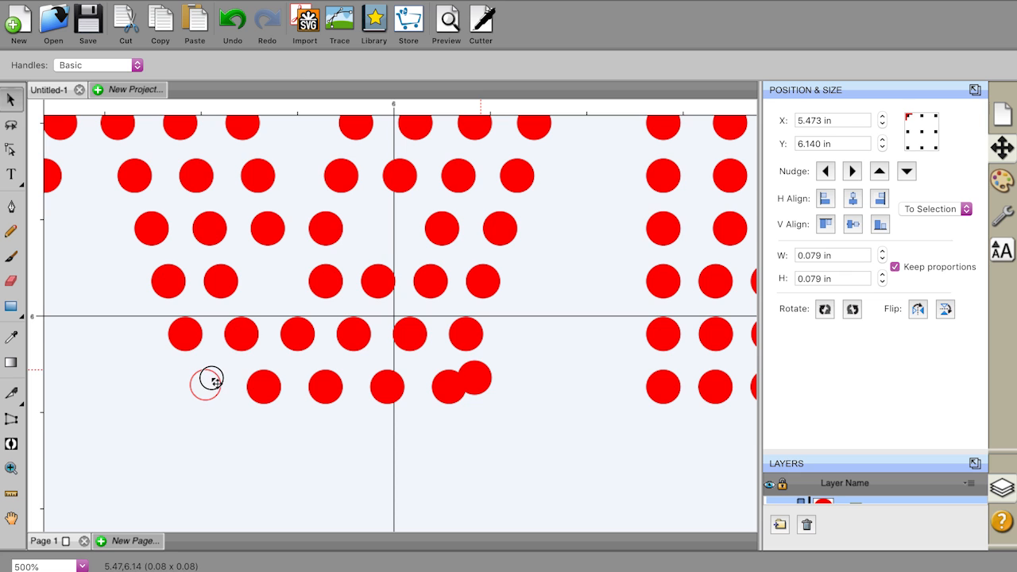
pyautogui.click(205, 388)
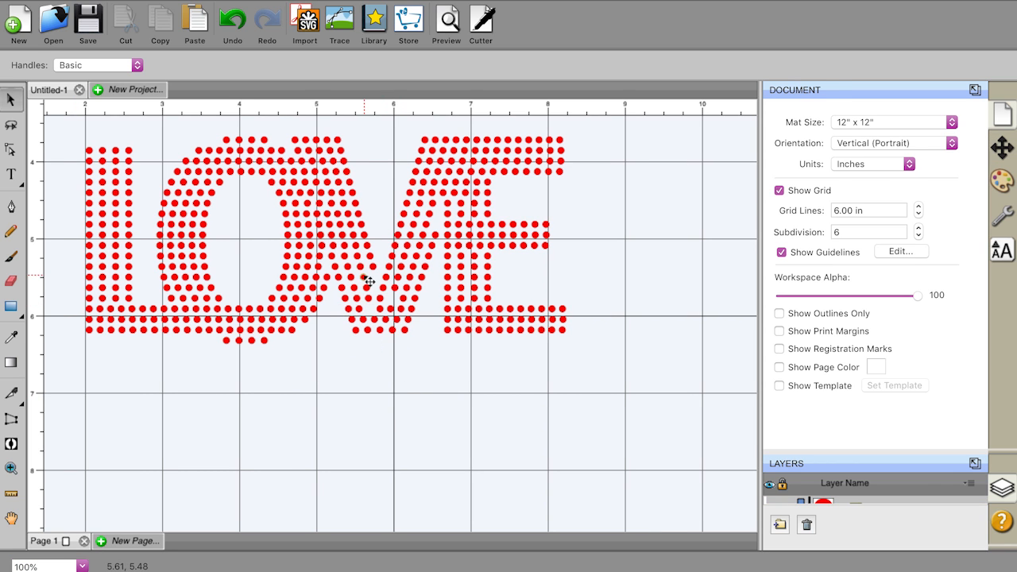
# Move and nudge stones into gaps where O and V meet, and paste a stone into the V
pyautogui.click(362, 276)
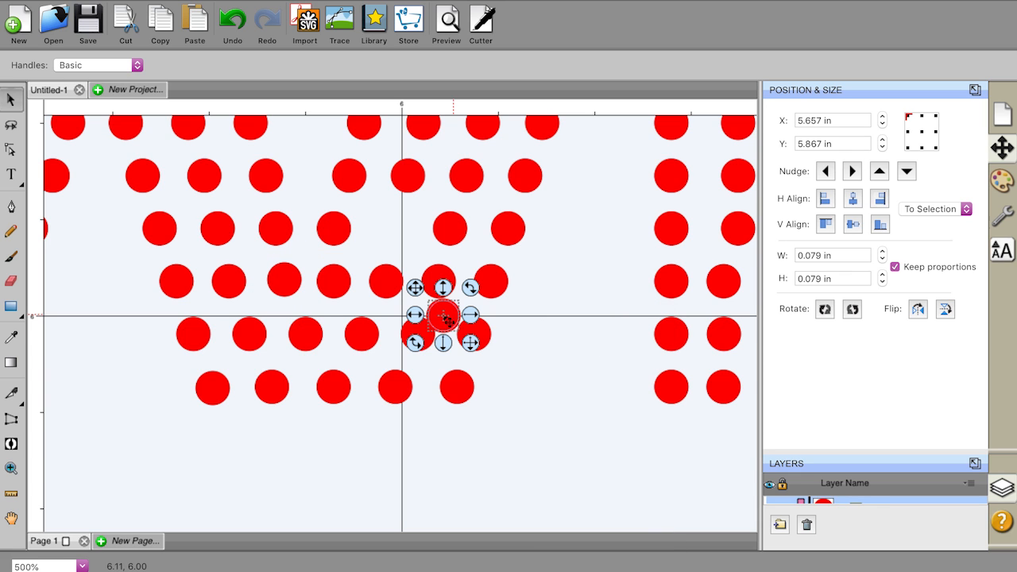
pyautogui.moveTo(445, 318); pyautogui.dragTo(400, 280)
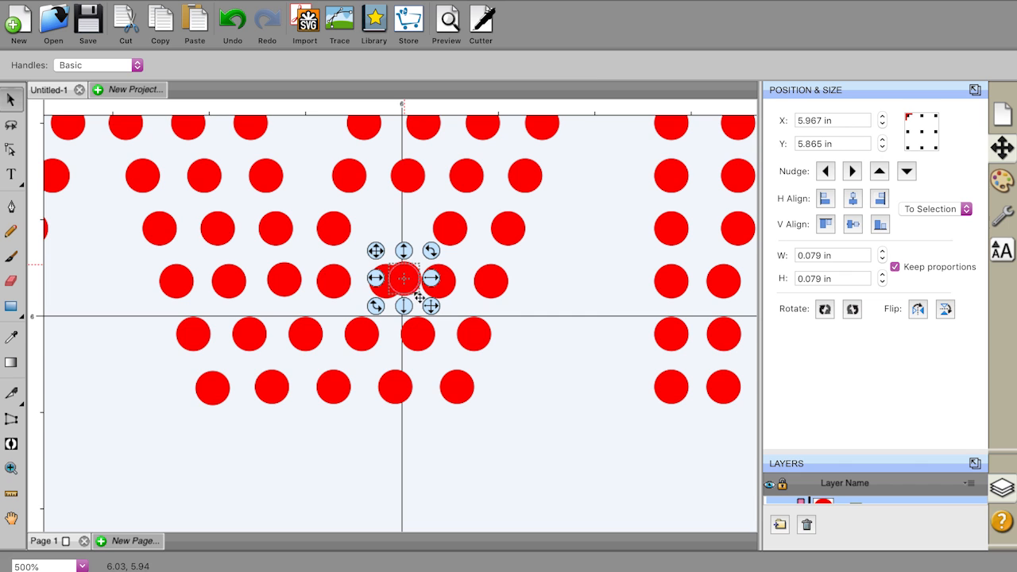
pyautogui.moveTo(400, 278); pyautogui.dragTo(397, 247)
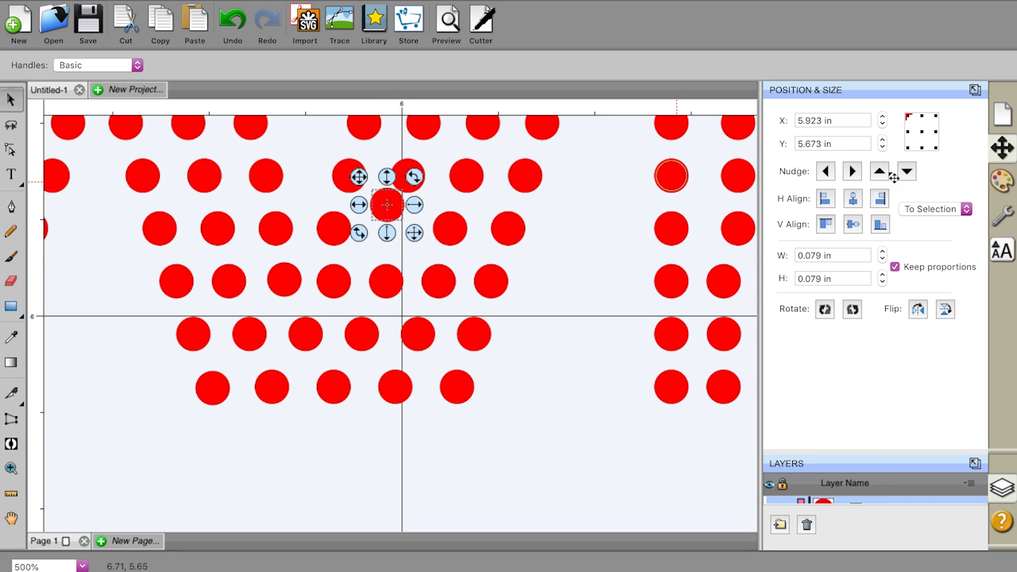
pyautogui.click(906, 171)
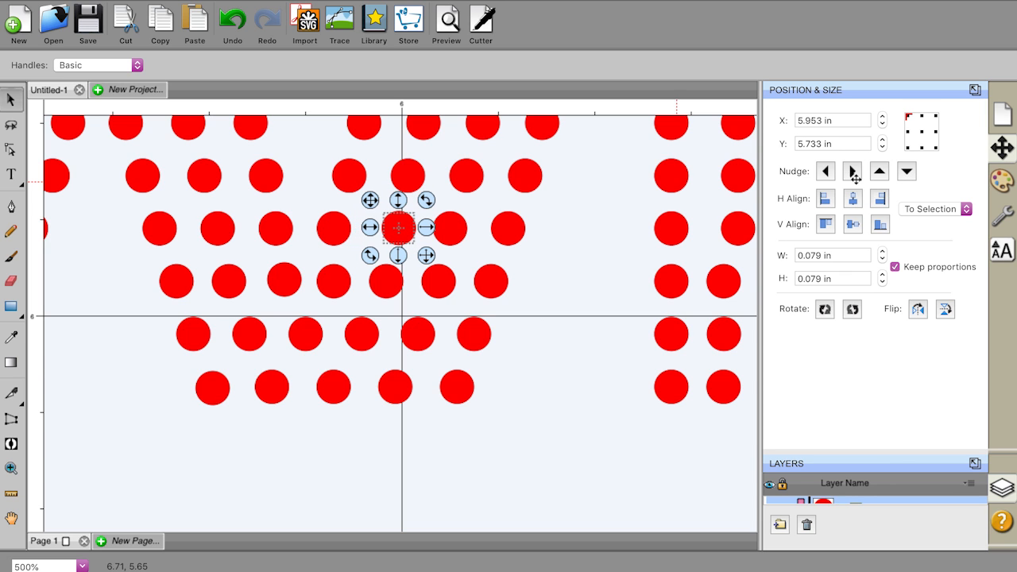
pyautogui.click(569, 397)
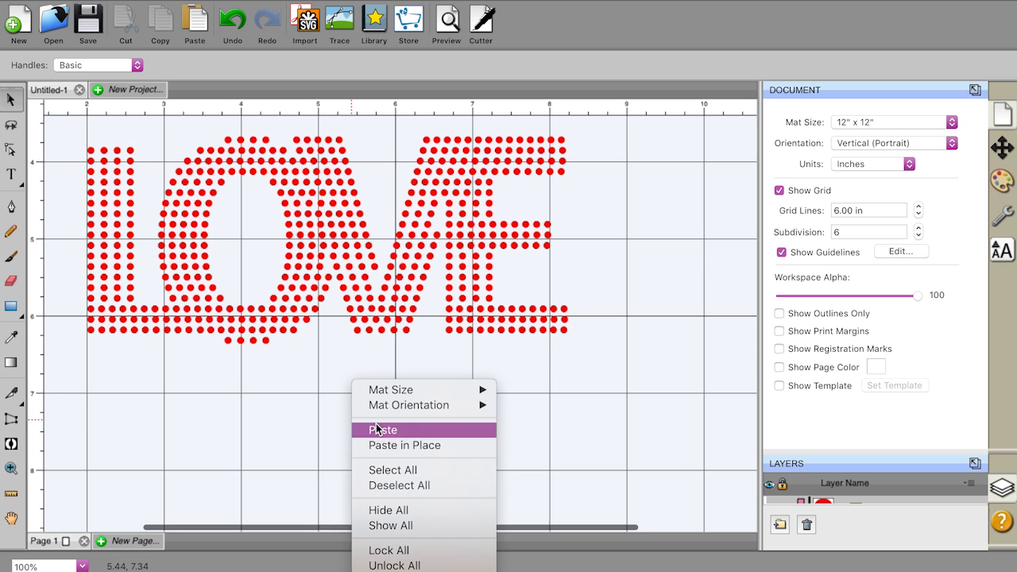
pyautogui.click(384, 429)
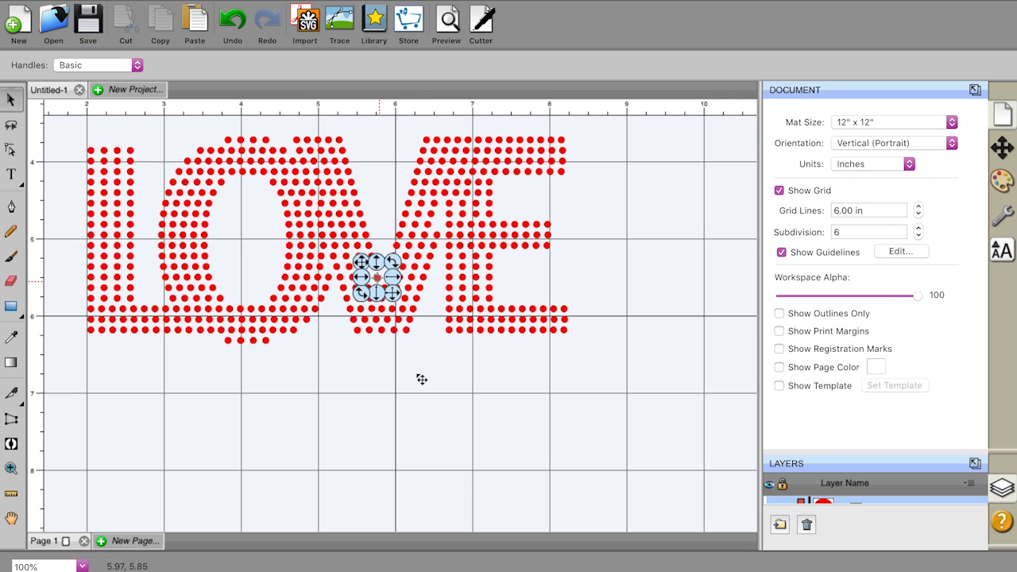
pyautogui.click(422, 378)
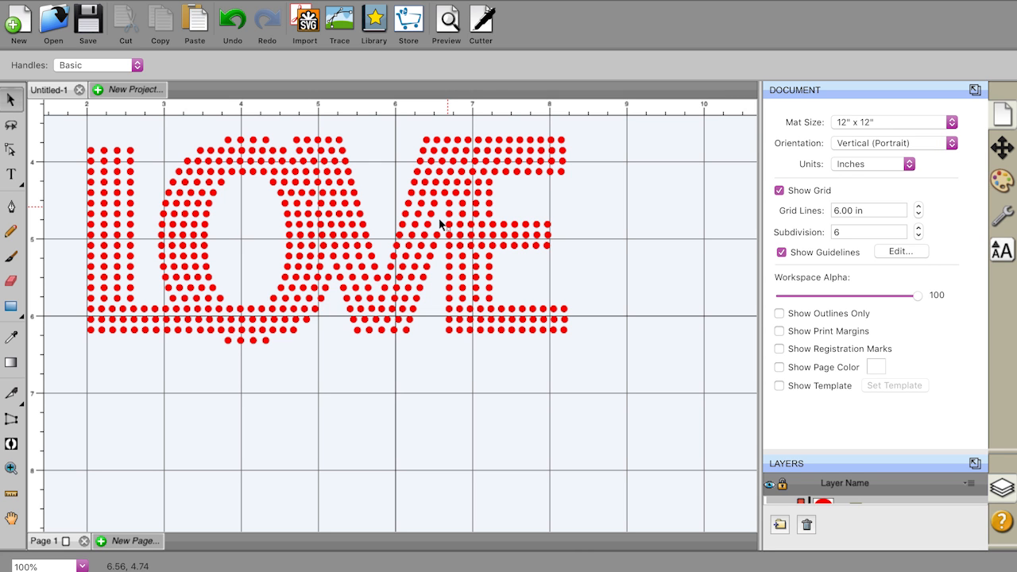
pyautogui.moveTo(213, 461)
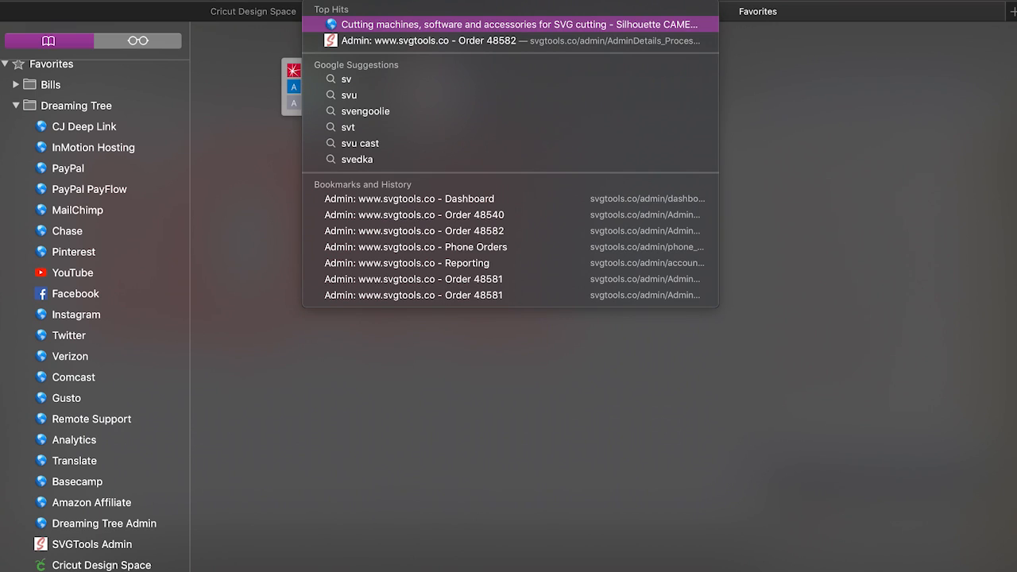
# Visit the svgtools site, then the Dreaming Tree 3DSVG homepage with its Contact menu shown
pyautogui.click(521, 24)
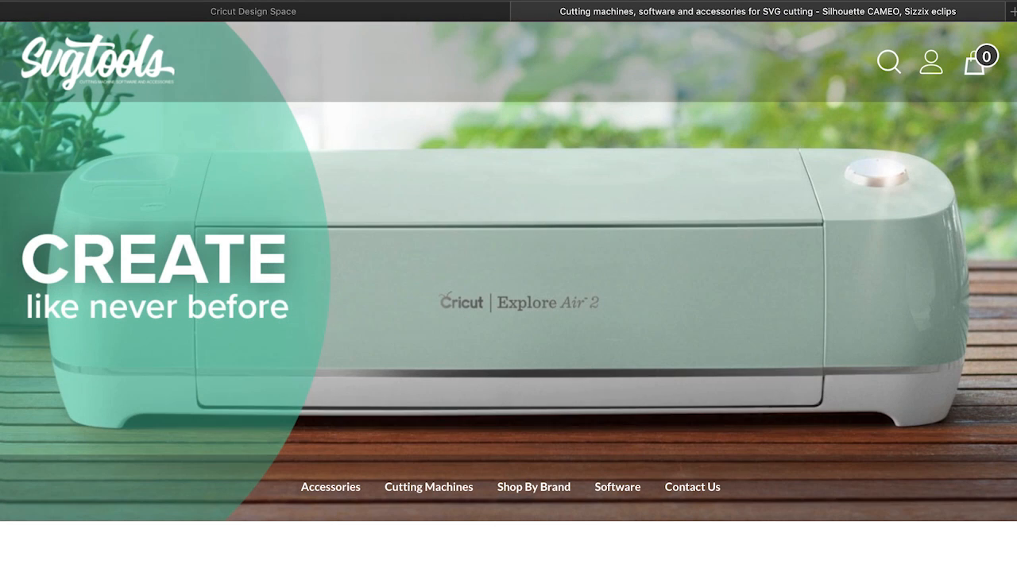
pyautogui.moveTo(773, 118)
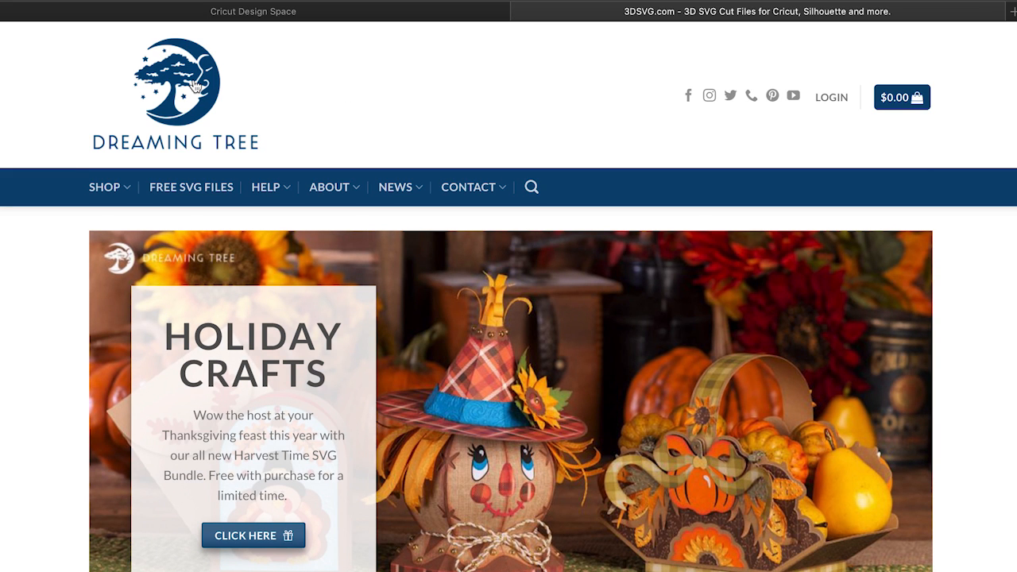
pyautogui.click(469, 188)
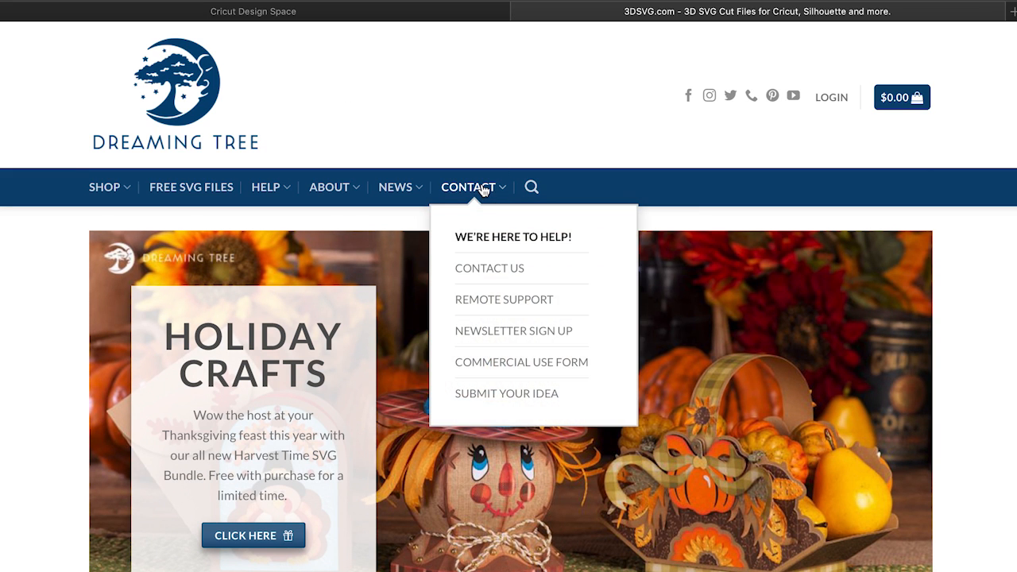